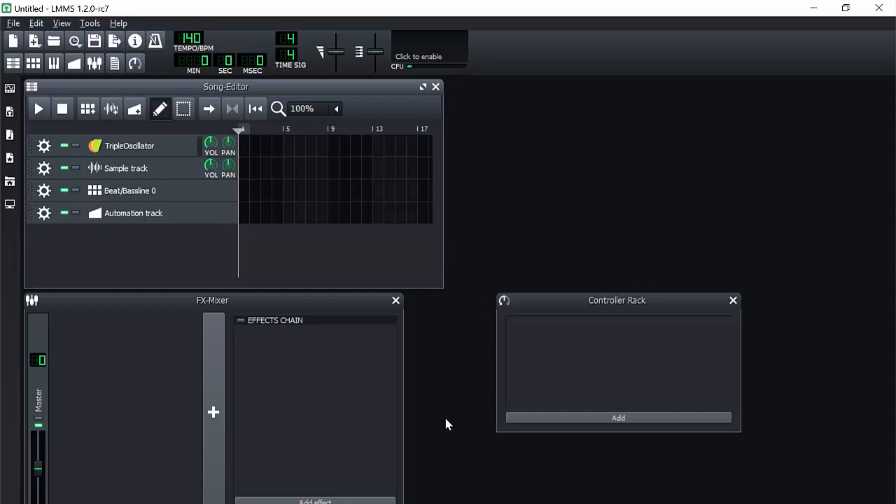
mouse_move(694, 64)
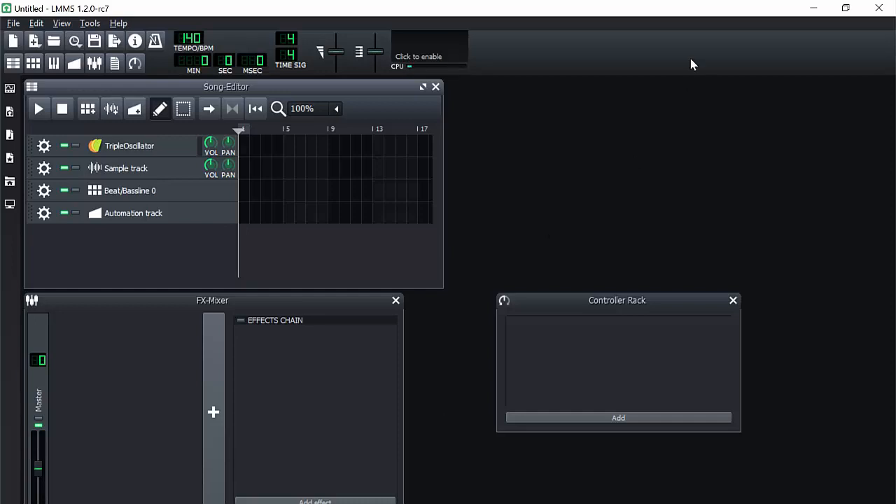
mouse_move(454, 153)
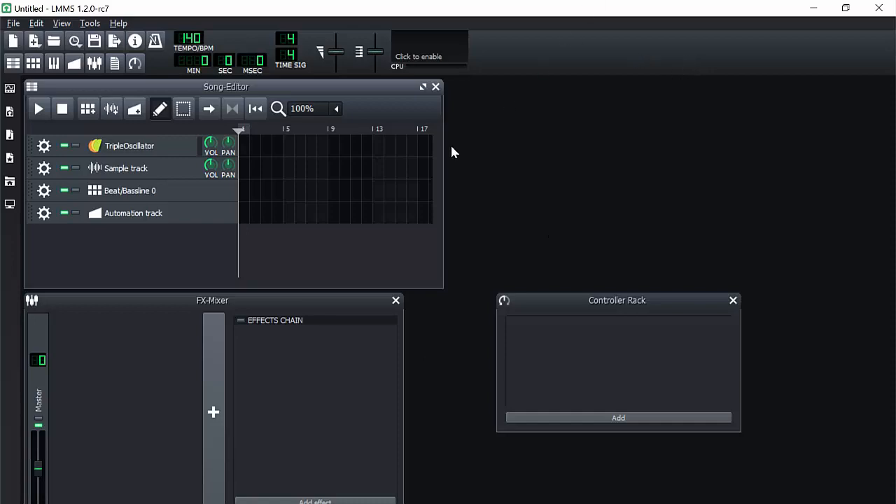
mouse_move(409, 133)
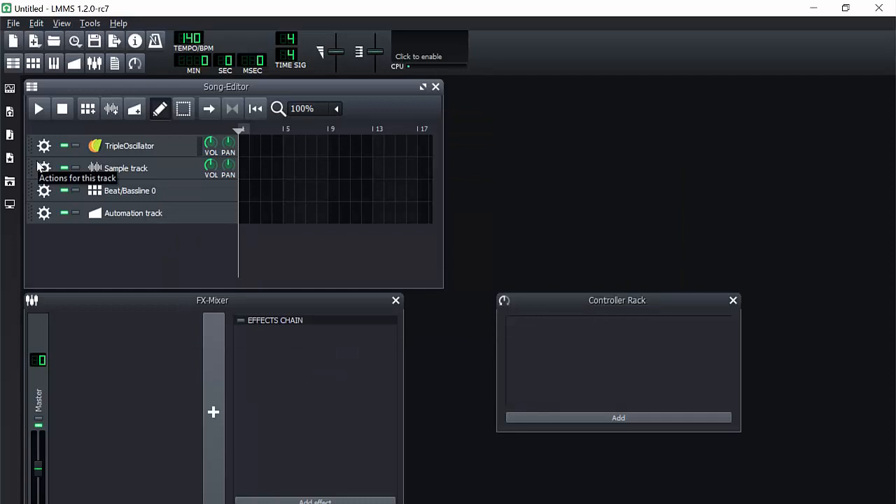
mouse_move(353, 5)
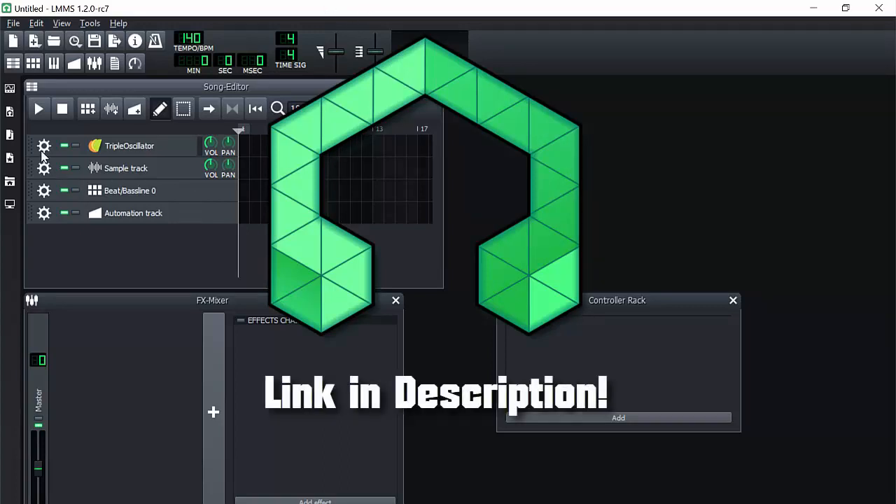
Remove the Beat/Bassline 0 track, then move the Song-Editor beside the presets browser and maximize it
left_click(44, 146)
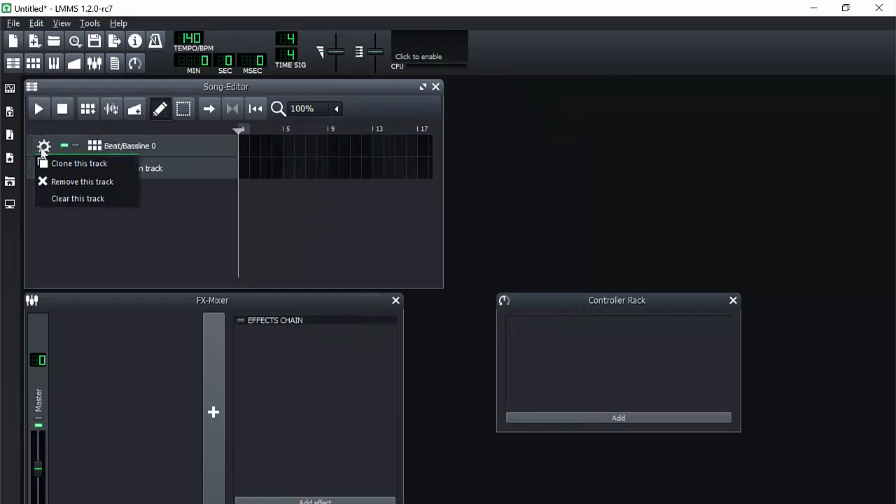
left_click(82, 181)
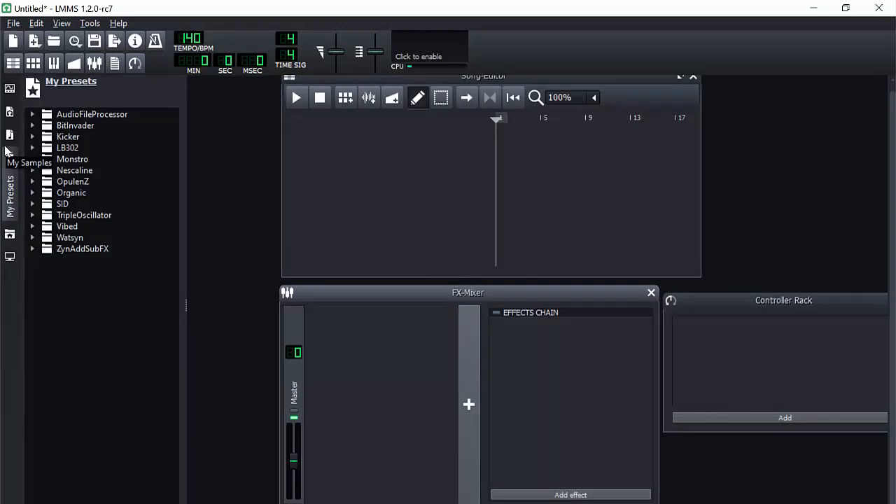
mouse_move(259, 6)
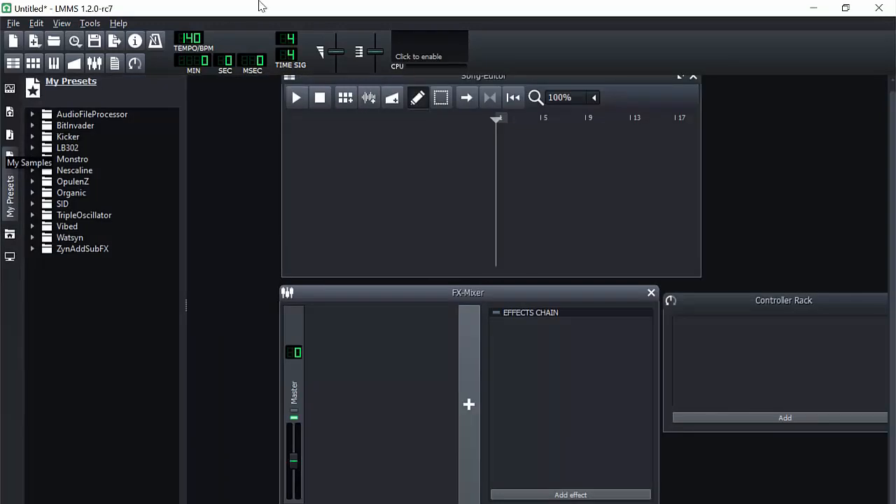
left_click_drag(483, 76, 399, 87)
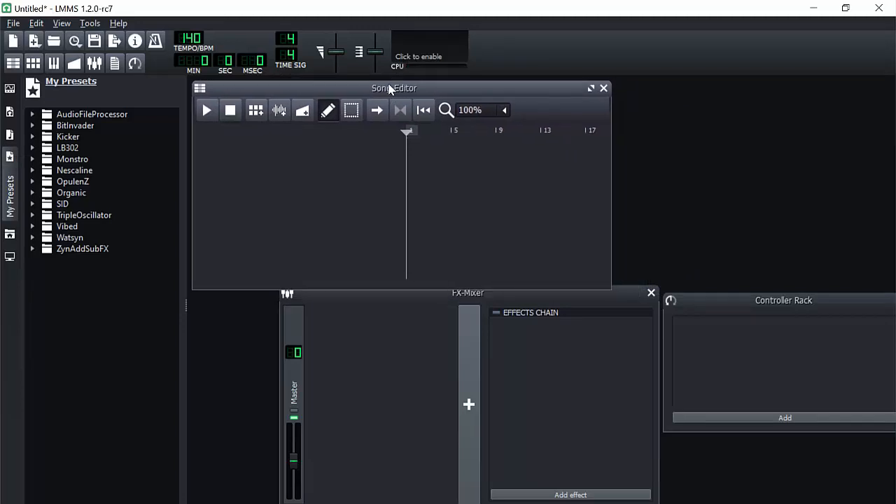
left_click(62, 203)
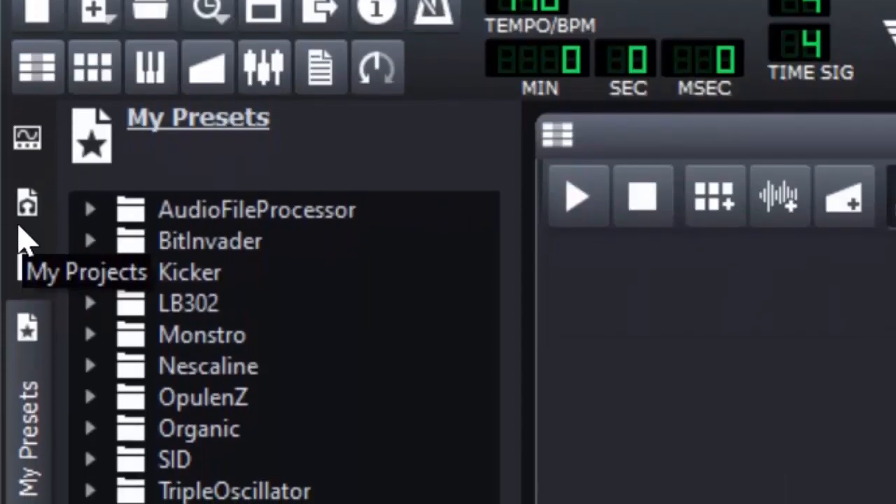
scroll("down", 3)
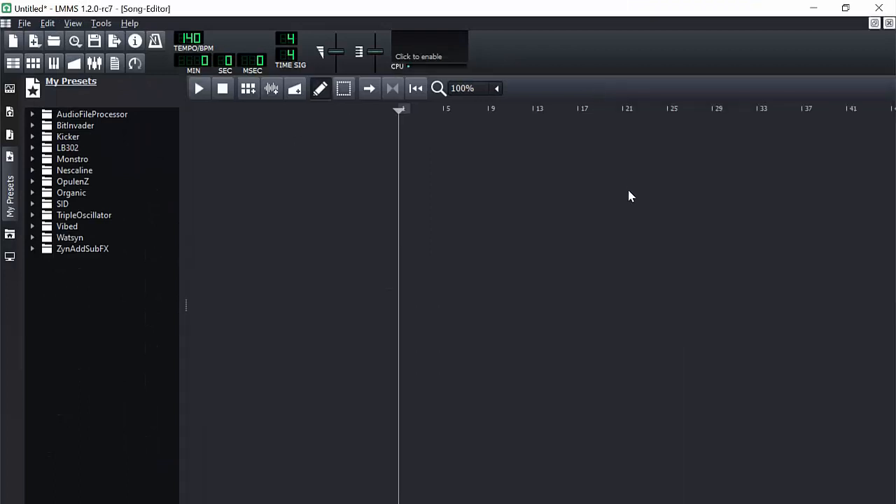
mouse_move(259, 153)
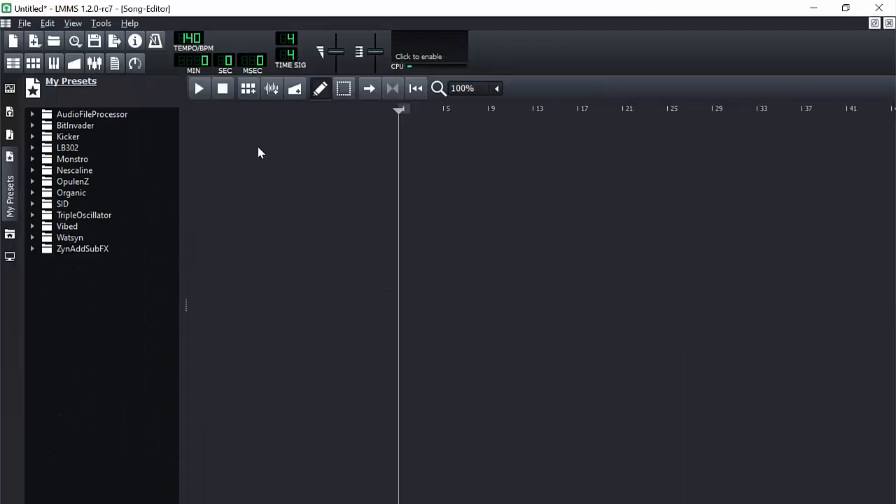
mouse_move(230, 116)
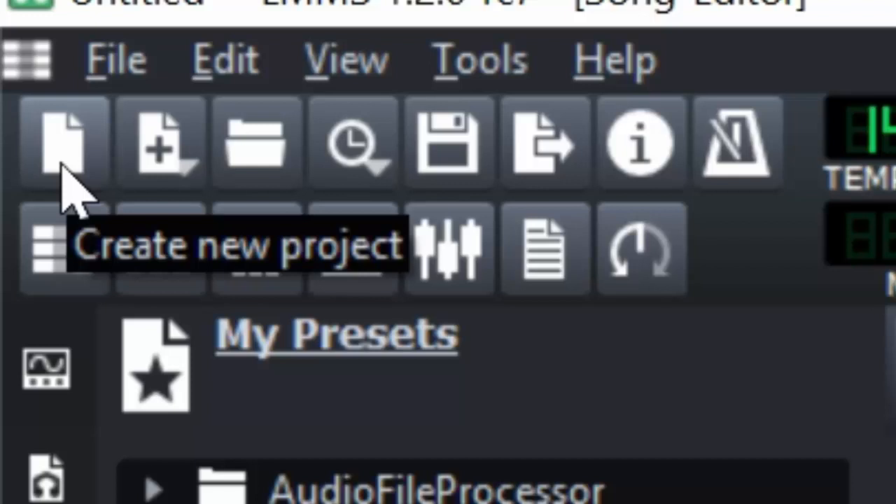
mouse_move(168, 140)
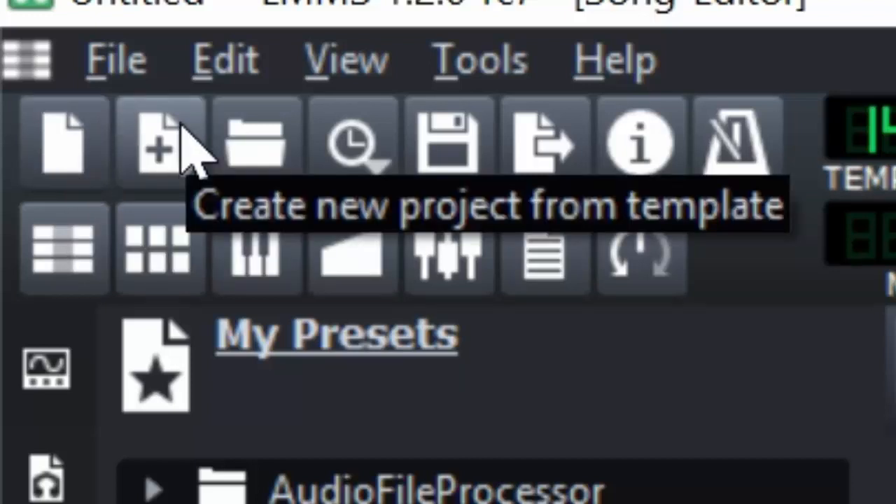
mouse_move(182, 189)
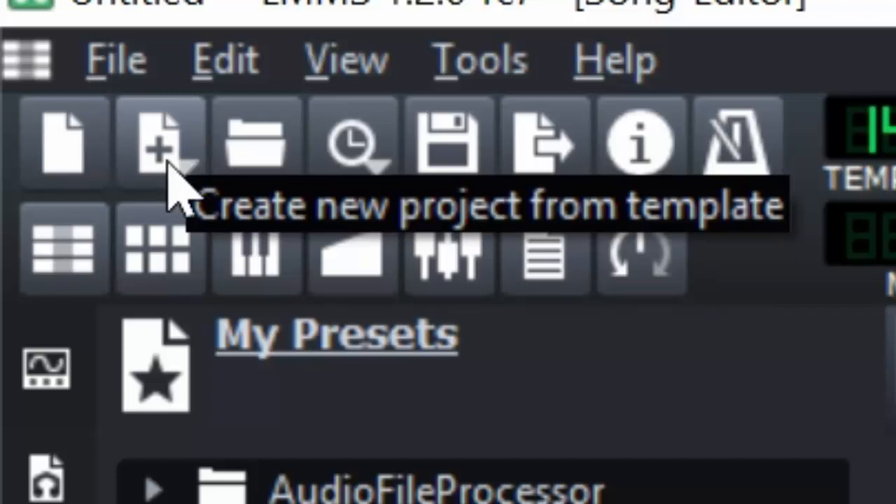
mouse_move(256, 144)
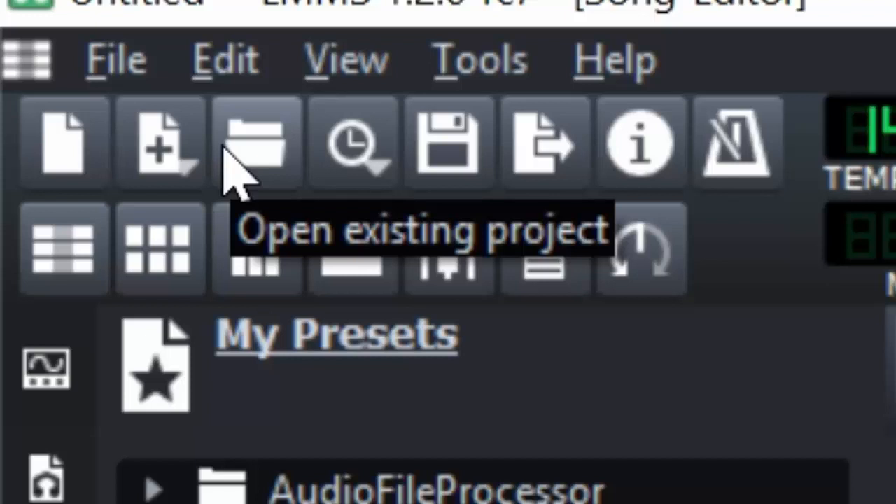
mouse_move(353, 143)
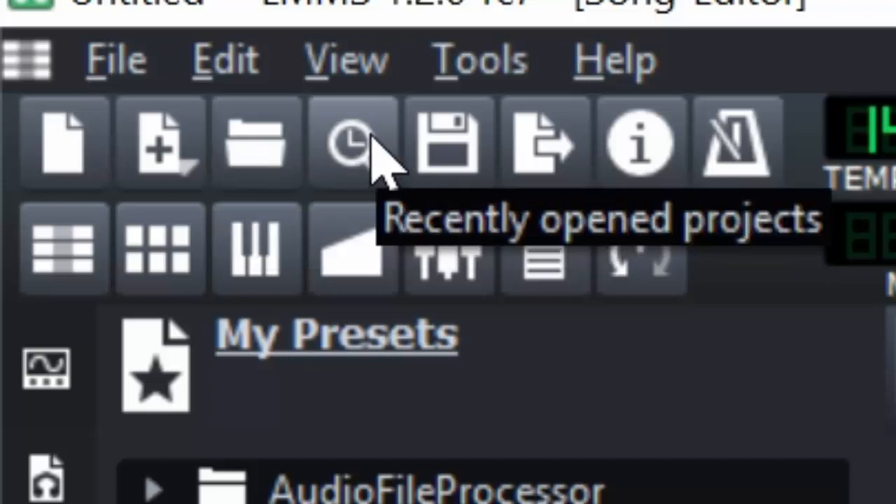
mouse_move(80, 81)
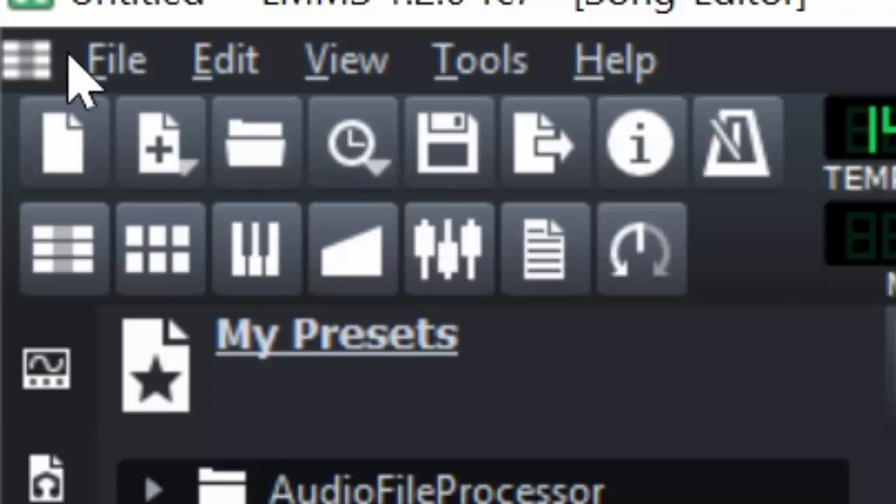
left_click(117, 59)
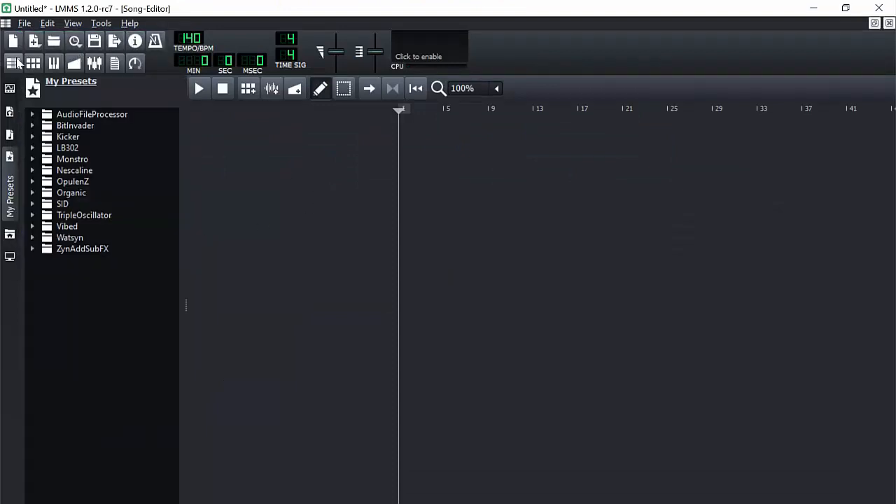
mouse_move(13, 63)
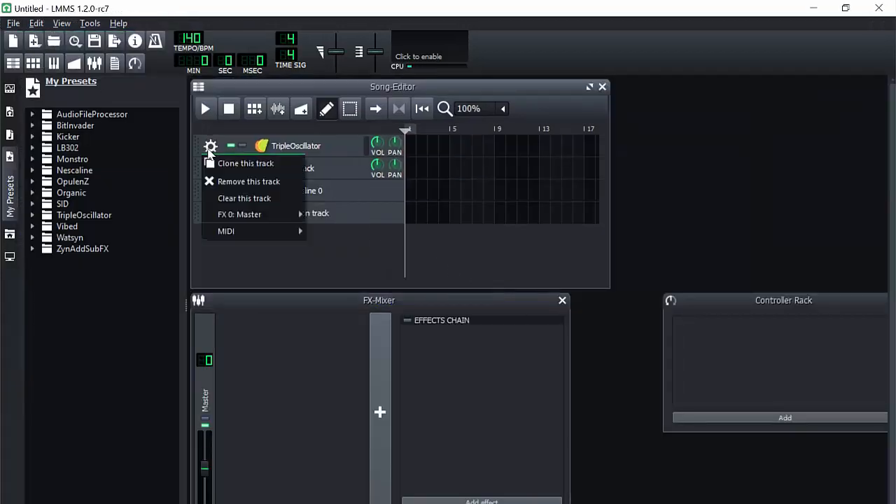
Remove the TripleOscillator track from the new project
left_click(249, 181)
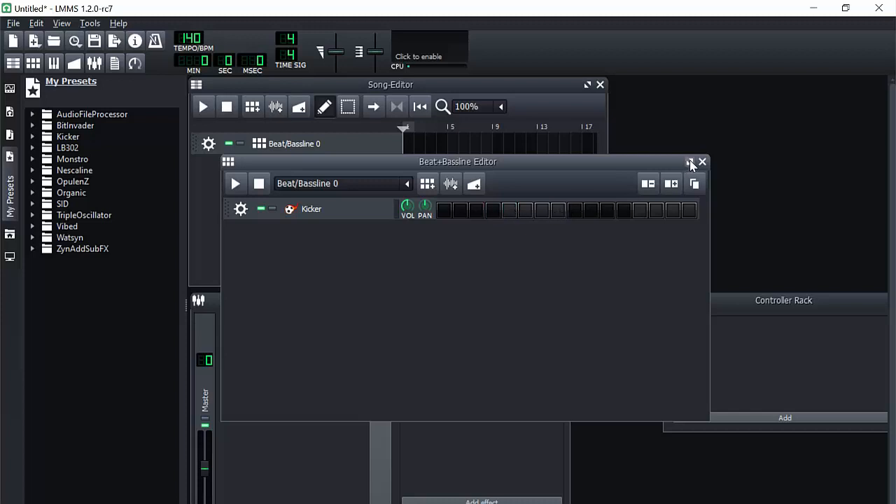
Close the Beat+Bassline Editor and remove the Beat/Bassline 0 track from the song
left_click(689, 162)
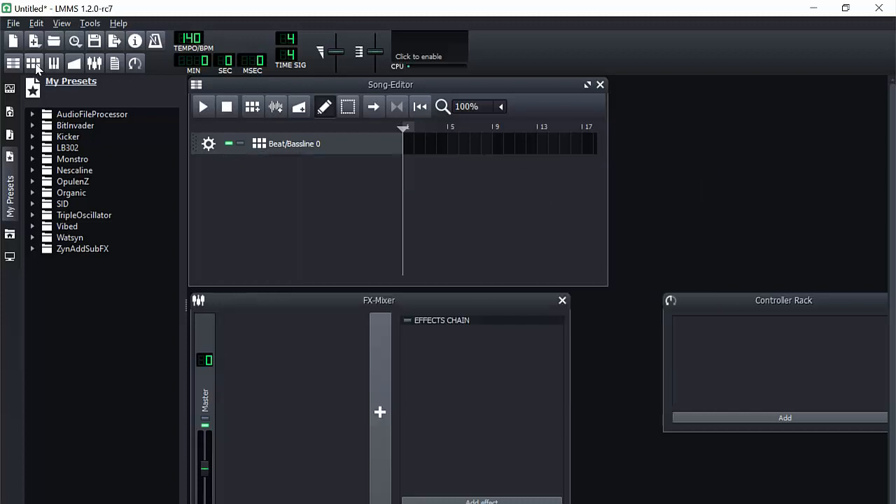
left_click(33, 63)
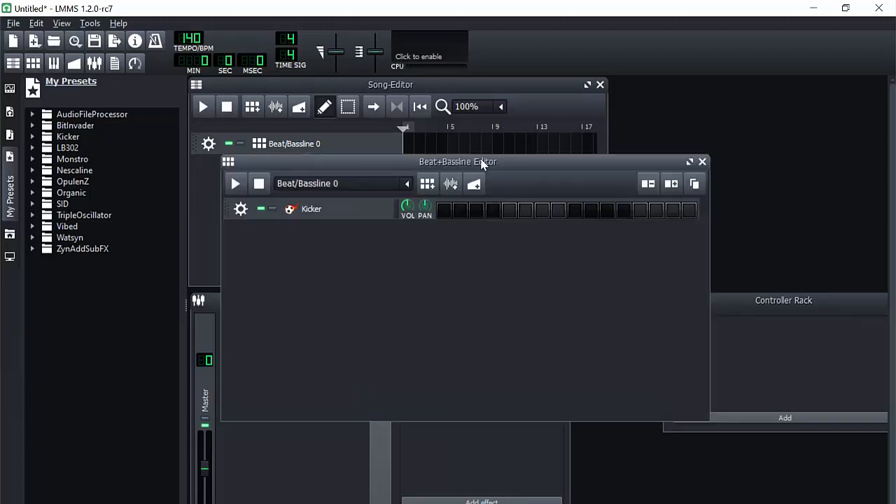
left_click(702, 162)
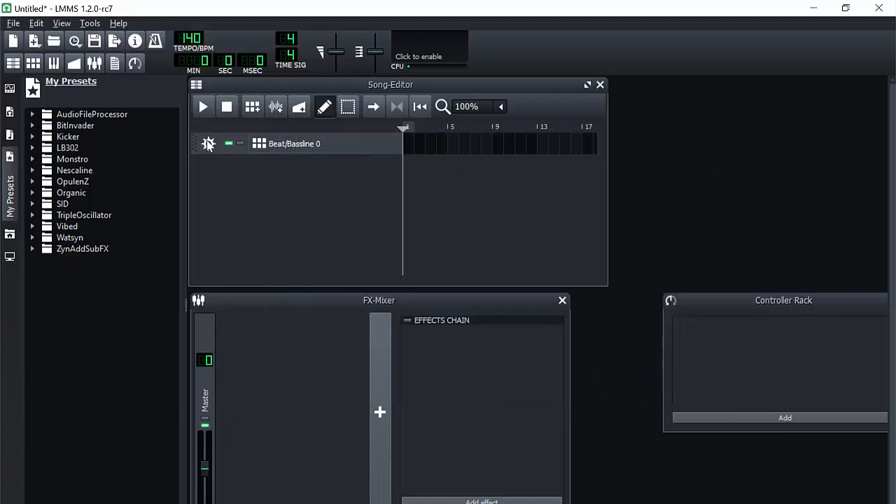
left_click(209, 144)
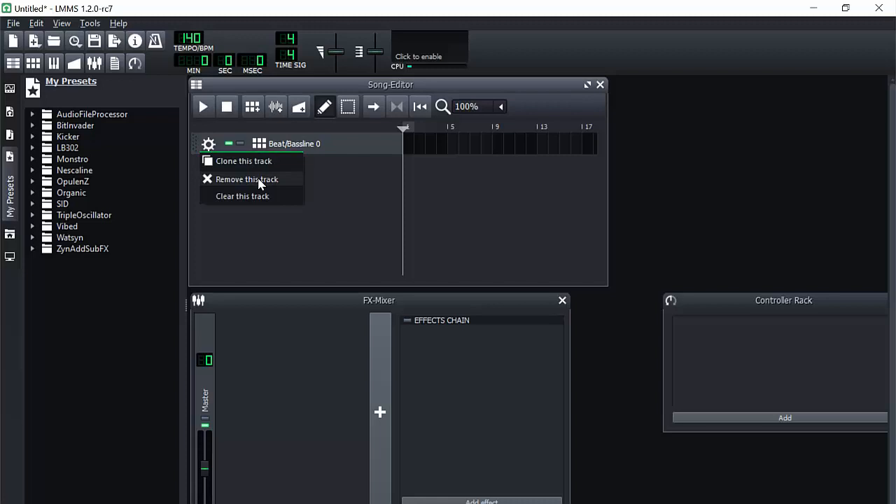
left_click(247, 179)
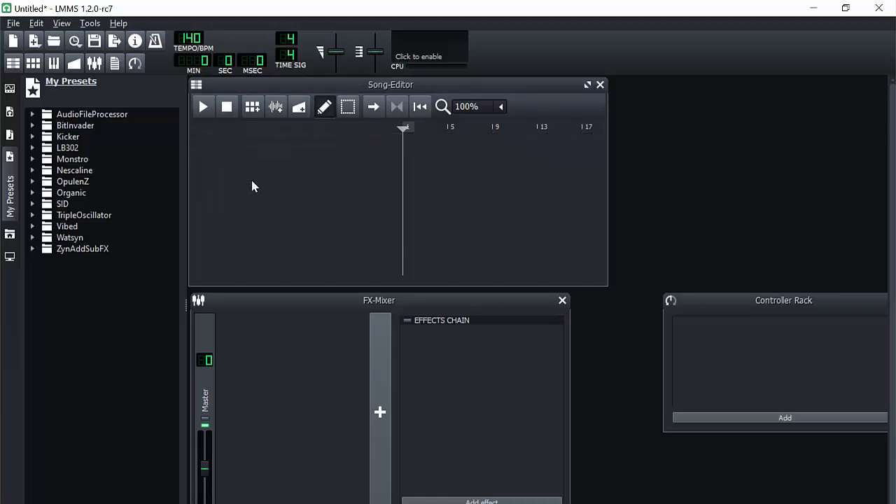
mouse_move(259, 198)
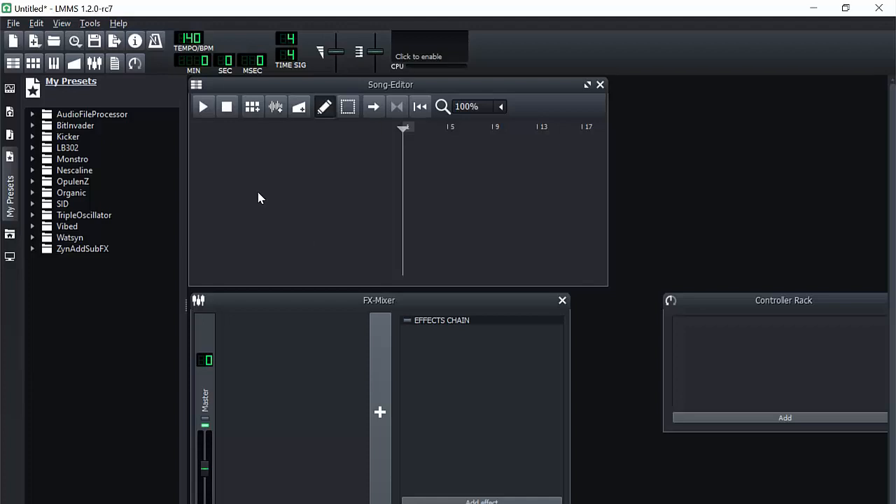
mouse_move(273, 89)
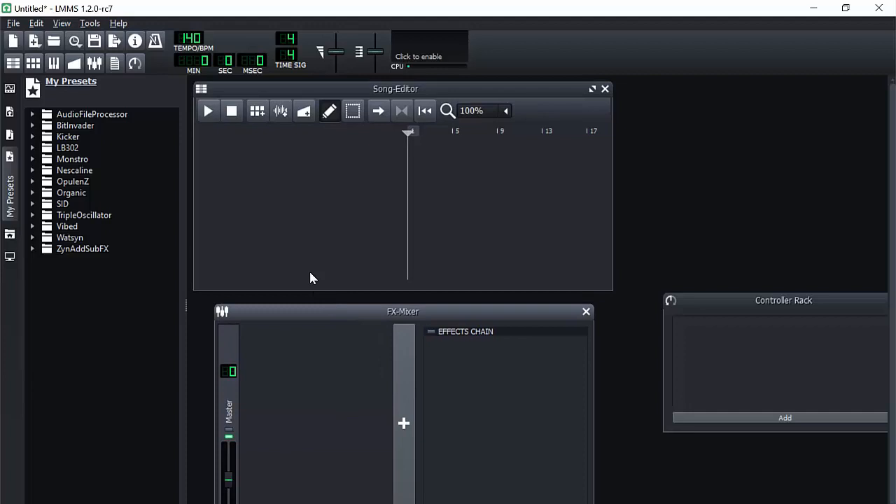
mouse_move(74, 292)
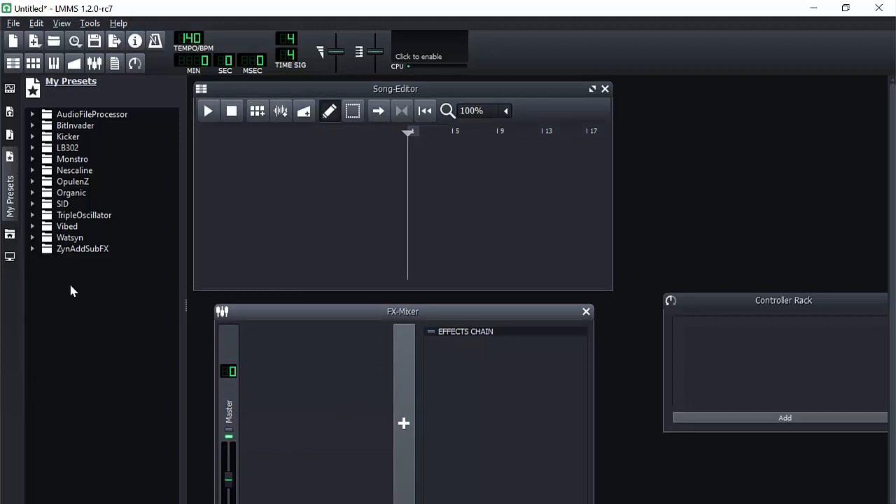
mouse_move(11, 137)
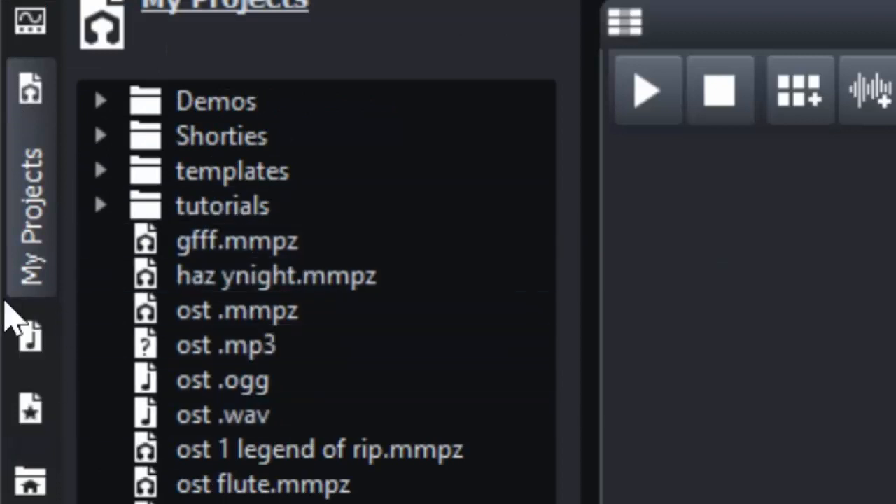
Open My Samples, expand the basses folder and preview bass01.ogg
left_click(30, 159)
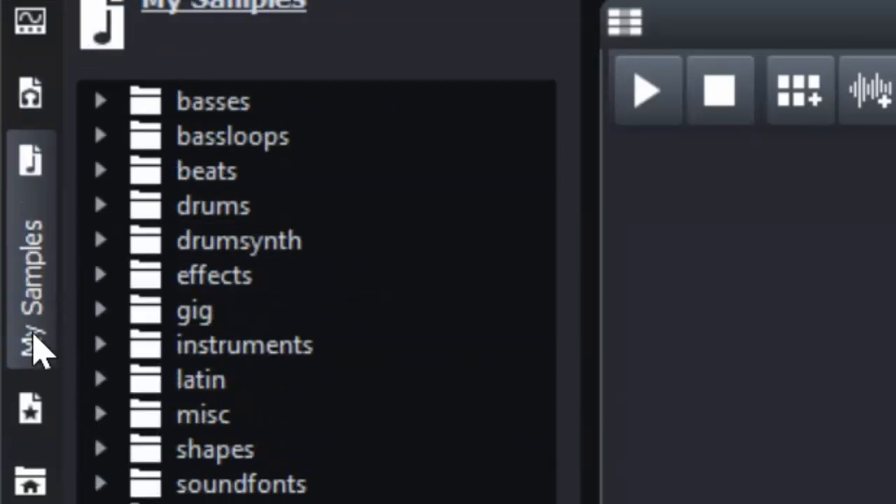
left_click(244, 344)
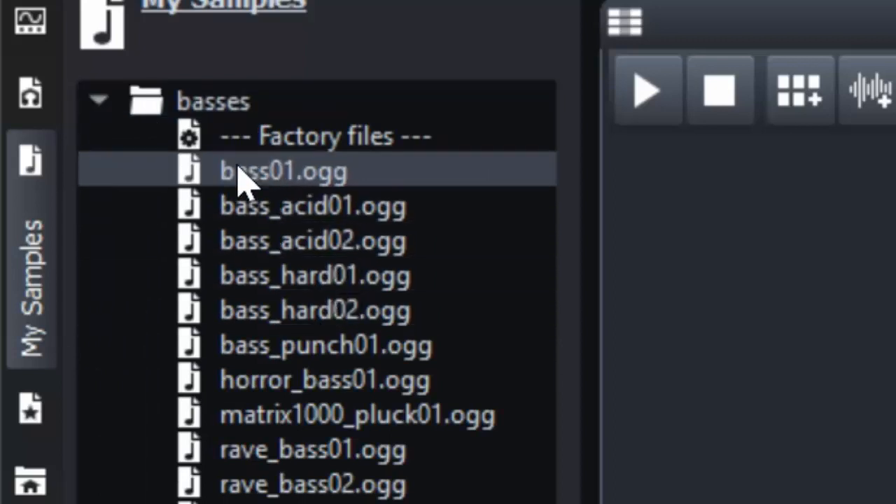
left_click(99, 101)
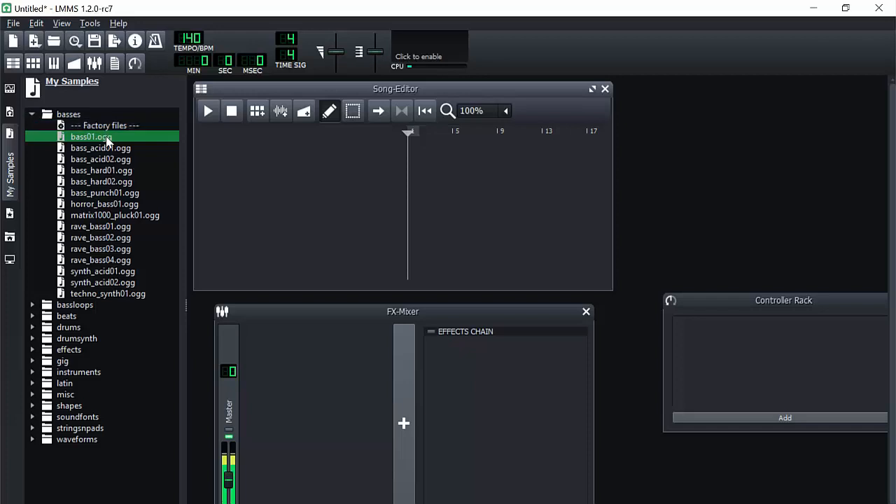
Add bass01.ogg to the beat pattern and switch on two of its steps
left_click(257, 111)
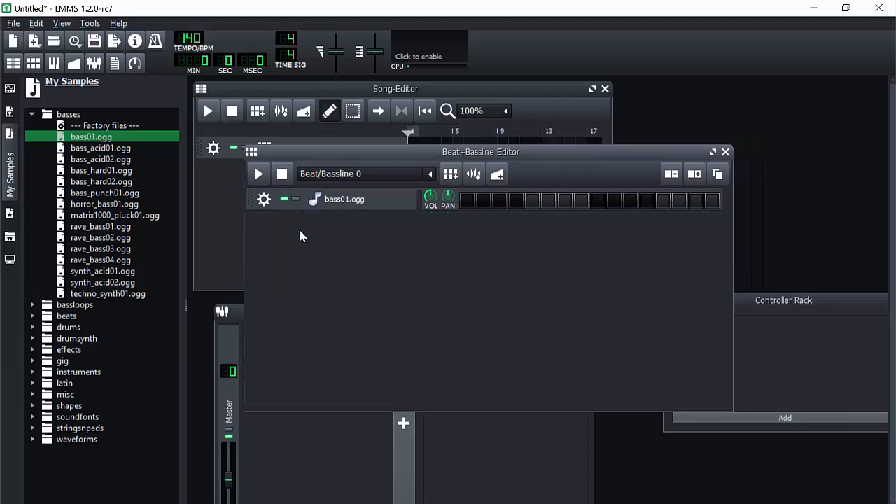
mouse_move(455, 206)
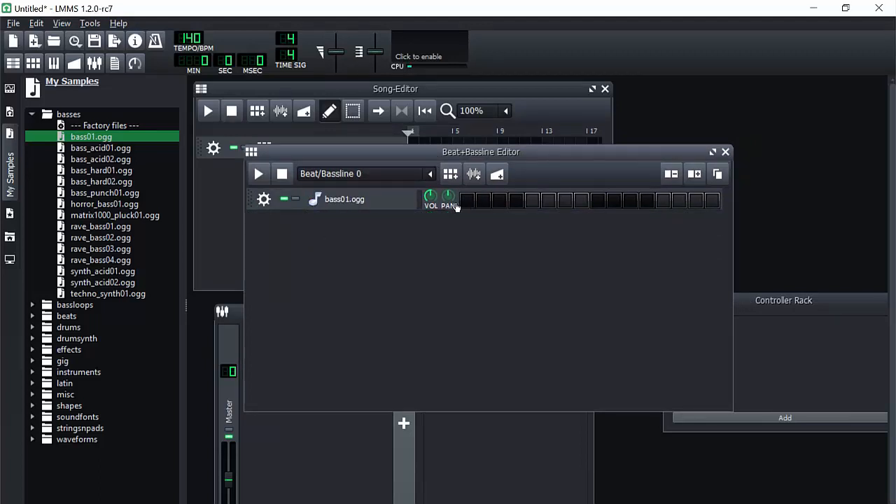
left_click(565, 202)
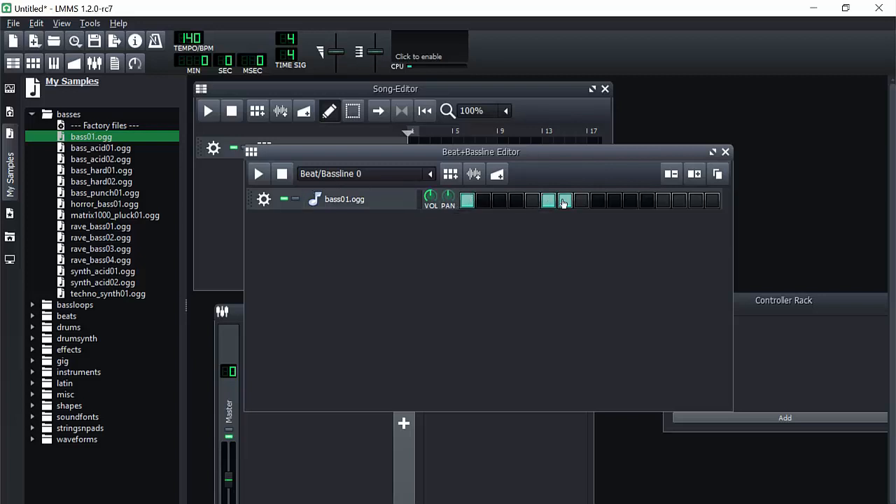
left_click(258, 174)
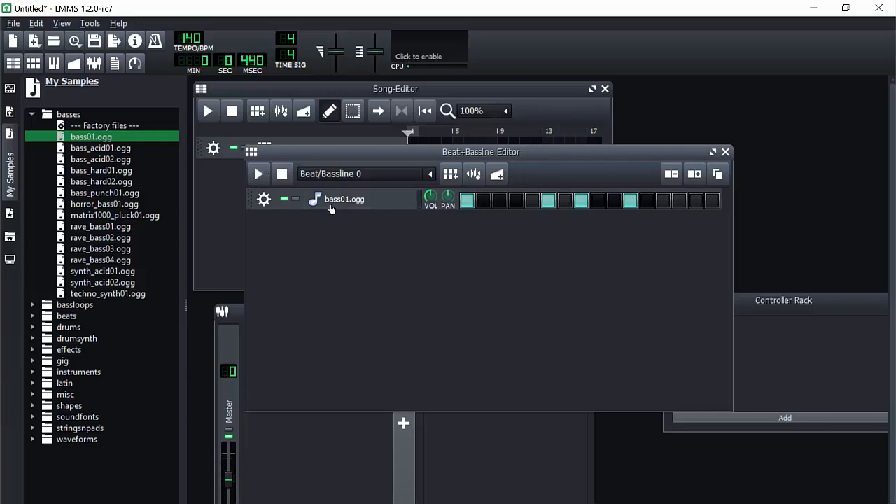
Add bass_acid01.ogg as a second row and program its steps
double_click(100, 148)
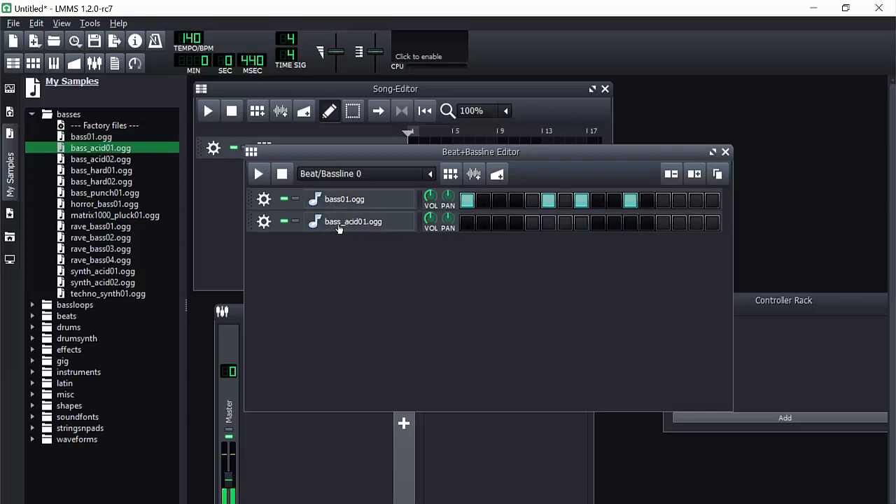
left_click(499, 222)
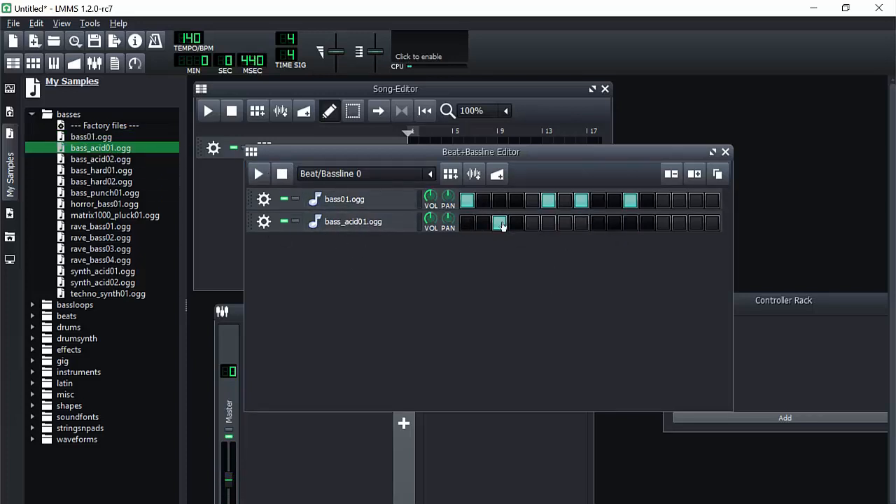
left_click(258, 174)
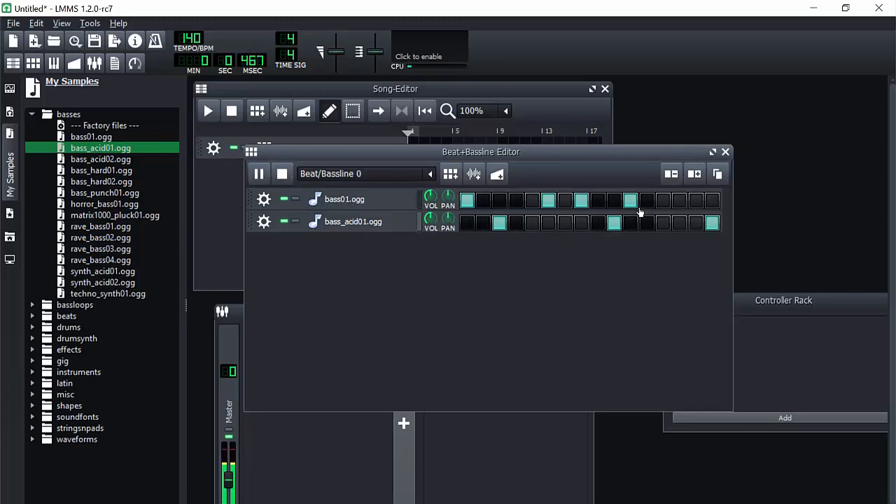
left_click(713, 222)
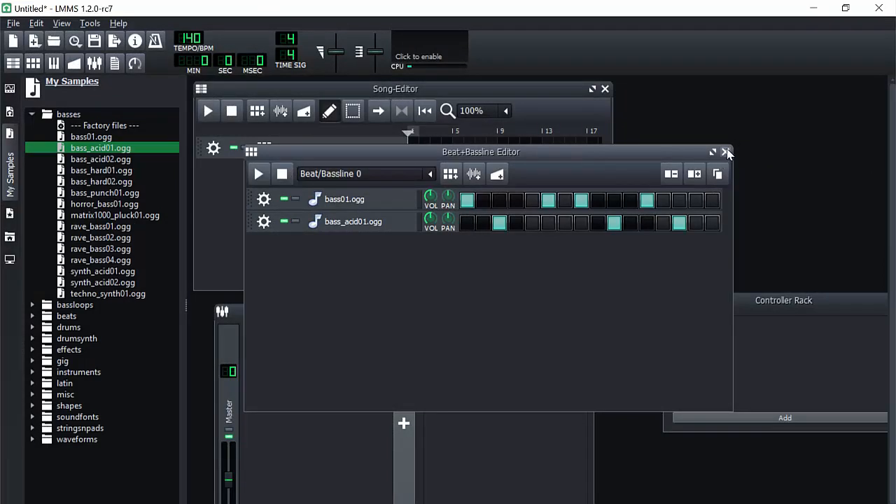
mouse_move(721, 157)
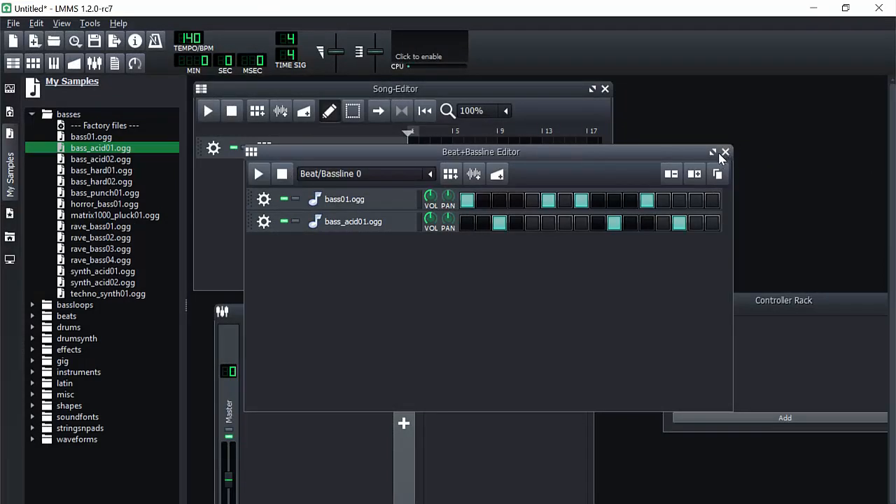
mouse_move(714, 153)
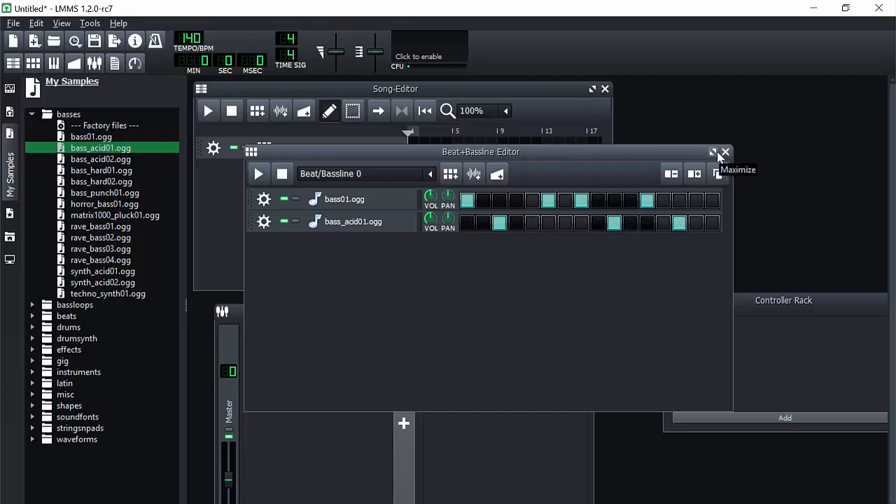
mouse_move(726, 152)
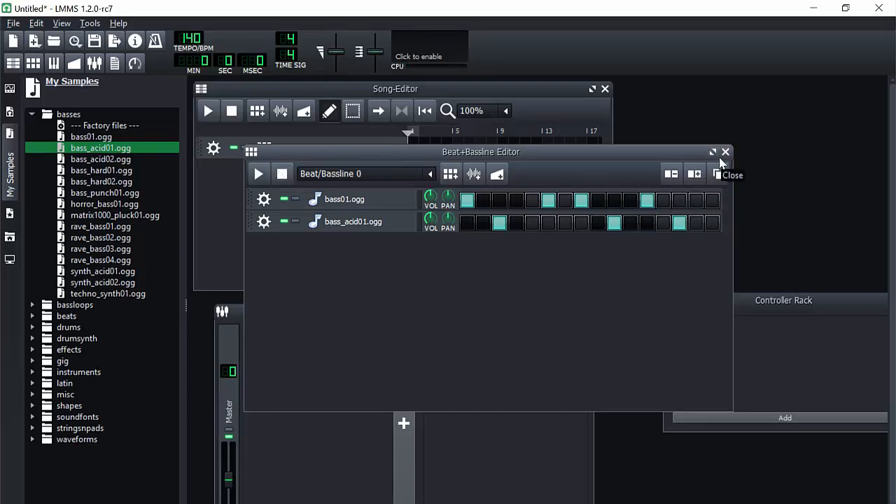
Close the beat editor, stretch the Beat/Bassline 0 clip along the timeline, and enlarge the Song-Editor
left_click(725, 151)
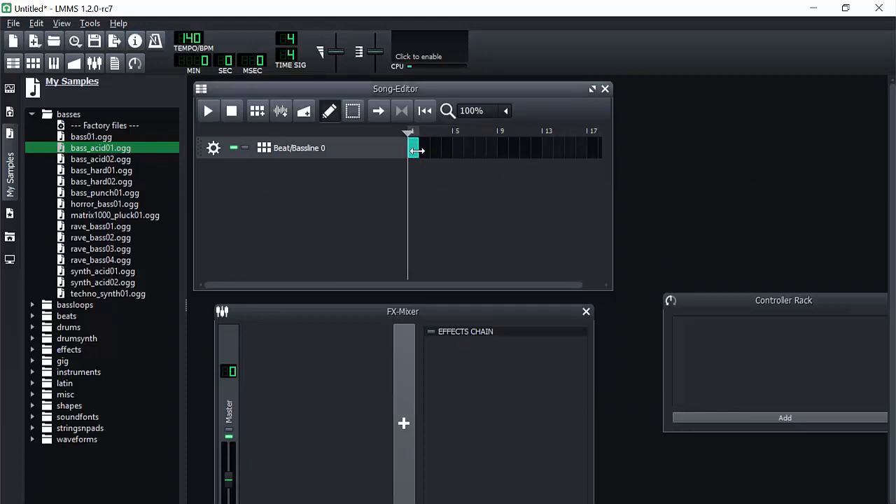
left_click_drag(416, 147, 454, 148)
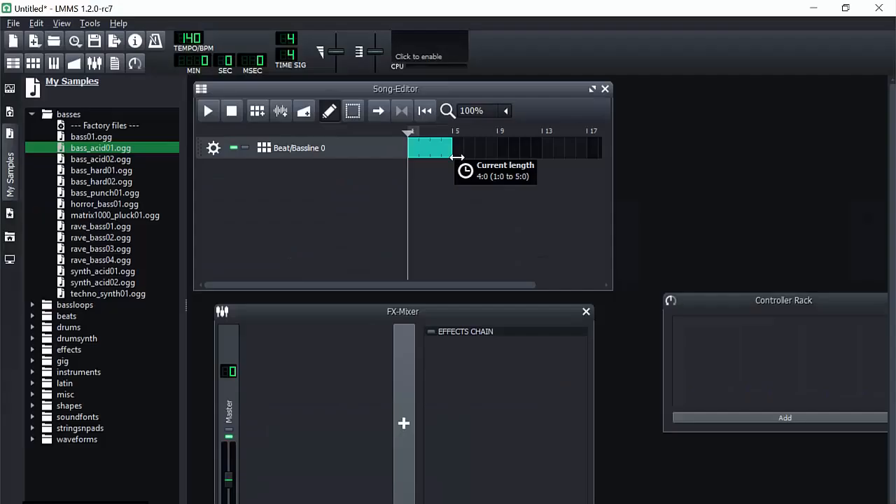
left_click_drag(452, 147, 564, 148)
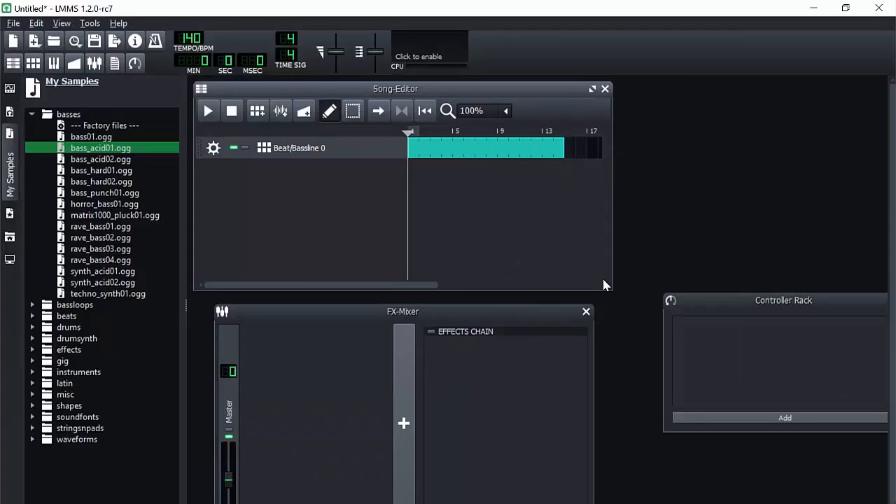
left_click_drag(606, 285, 802, 390)
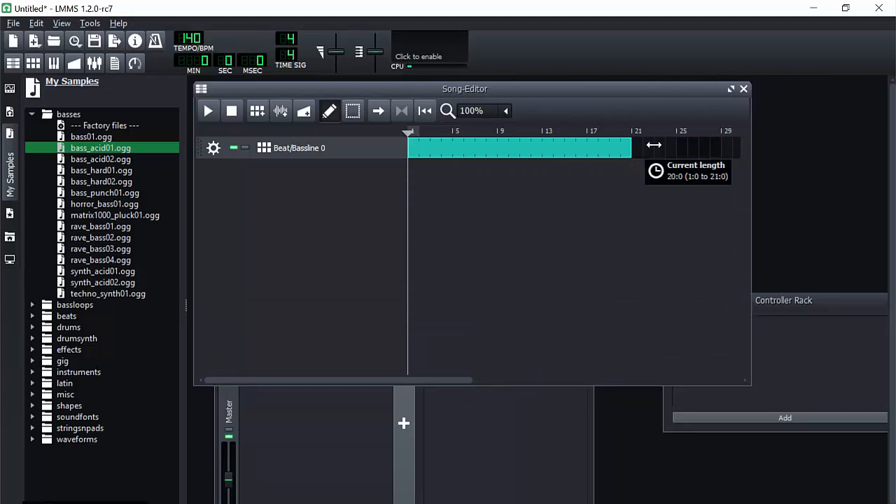
Shrink the Beat/Bassline clip back to one bar and remove the track
left_click_drag(630, 145, 413, 147)
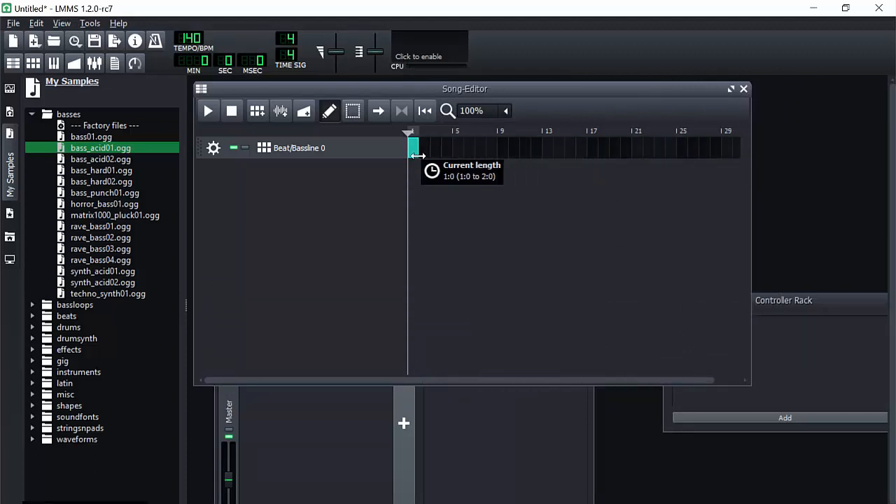
left_click(214, 148)
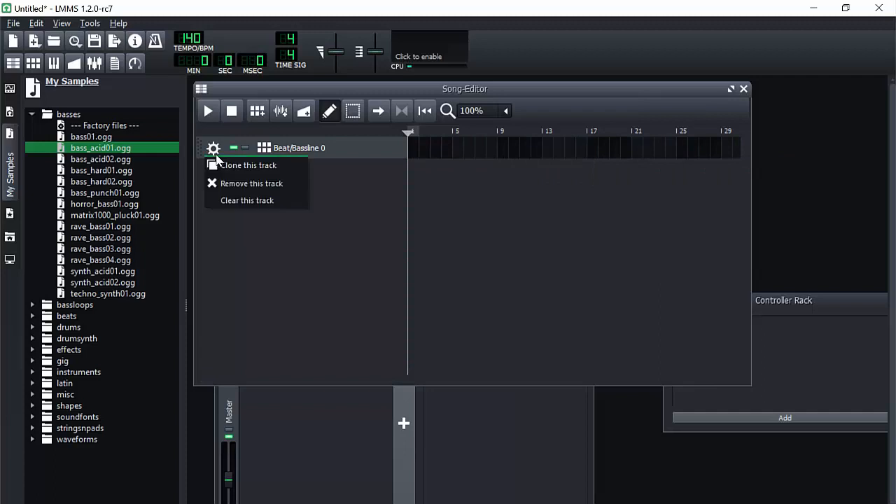
left_click(251, 183)
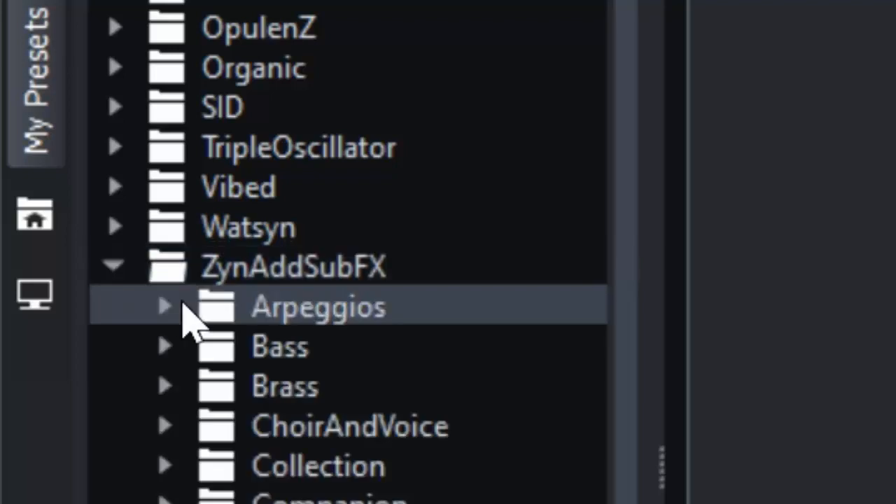
Preview ZynAddSubFX presets like Tinkle Bell and Vibraphone, then add 0001-Xylophone.xiz as a track
left_click(113, 266)
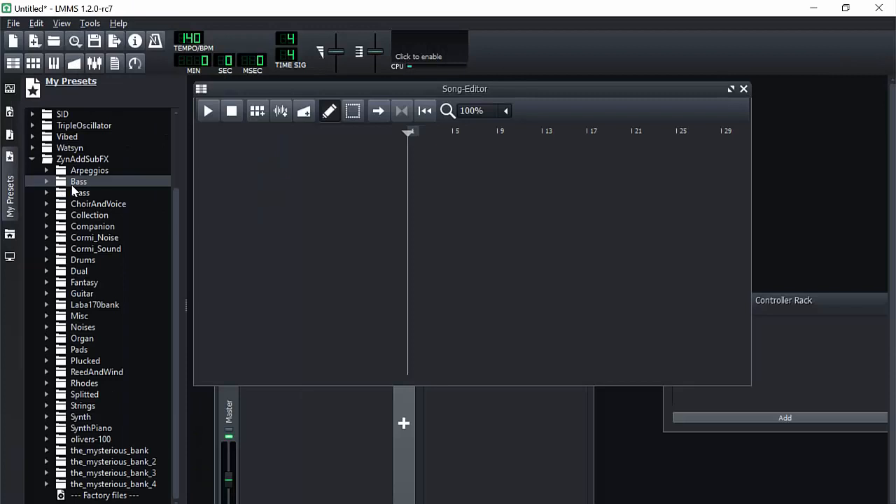
left_click(91, 226)
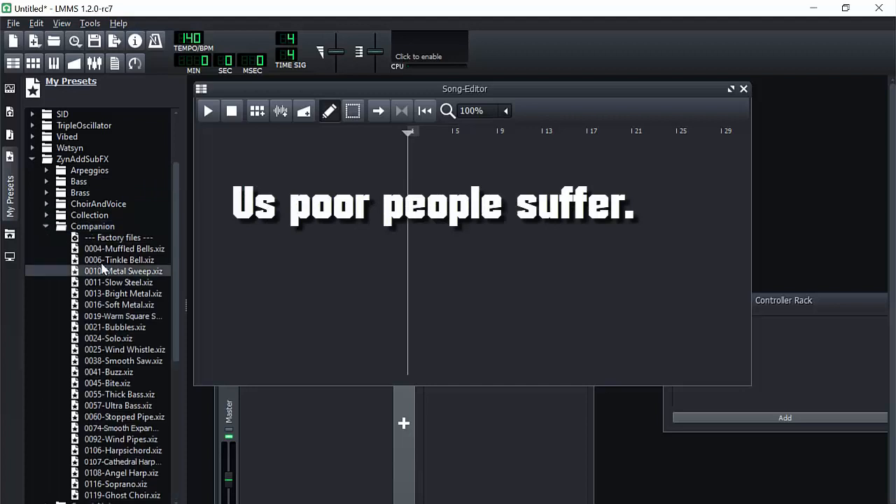
left_click(119, 260)
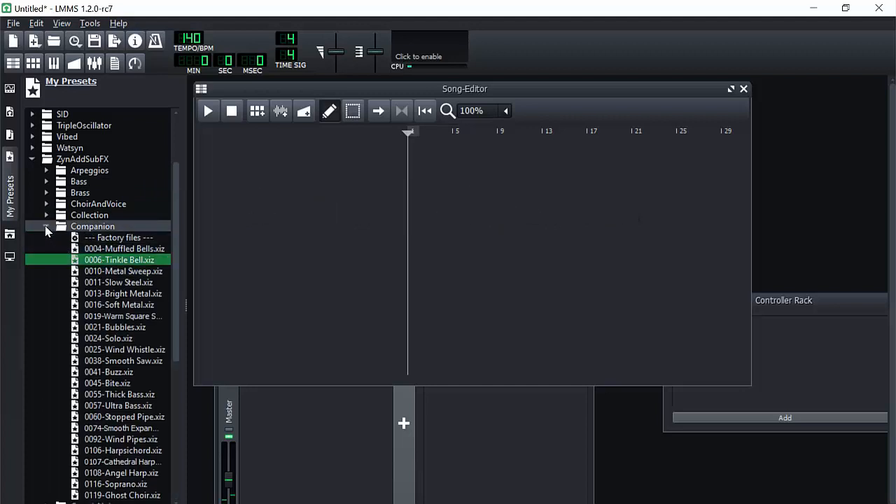
left_click(46, 226)
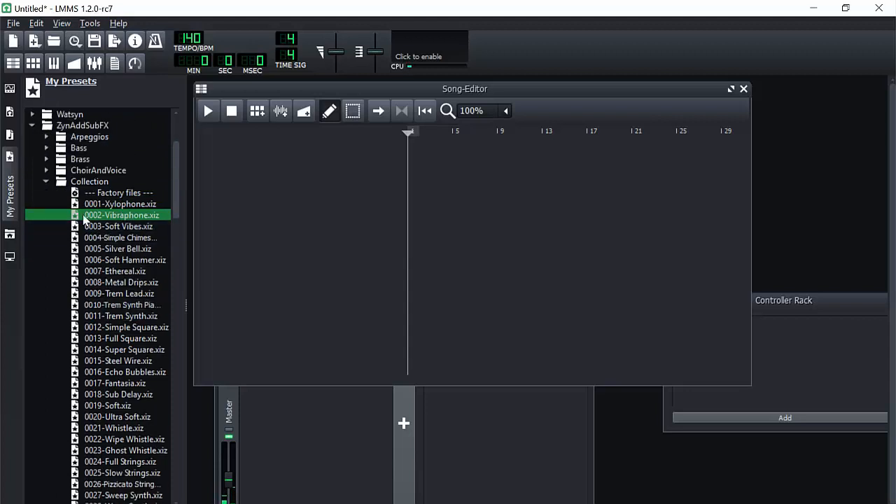
left_click(45, 181)
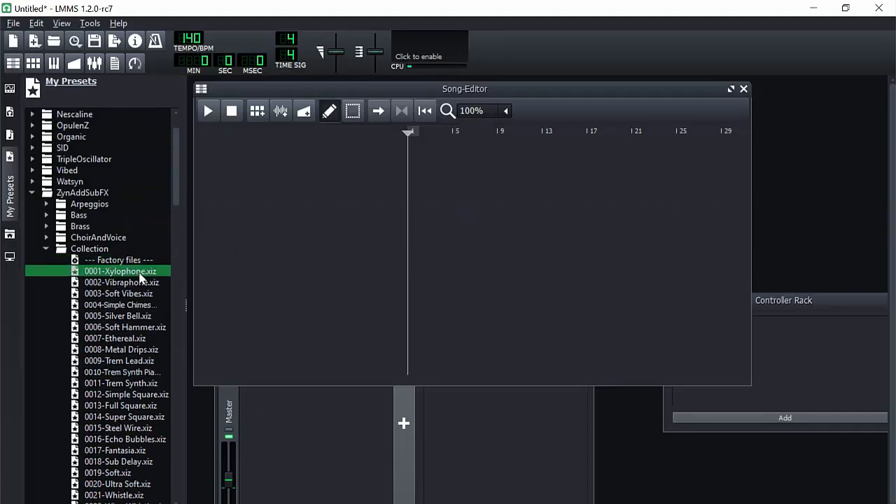
double_click(119, 271)
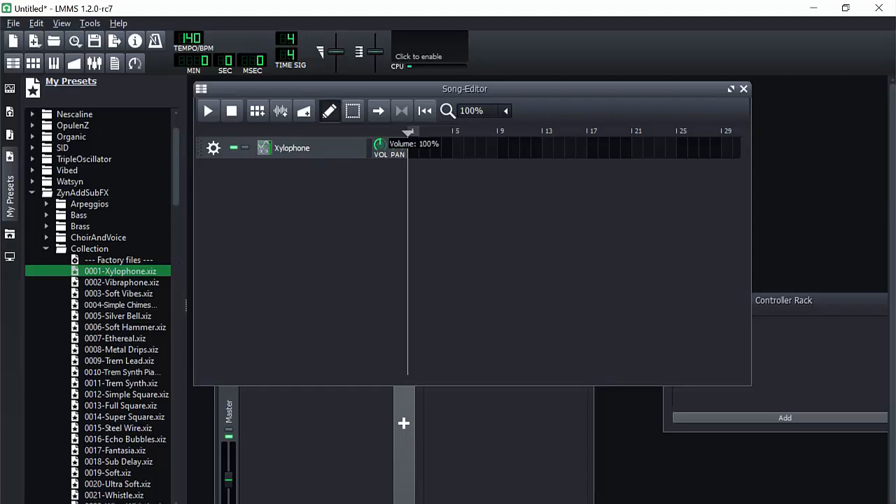
Adjust the Xylophone volume, stop playback, and set panning slightly left of centre
left_click_drag(380, 145, 380, 105)
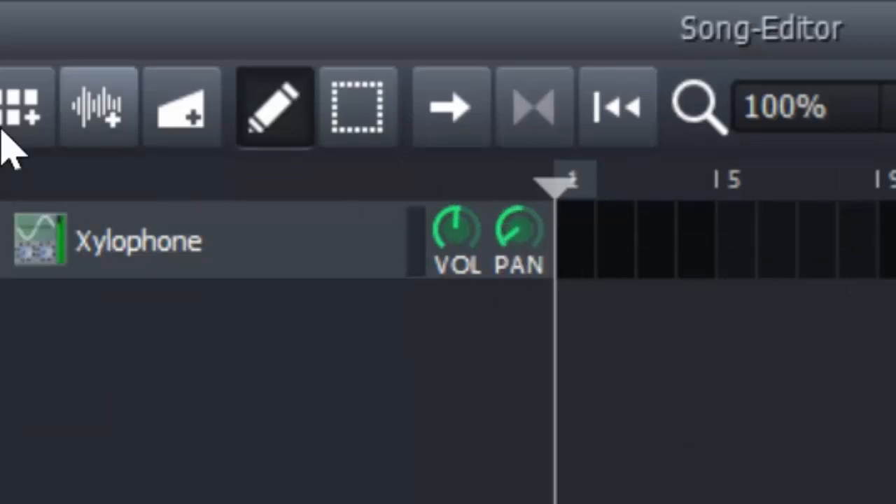
mouse_move(588, 266)
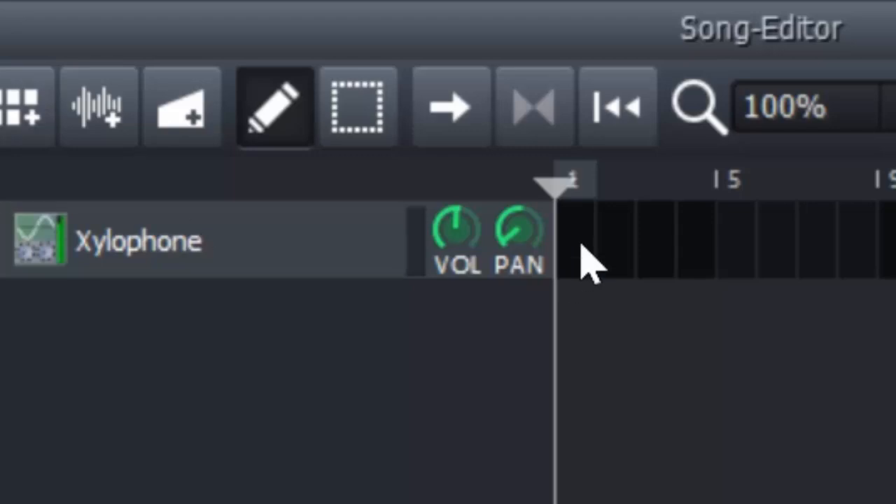
mouse_move(578, 283)
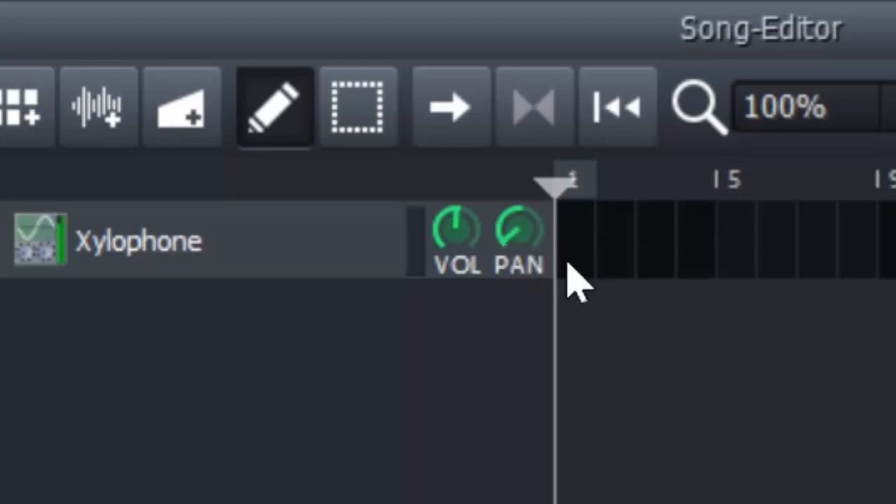
mouse_move(581, 277)
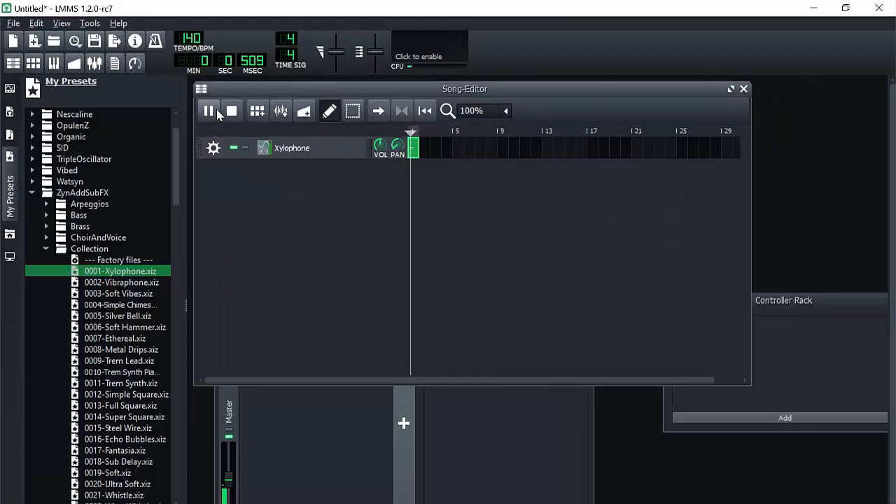
left_click(232, 111)
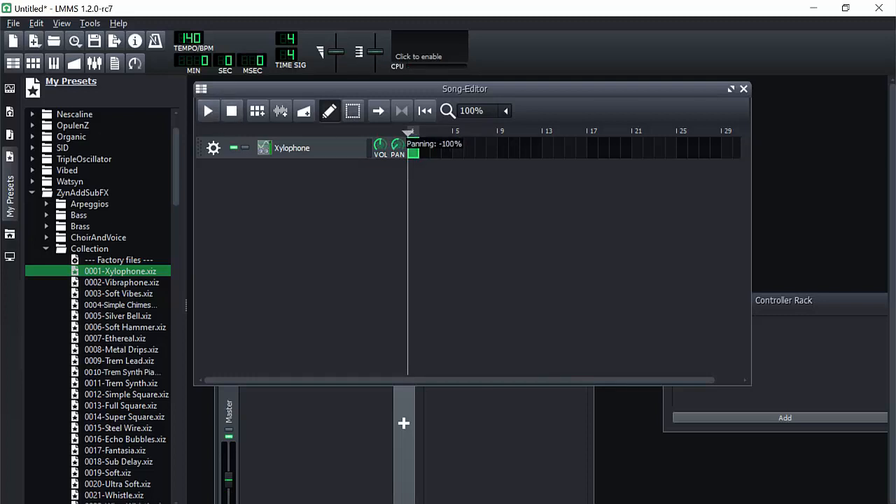
left_click_drag(397, 145, 397, 145)
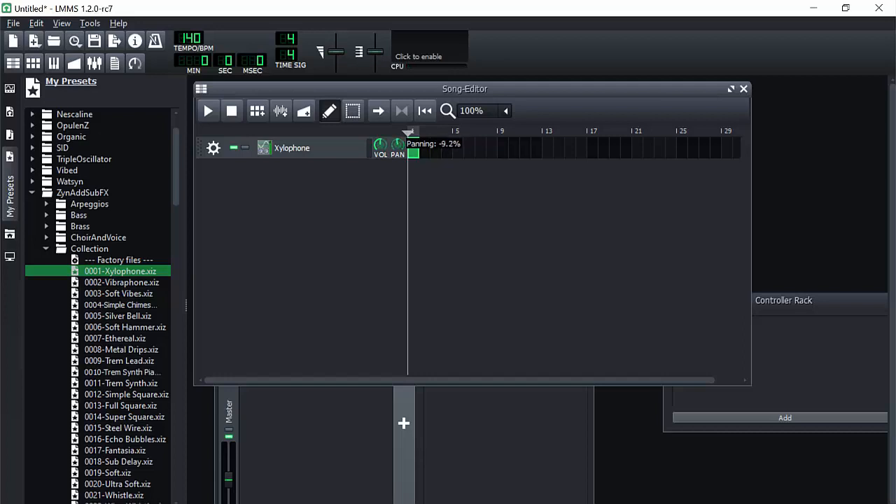
left_click_drag(397, 144, 397, 140)
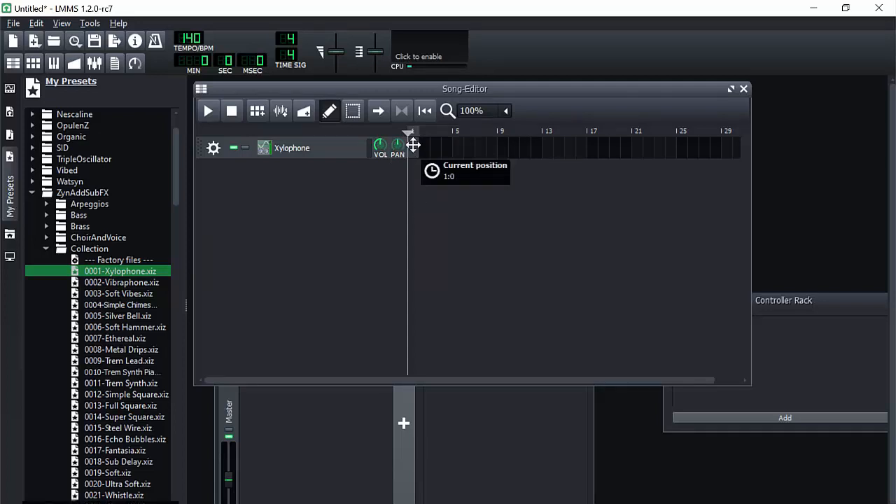
Open the Xylophone clip in the Piano-Roll and draw notes climbing from C6
double_click(291, 148)
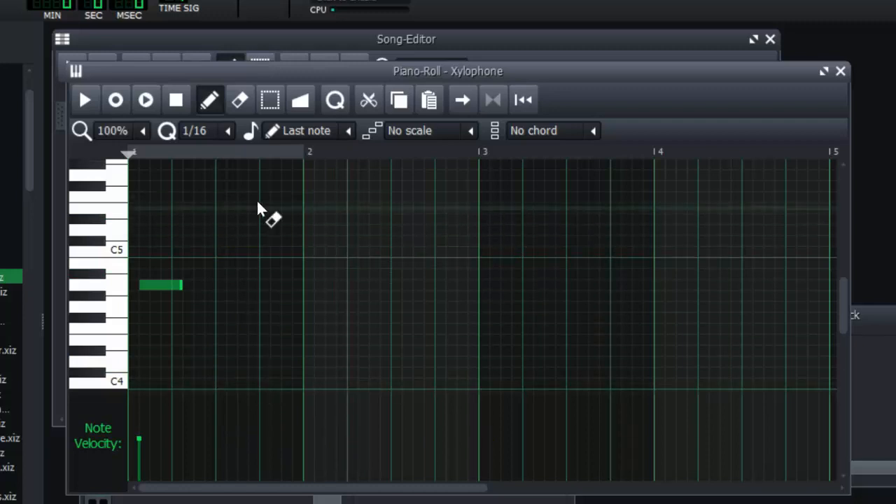
left_click_drag(161, 285, 150, 296)
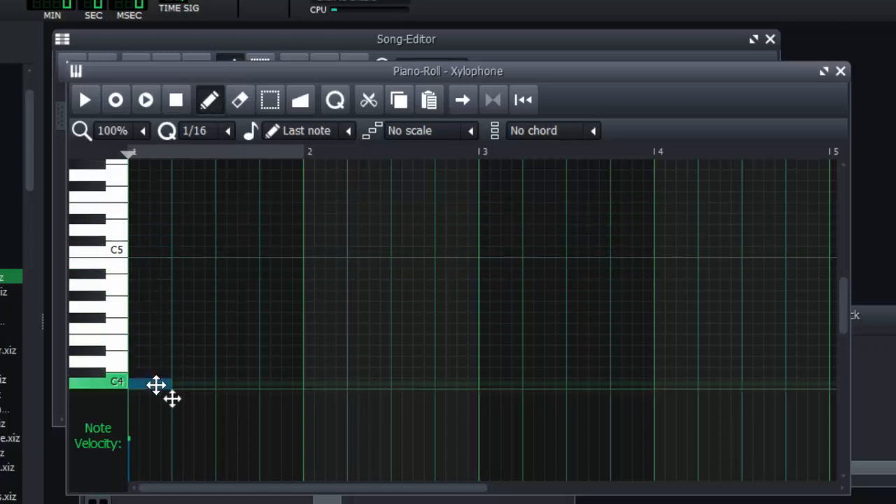
scroll("down", 3)
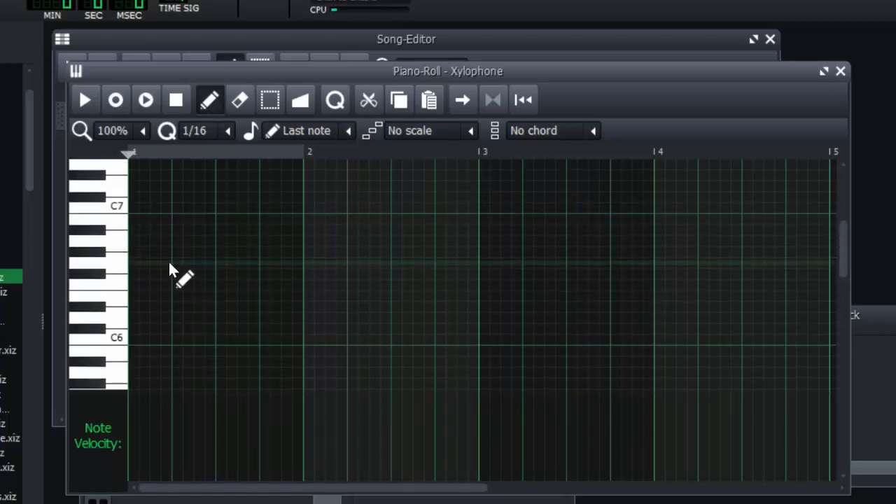
mouse_move(137, 287)
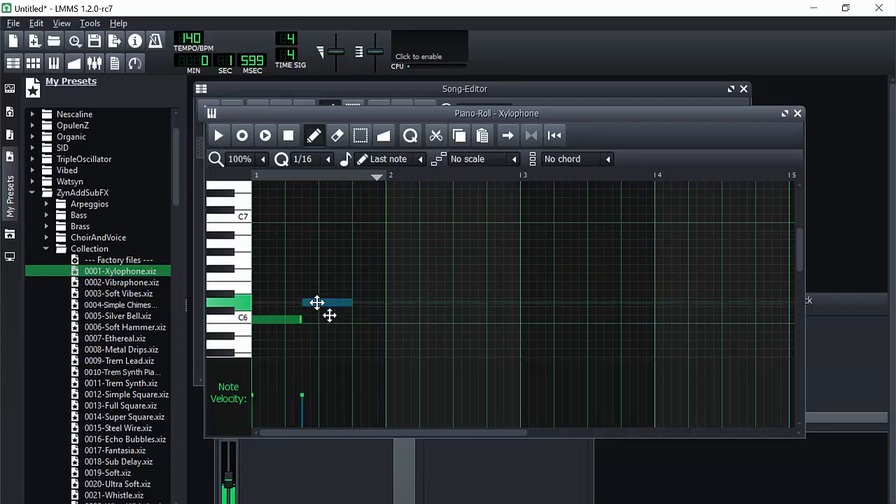
left_click_drag(317, 303, 357, 287)
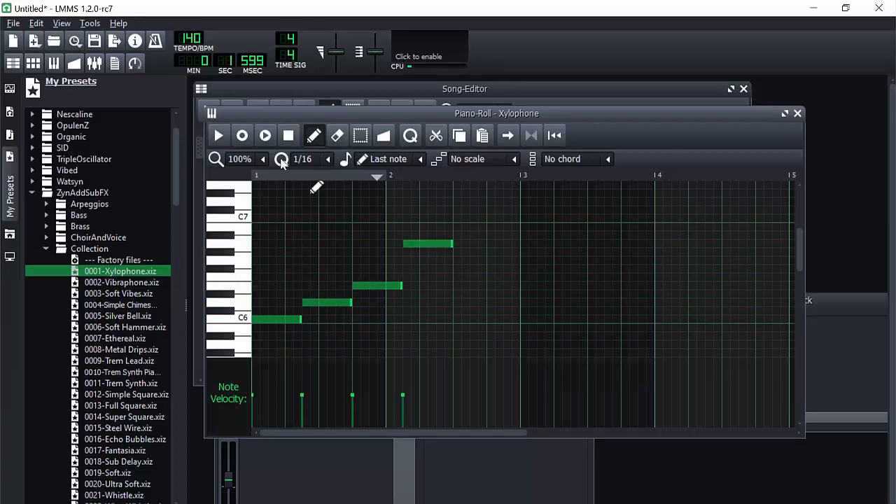
Play and stop the pattern to preview the six-note melody
left_click(218, 135)
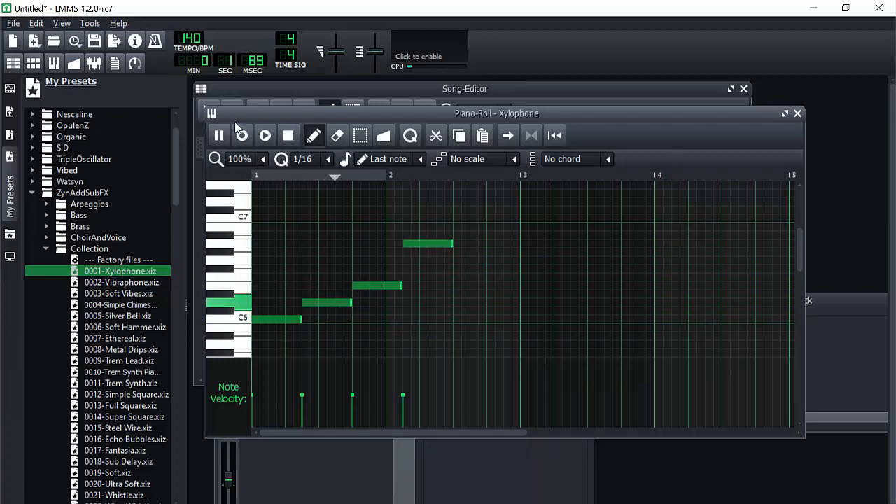
left_click(265, 135)
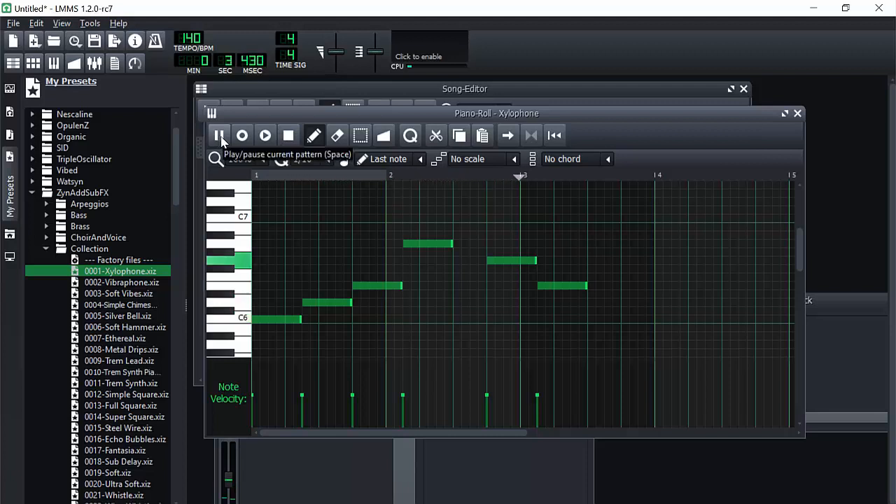
left_click(218, 135)
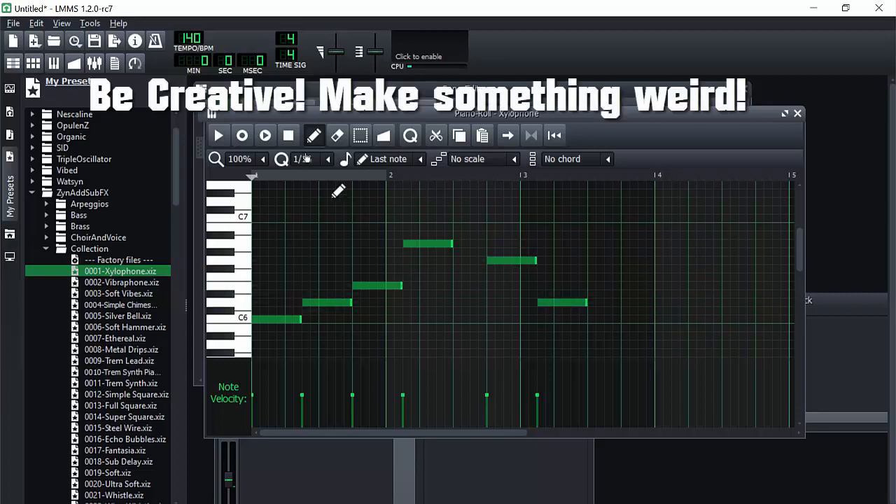
left_click(218, 135)
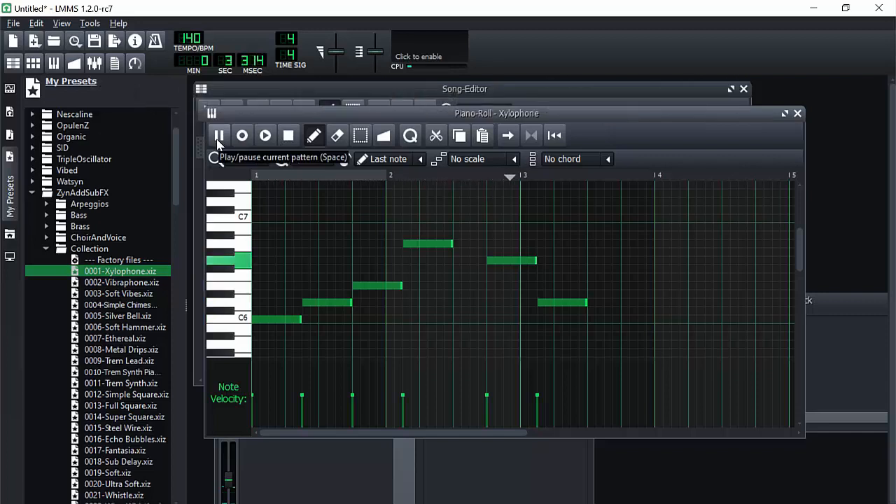
left_click(219, 135)
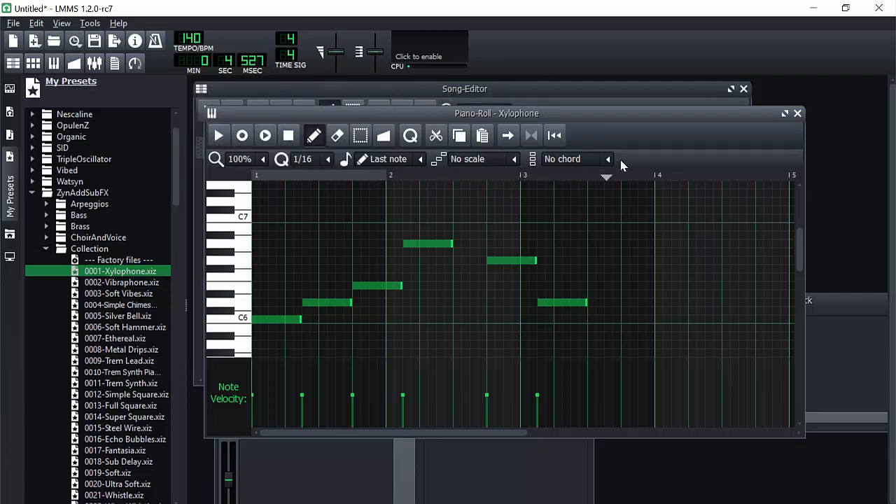
mouse_move(610, 161)
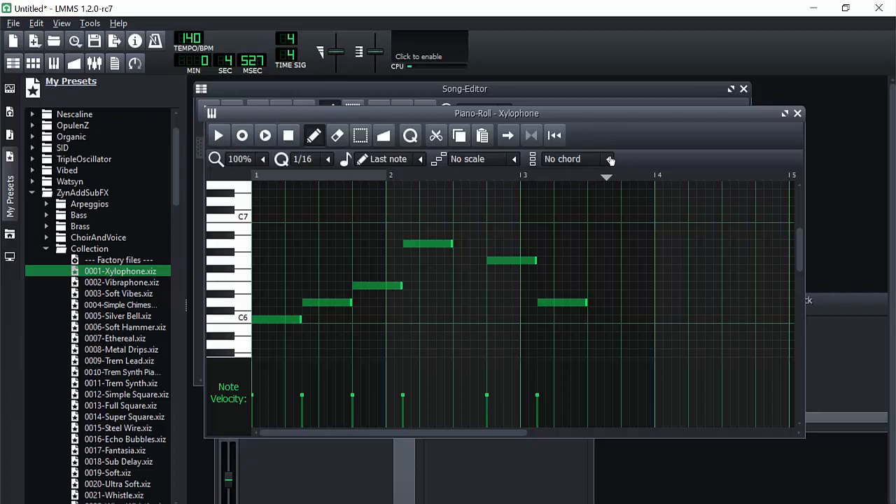
left_click(327, 159)
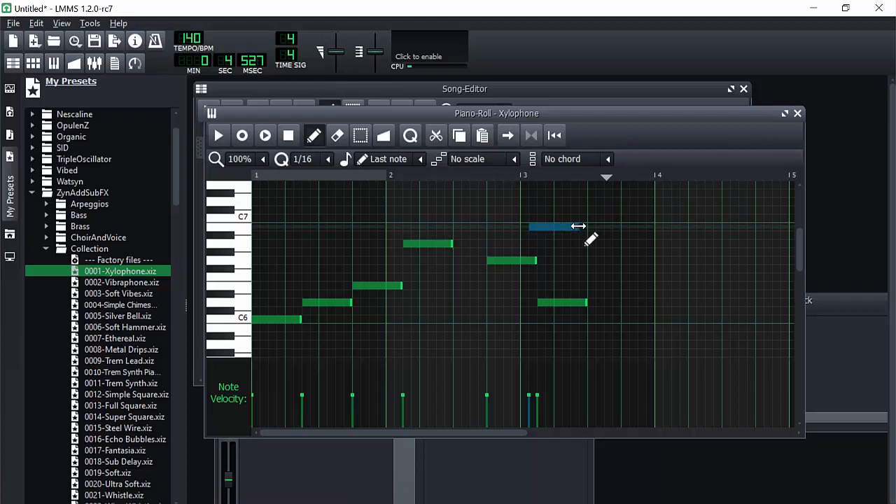
left_click(329, 159)
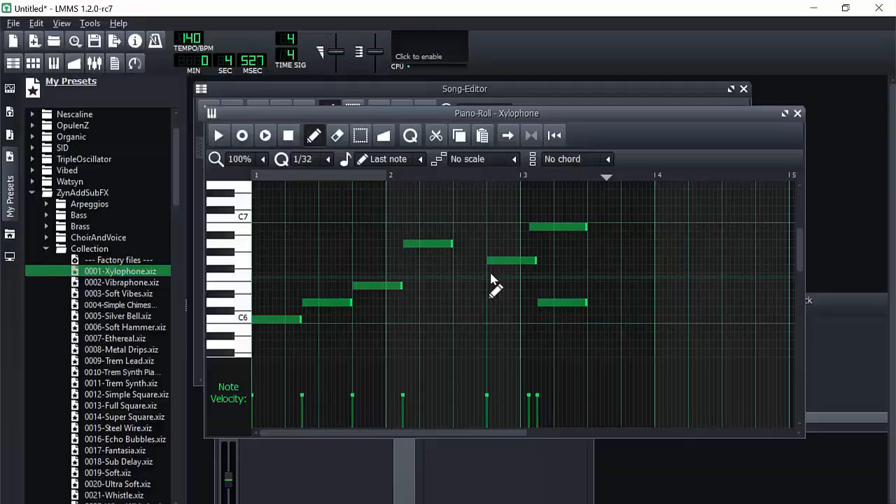
left_click(302, 159)
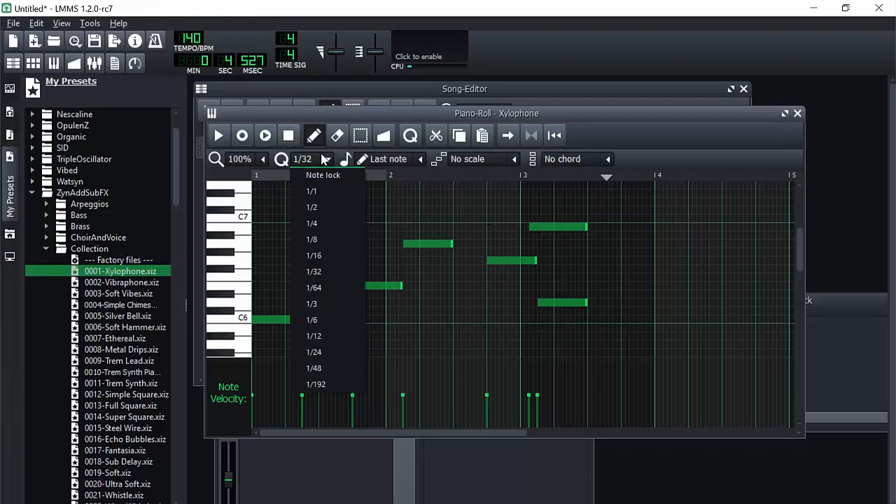
left_click(313, 254)
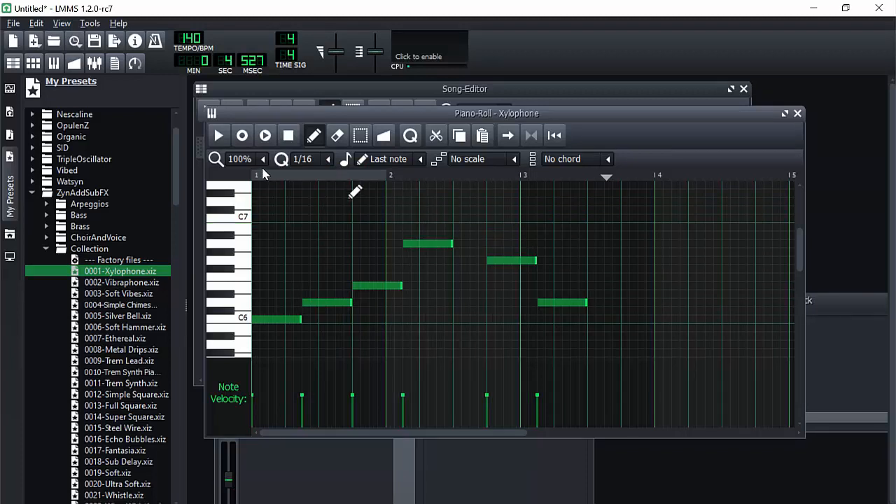
left_click(264, 159)
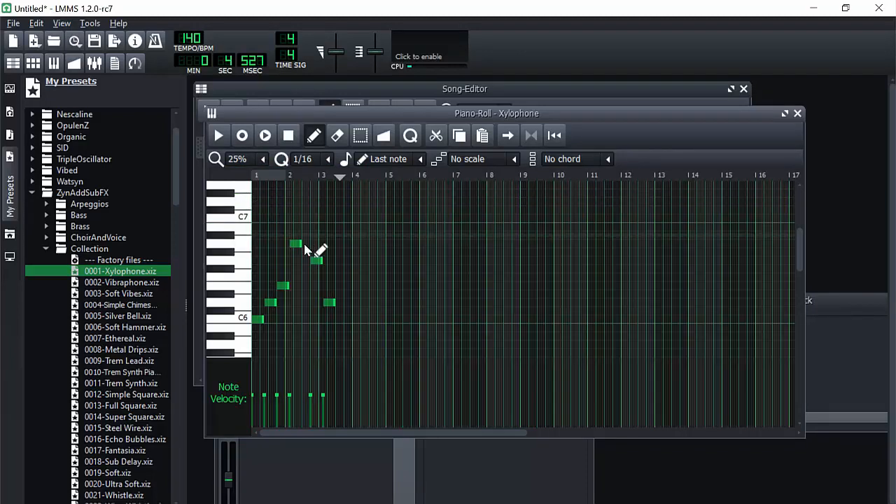
left_click(263, 159)
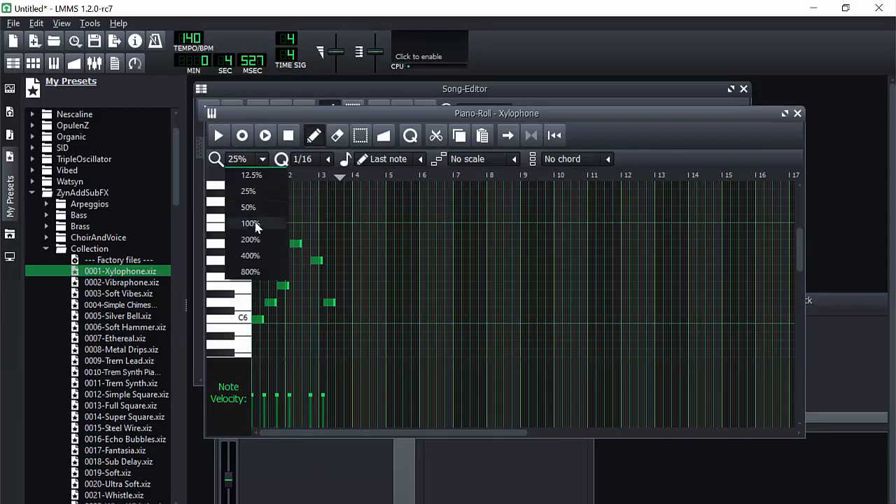
left_click(249, 223)
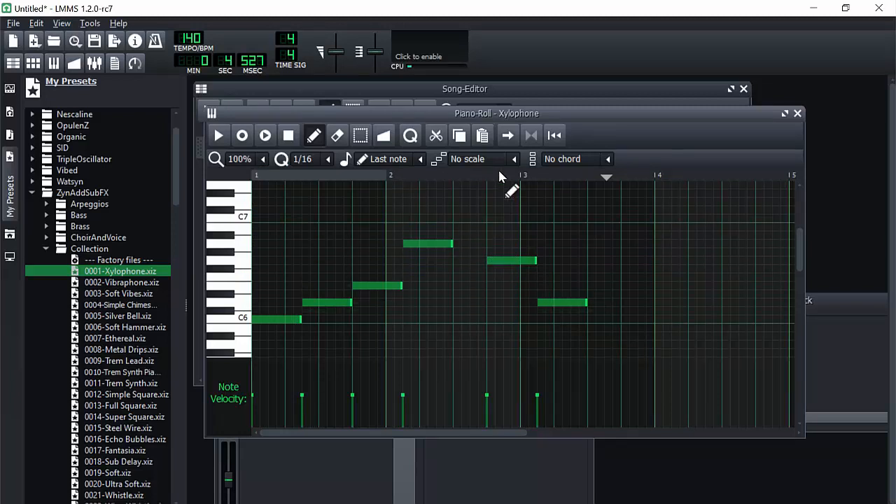
left_click(390, 159)
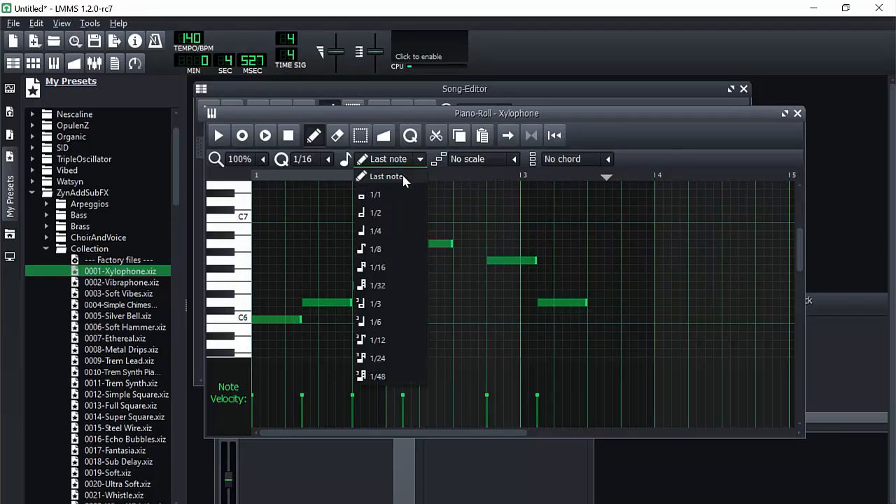
left_click(376, 230)
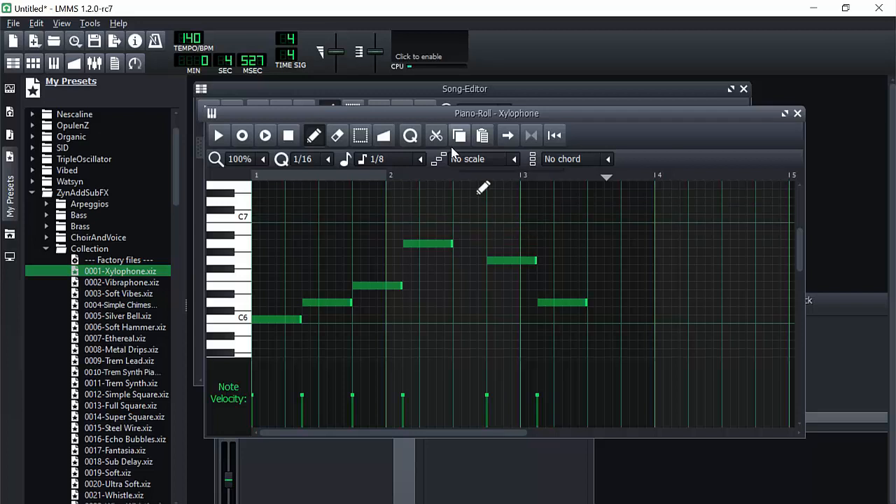
left_click(390, 159)
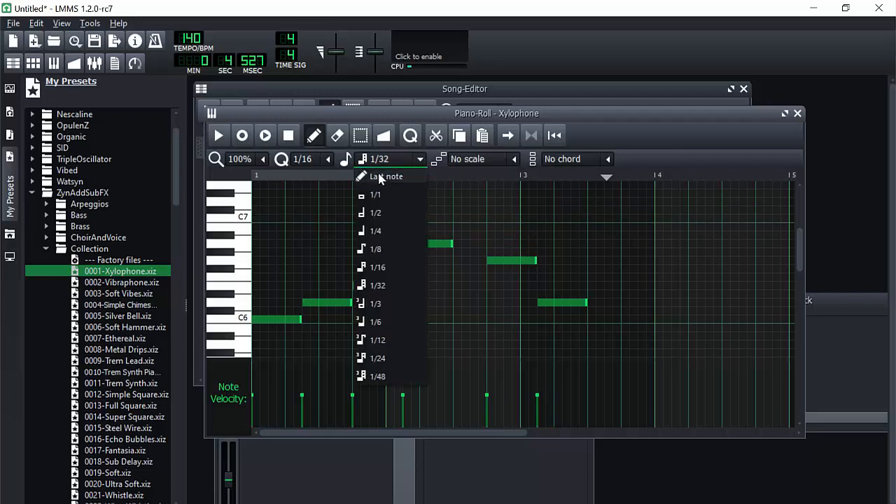
left_click(386, 176)
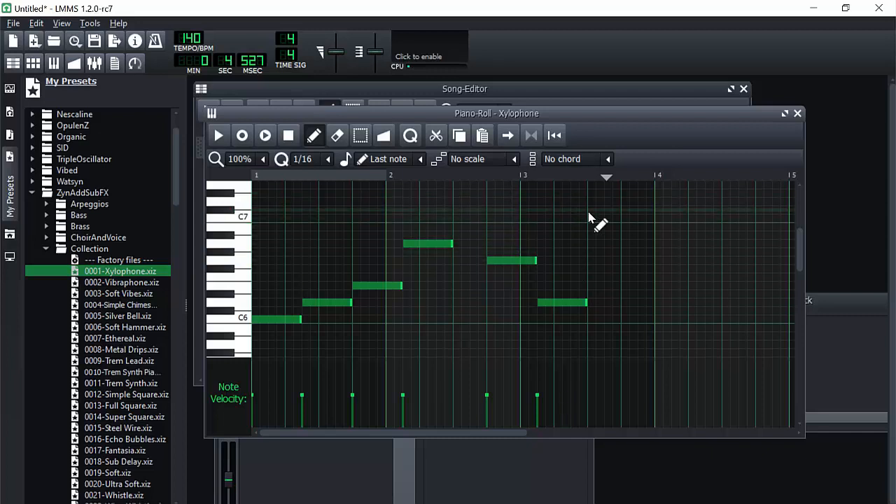
Set the Xylophone Piano Roll's chord type to Major after browsing the Scale list
left_click(513, 159)
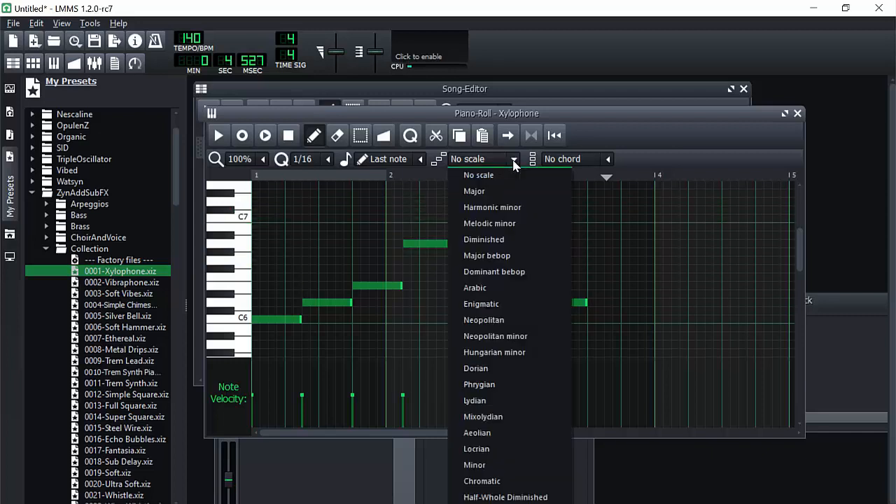
mouse_move(606, 245)
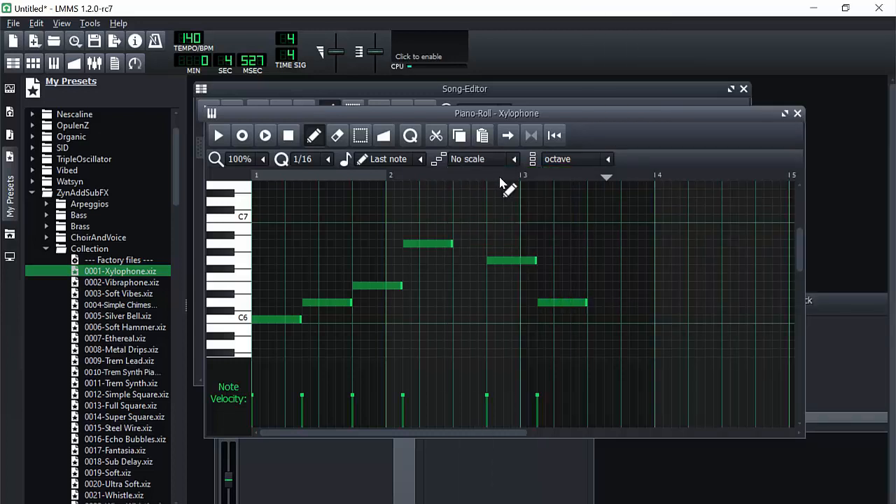
left_click(578, 159)
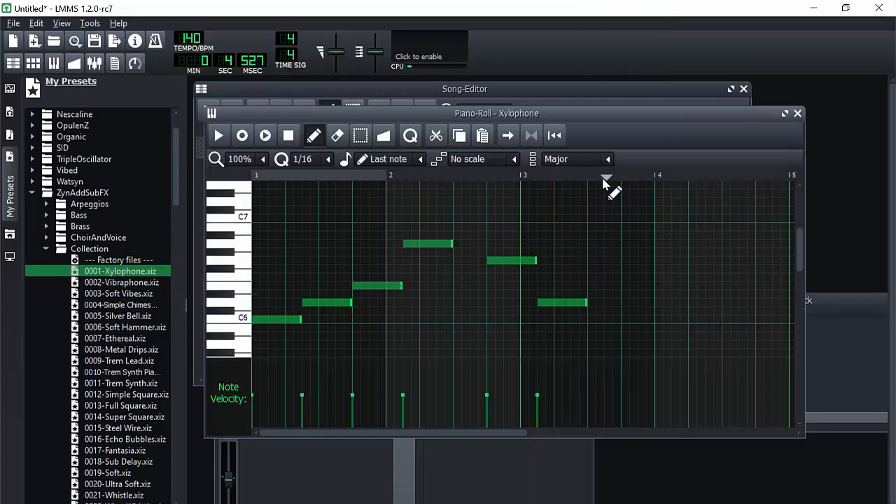
left_click(640, 320)
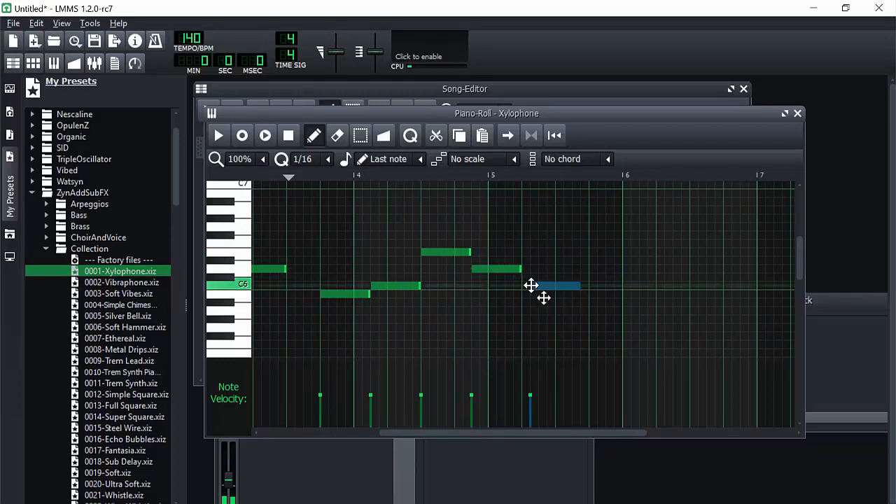
Shift the closing bar-5 Xylophone notes later and audition the extended melody
left_click_drag(532, 286, 556, 303)
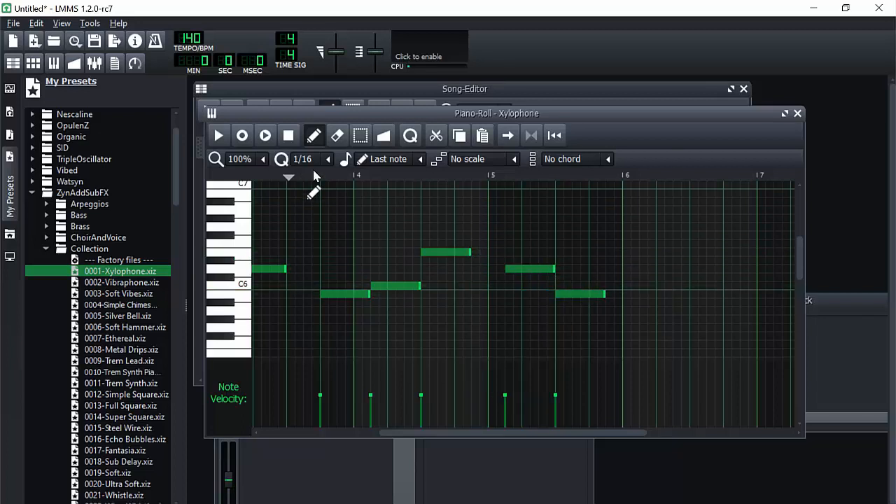
left_click(218, 135)
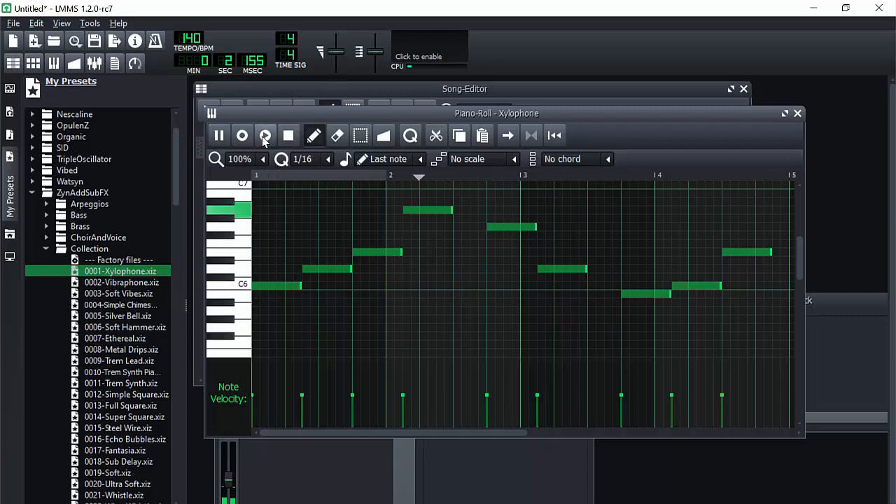
mouse_move(265, 135)
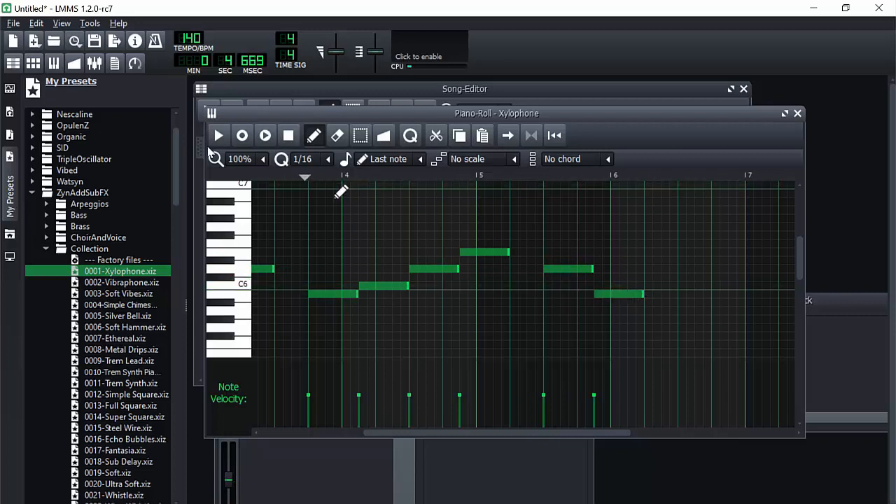
left_click(218, 135)
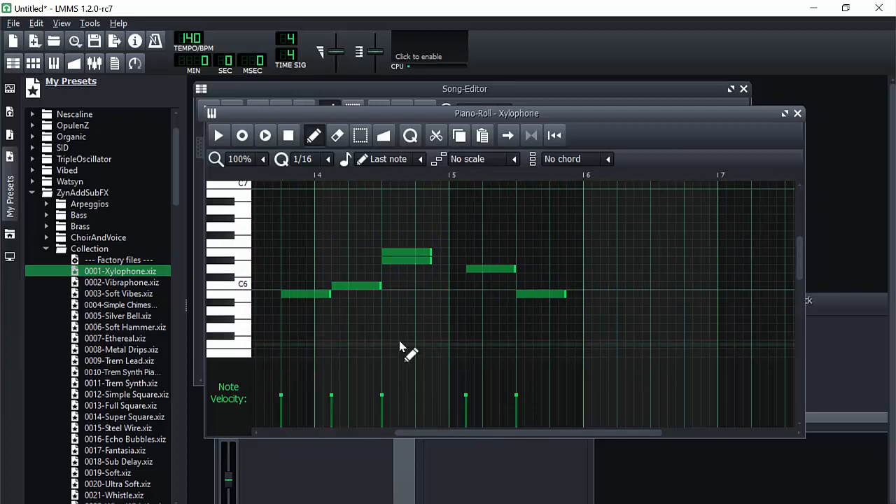
left_click(219, 135)
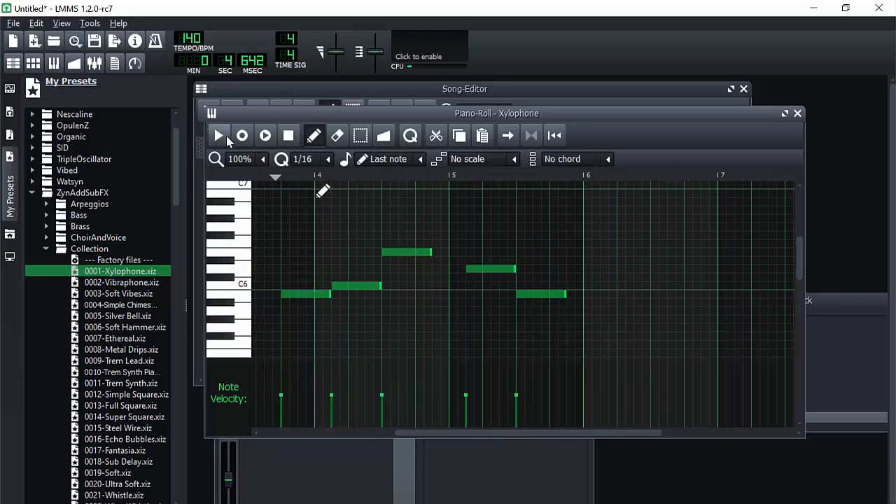
left_click(219, 135)
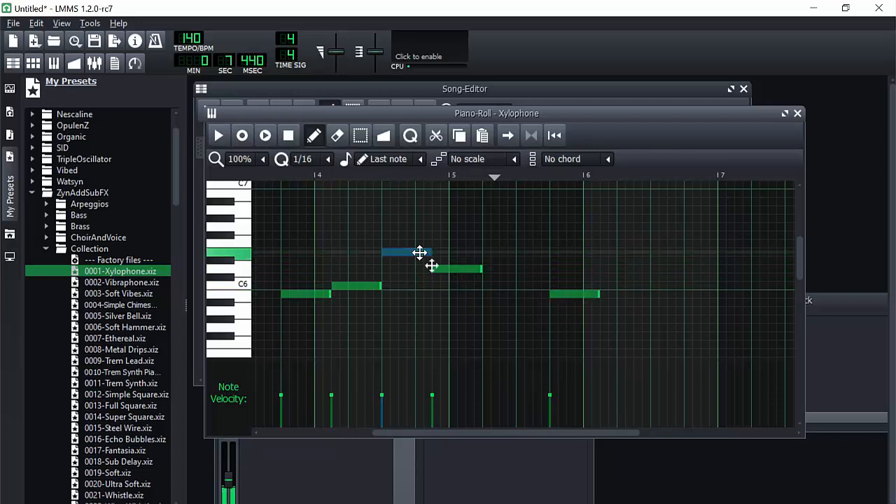
Reposition the note in the middle of bar 4 and replay the melody
left_click_drag(420, 252, 528, 279)
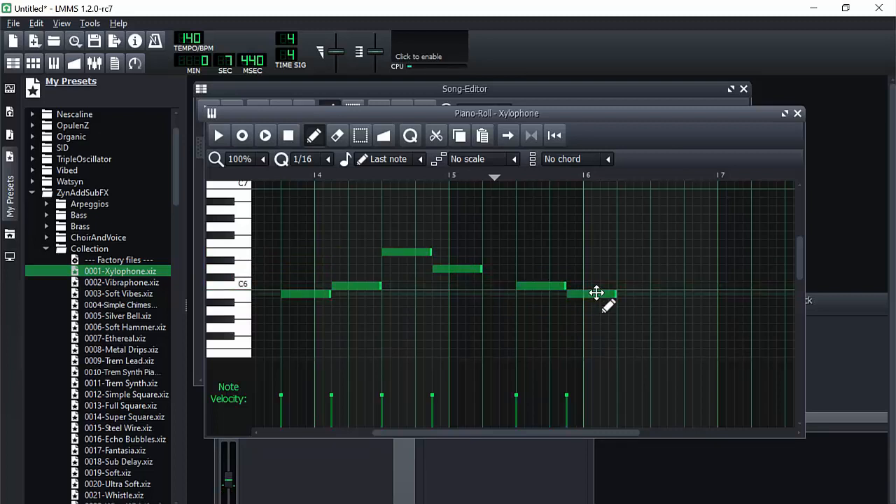
left_click(219, 135)
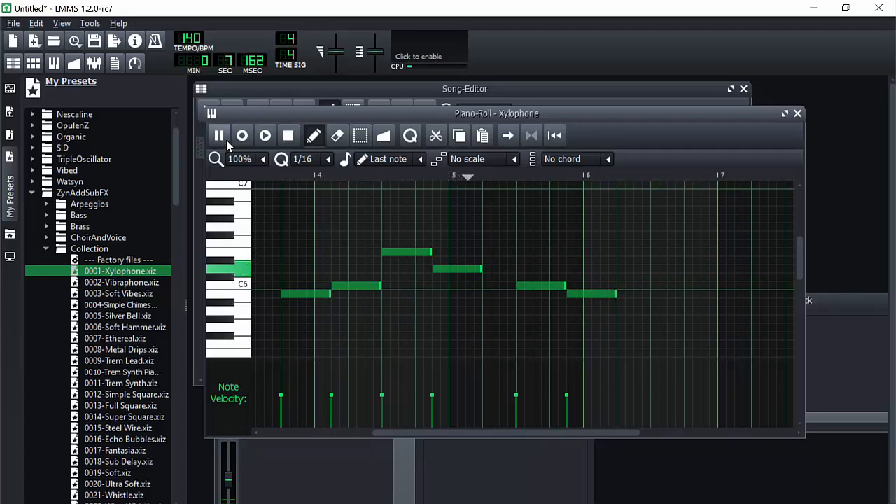
left_click(219, 135)
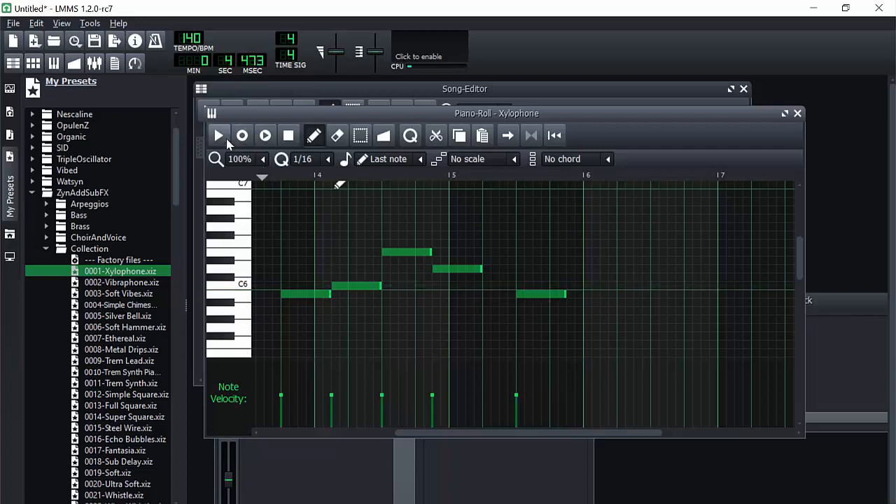
left_click(218, 136)
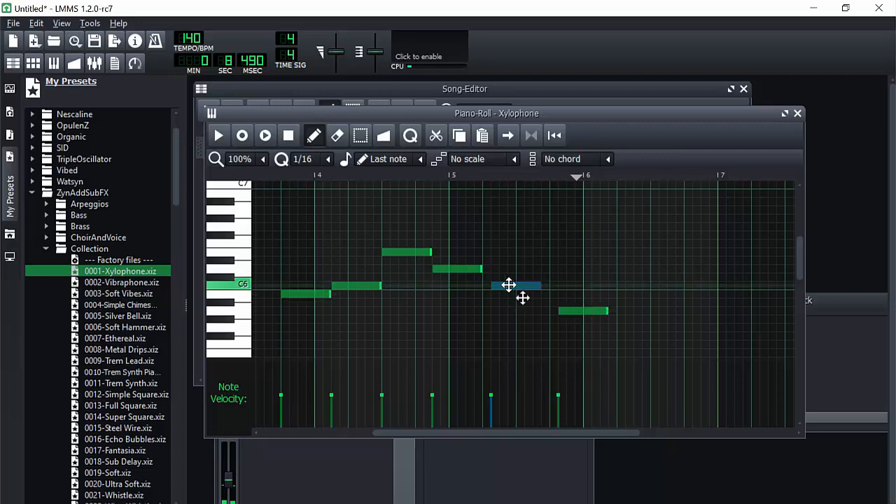
Move the last note lower in pitch and replay the pattern from the start
left_click_drag(509, 285, 585, 310)
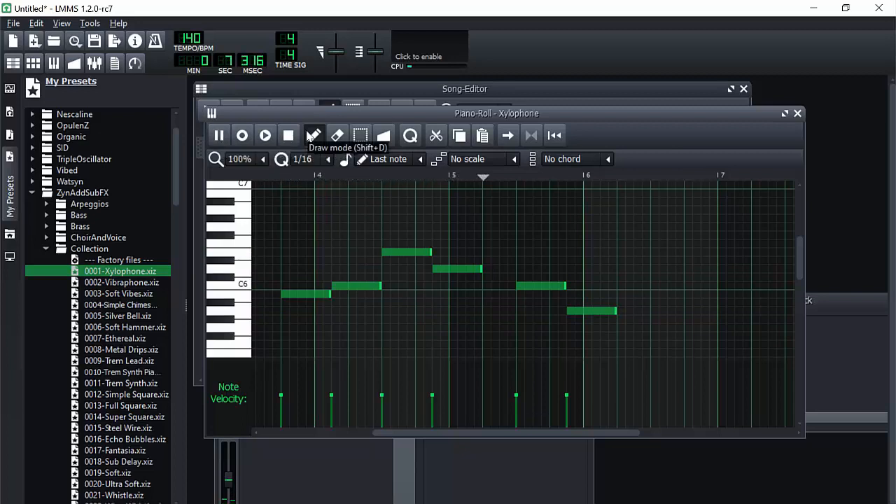
left_click(265, 135)
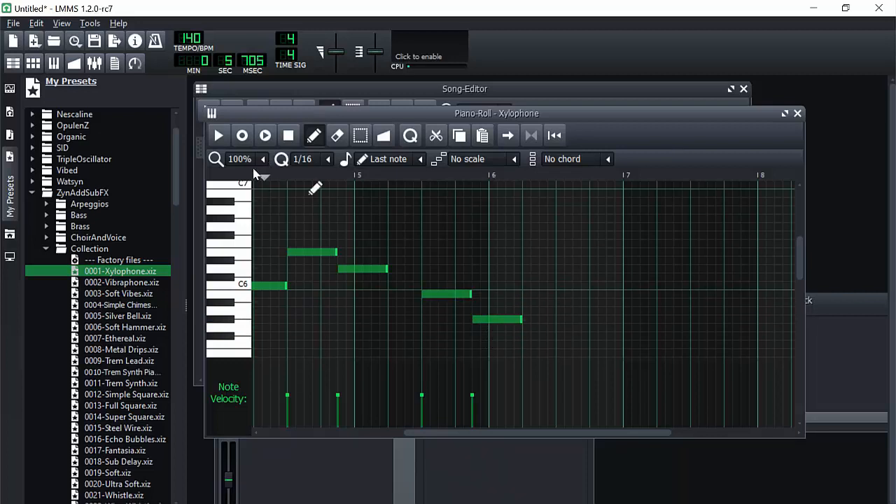
left_click(219, 135)
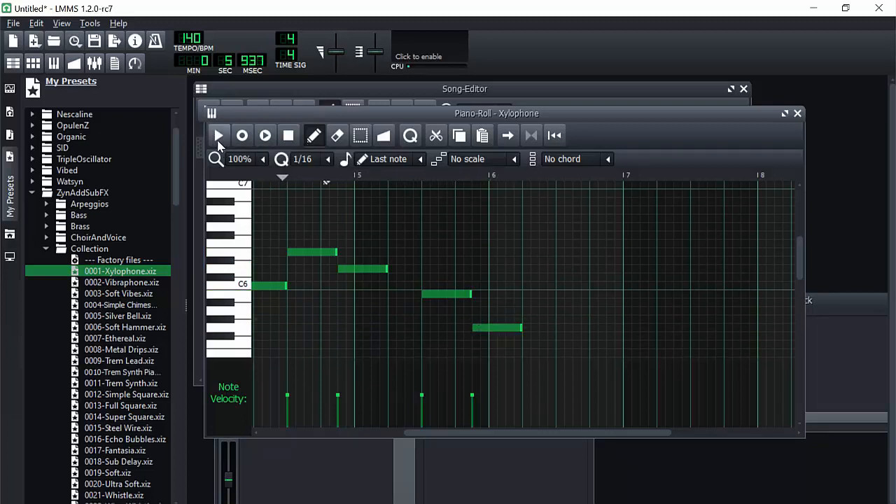
left_click(218, 136)
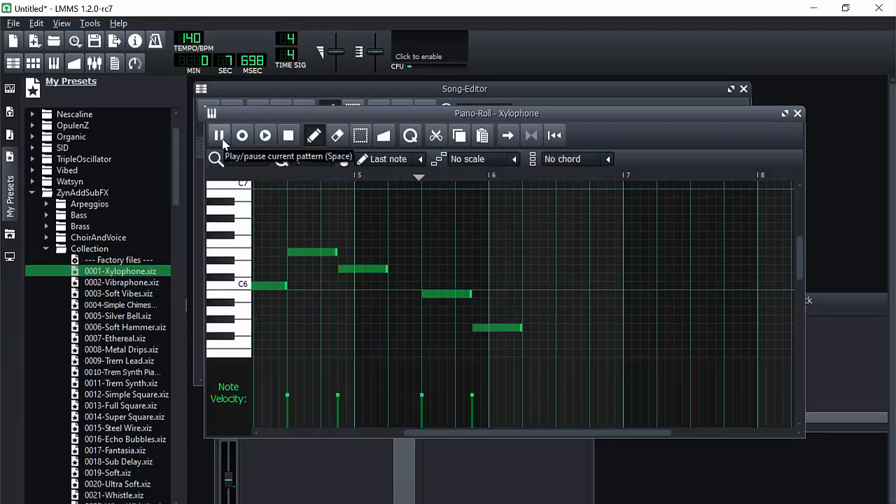
left_click(218, 135)
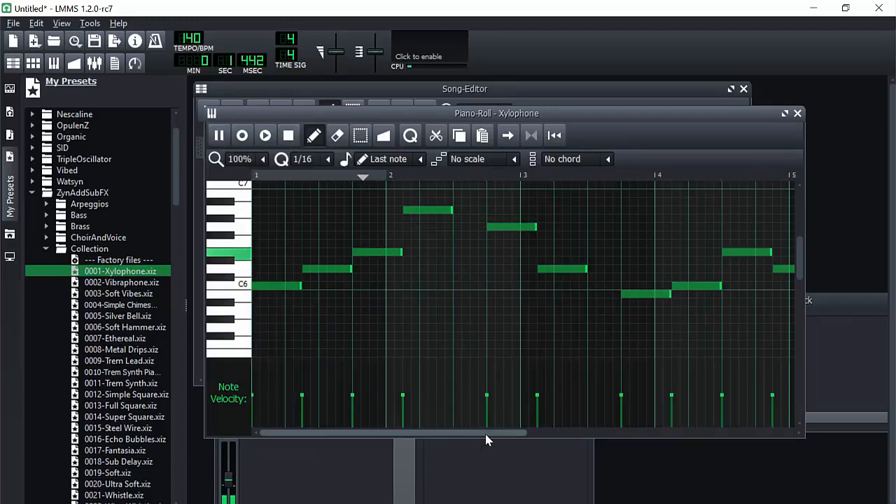
Resize the Xylophone clip to about six bars, adjust its notes, and close the Piano Roll
left_click_drag(501, 434, 518, 434)
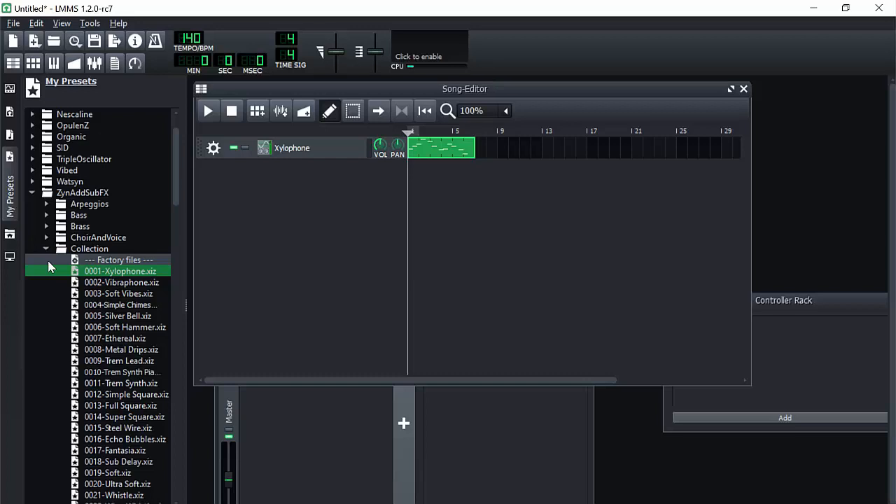
mouse_move(306, 203)
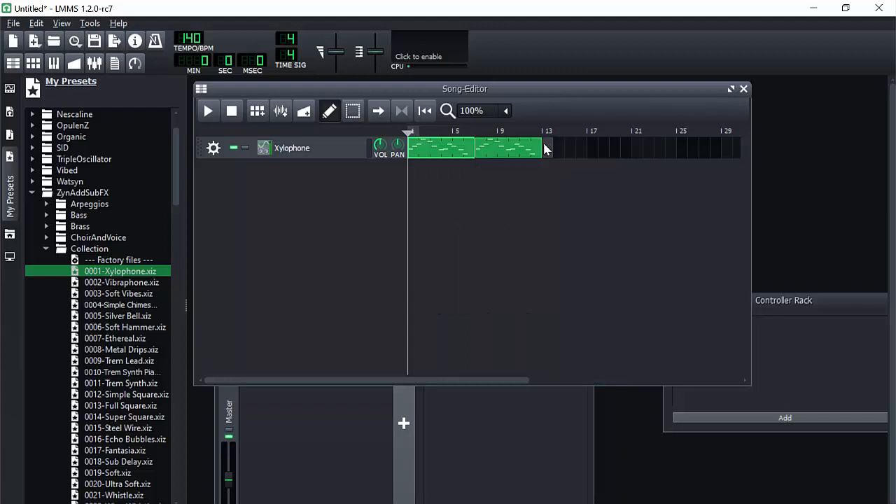
right_click(576, 148)
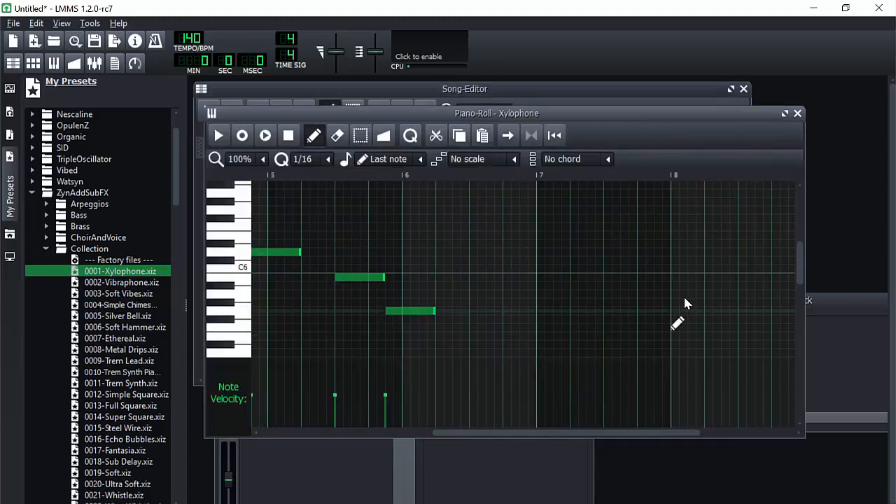
left_click(797, 112)
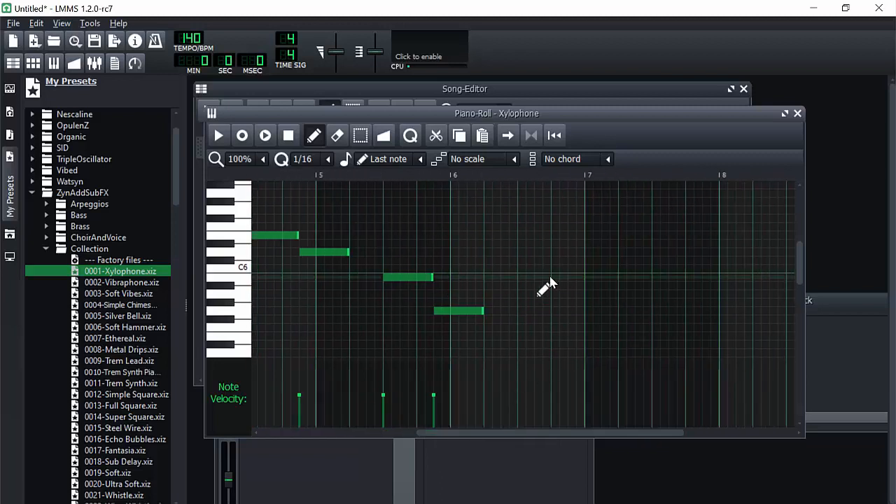
mouse_move(476, 364)
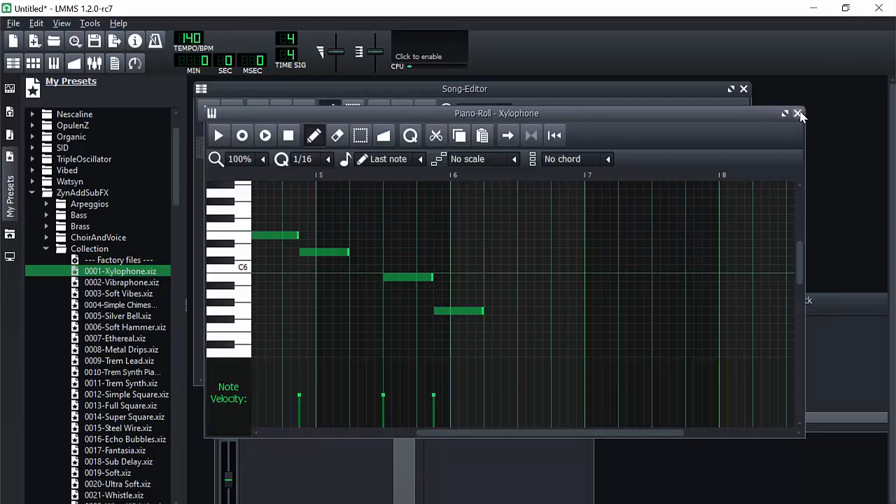
left_click(798, 113)
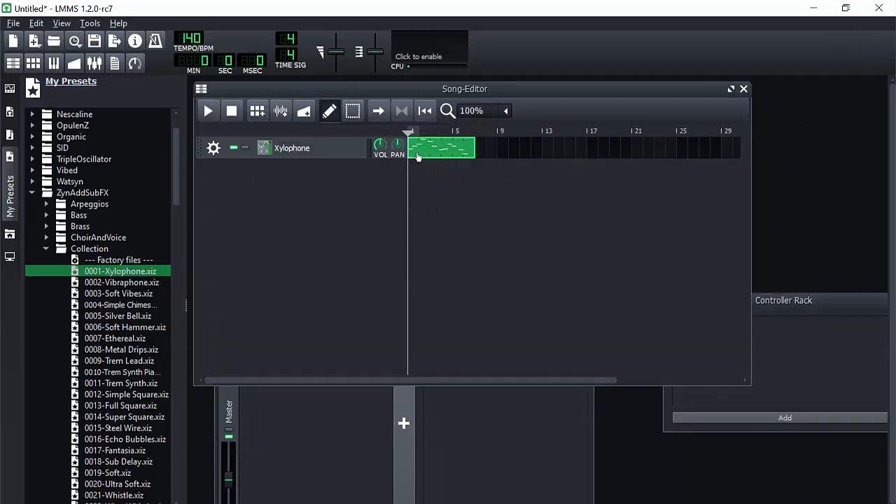
mouse_move(418, 155)
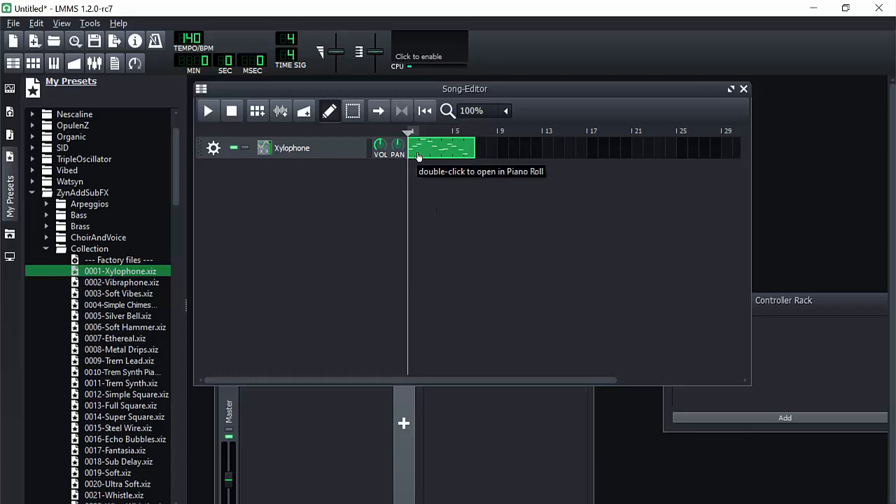
mouse_move(478, 251)
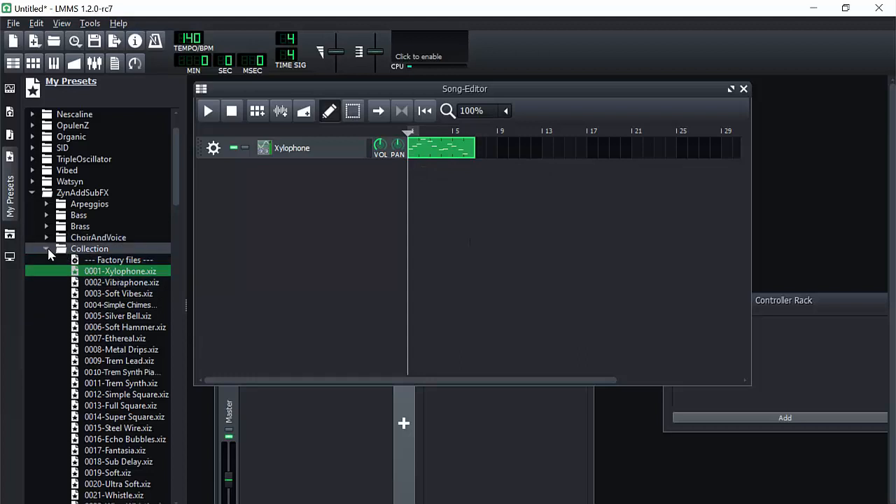
Add the 0128-Wind and Surf.xiz preset from ZynAddSubFX > Collection as a new track
left_click(46, 248)
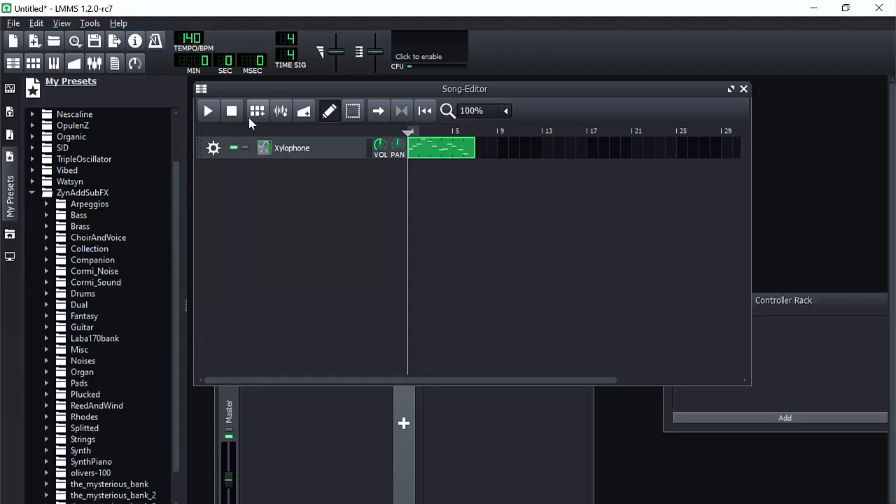
mouse_move(192, 287)
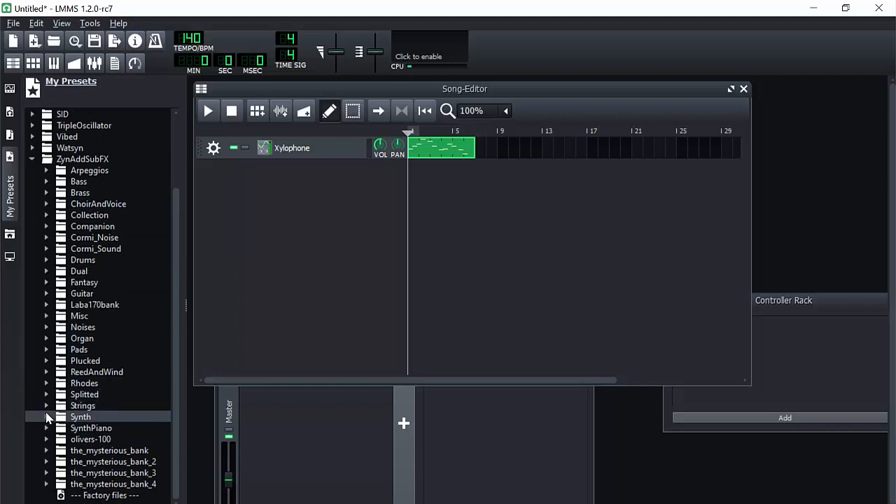
left_click(46, 147)
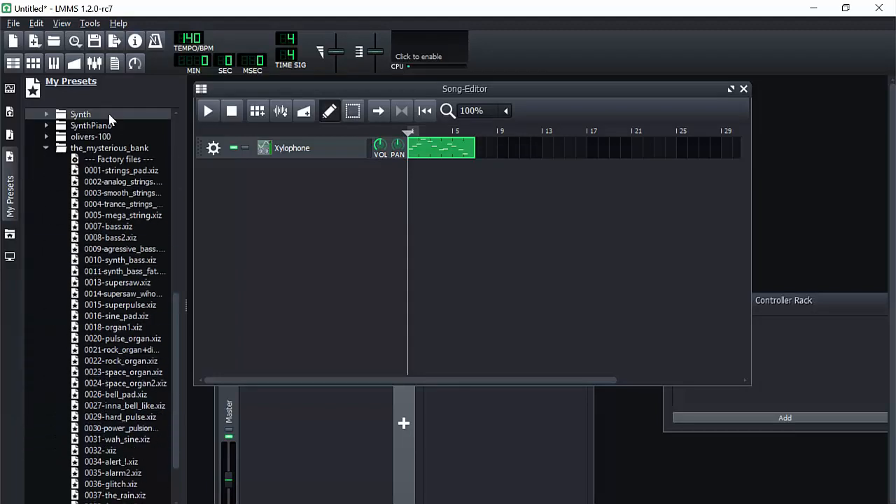
left_click(115, 450)
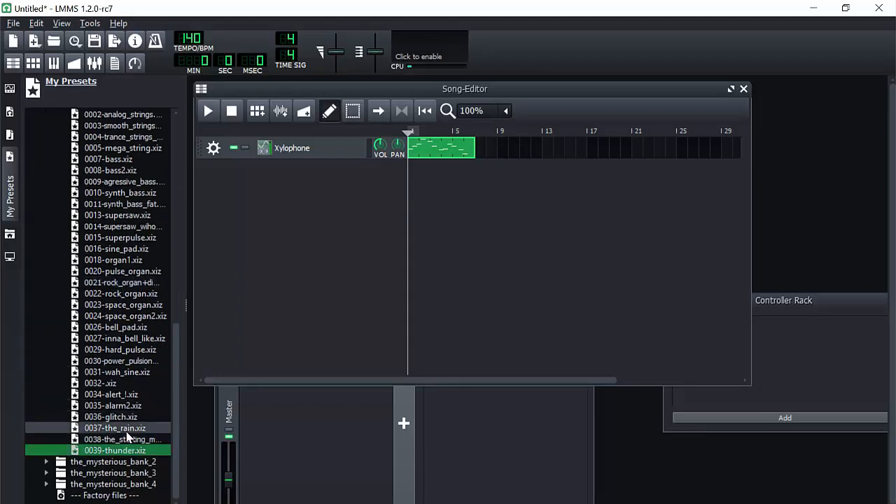
left_click(115, 428)
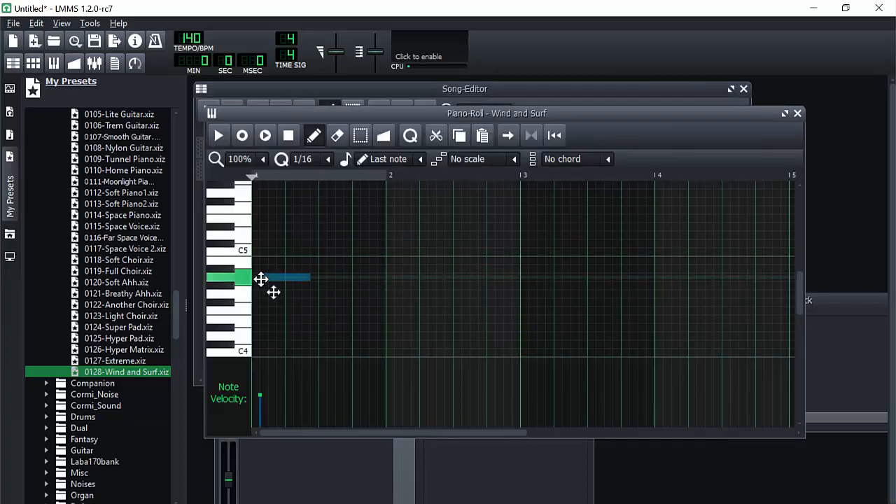
Draw one long Wind and Surf note spanning about five bars and close the editor
left_click_drag(308, 285, 662, 285)
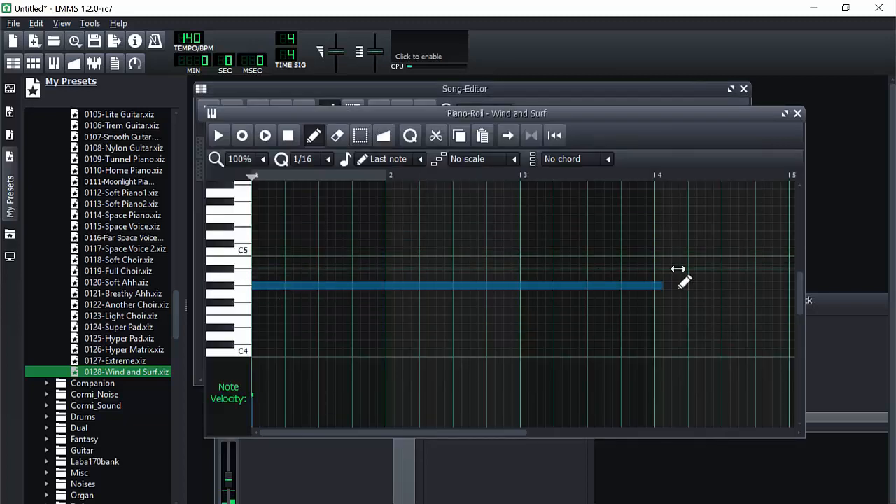
left_click_drag(662, 285, 787, 285)
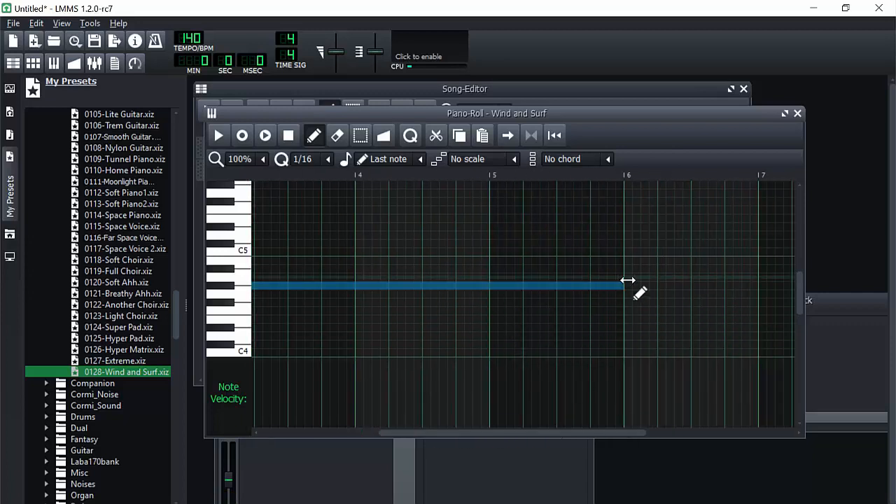
left_click(797, 113)
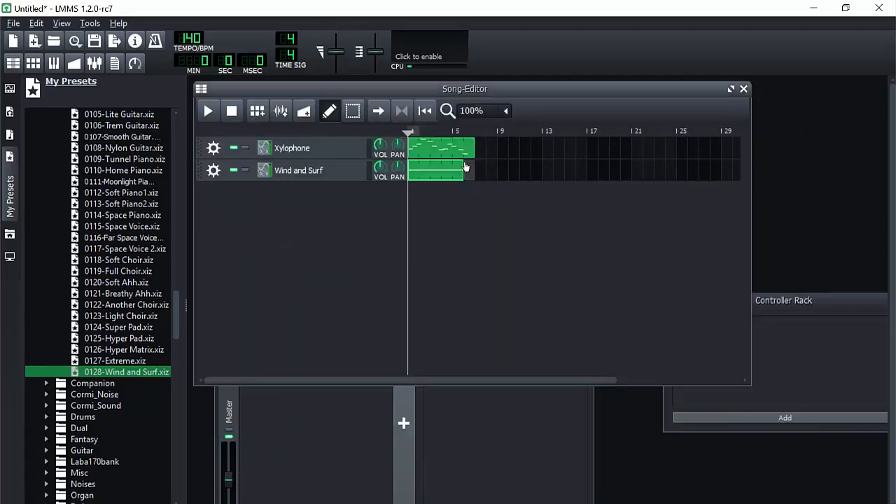
Open and close the Wind and Surf clip's notes, then play both tracks together
double_click(436, 170)
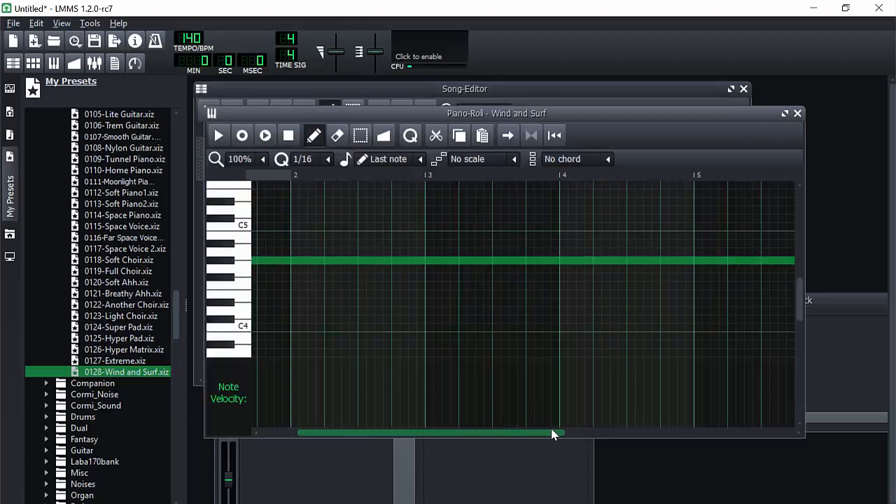
left_click(798, 113)
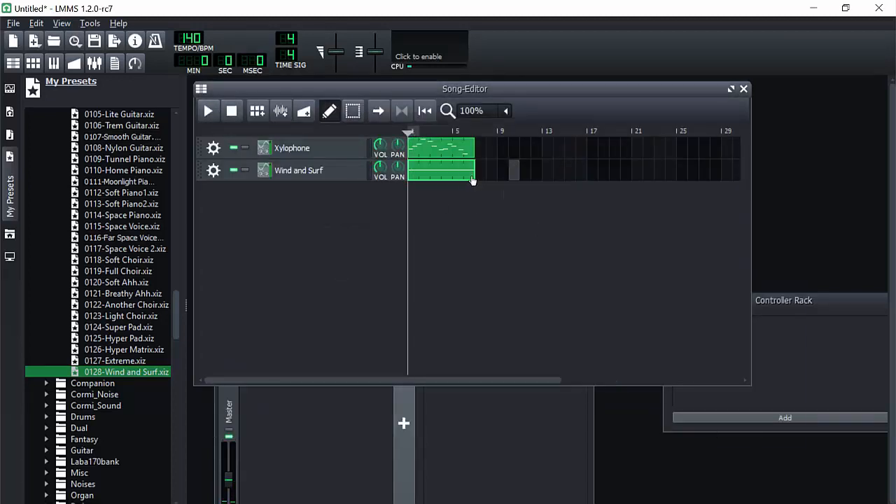
left_click(207, 110)
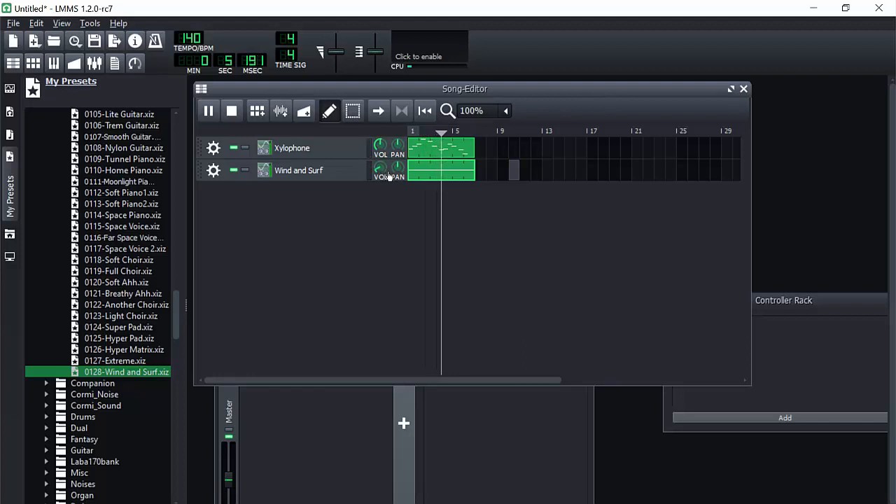
left_click(208, 110)
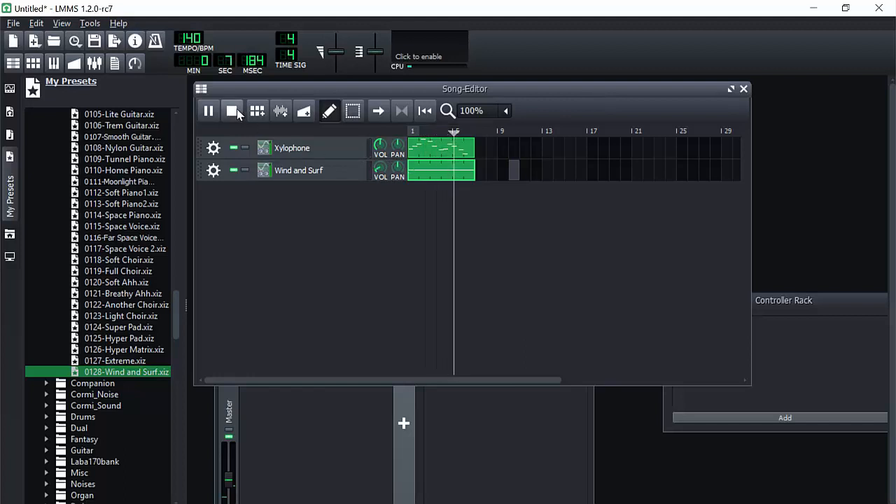
left_click(232, 110)
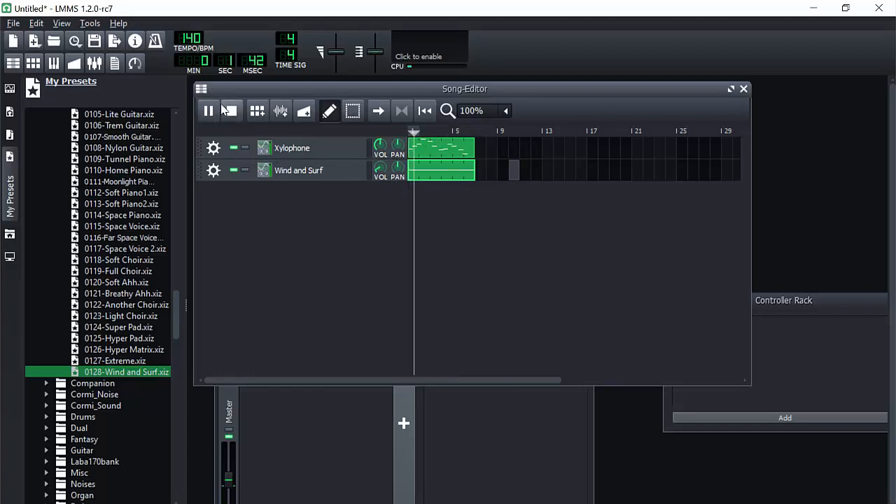
left_click(231, 111)
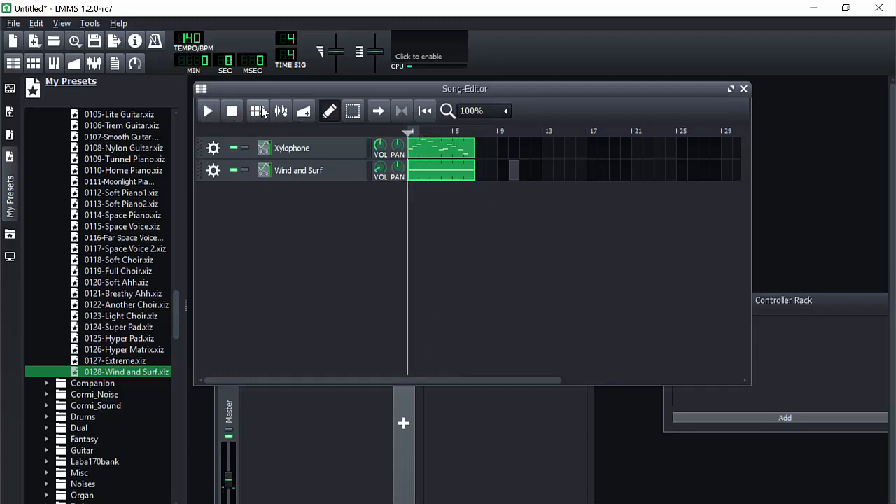
mouse_move(258, 110)
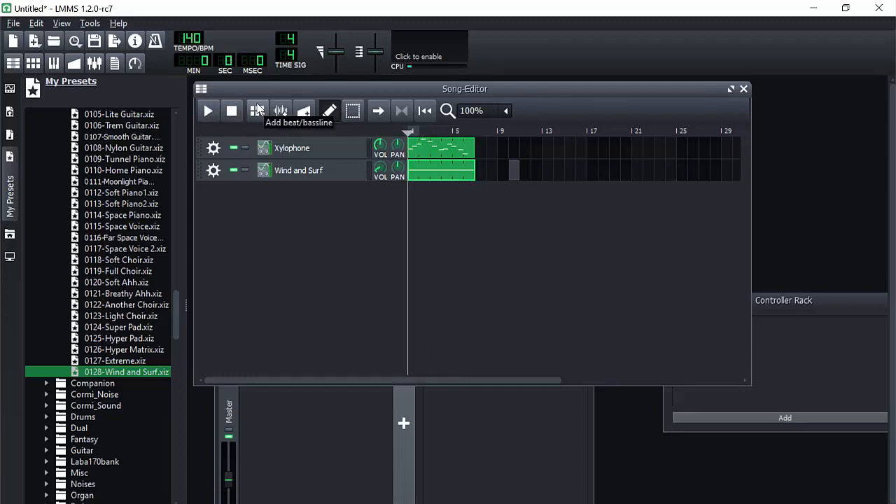
Load bassdrum04.ogg into the Beat/Bassline 0 pattern and switch on two kick steps
left_click(257, 110)
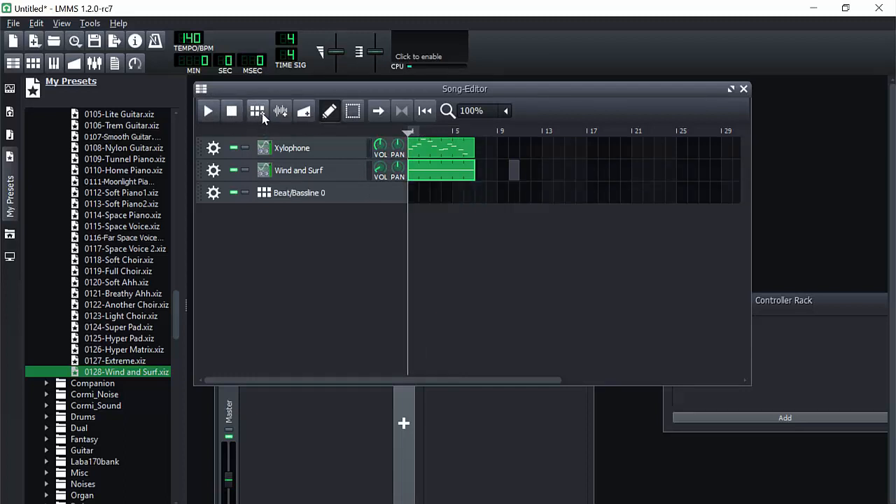
left_click(258, 110)
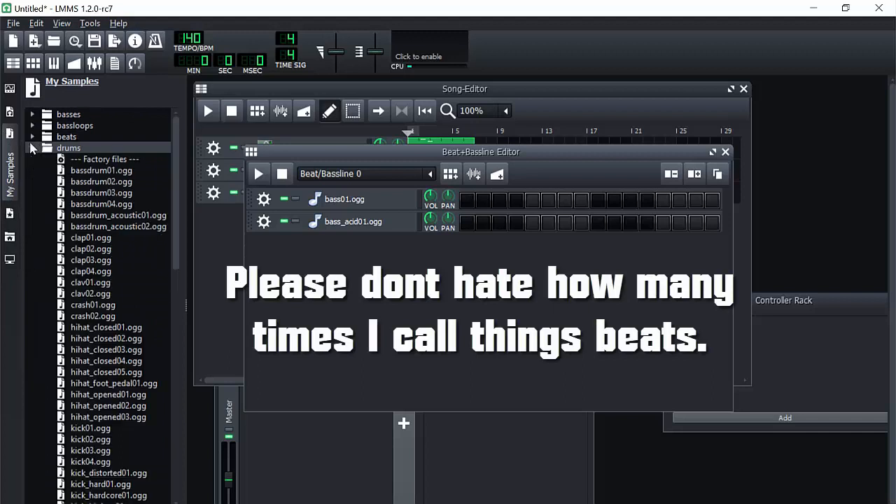
double_click(101, 193)
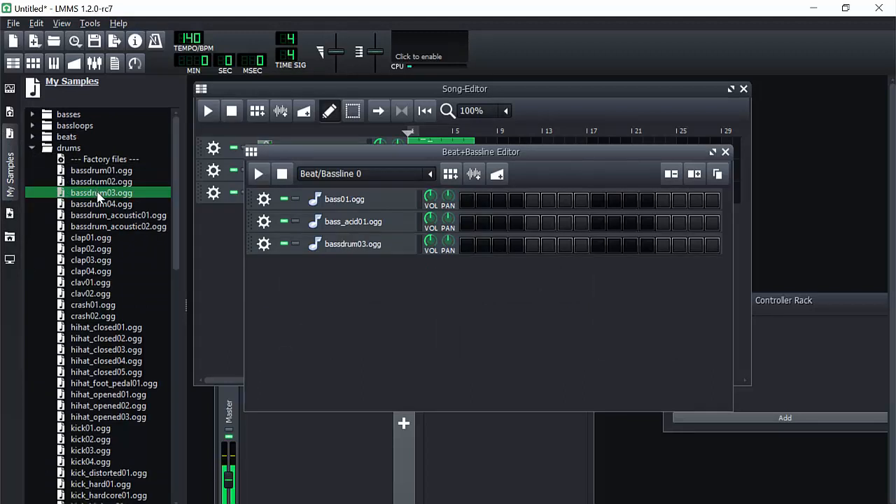
double_click(101, 204)
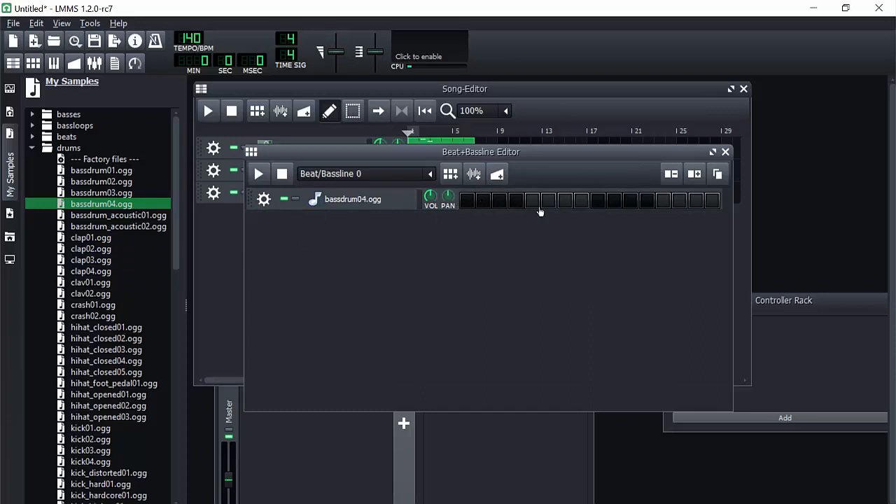
left_click(532, 200)
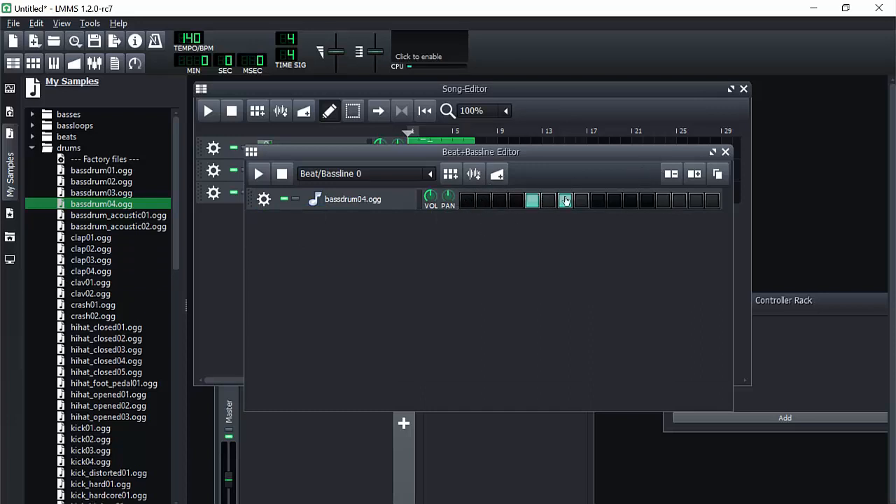
left_click(550, 199)
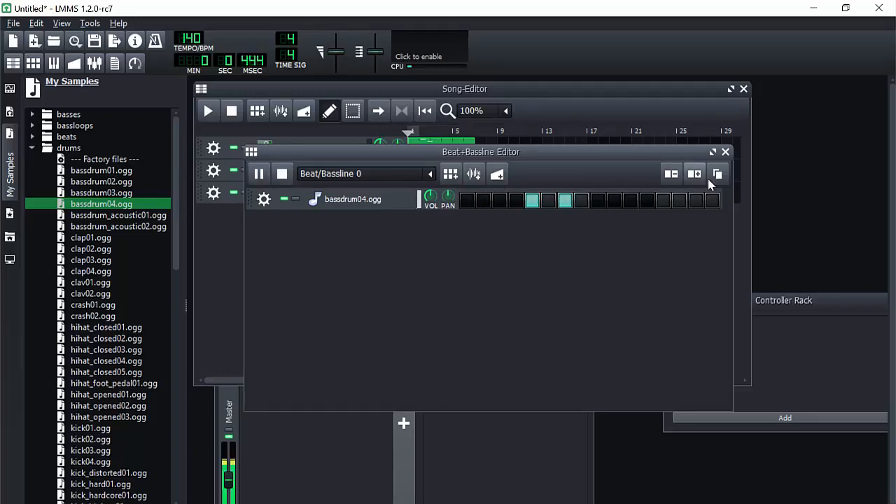
left_click(725, 151)
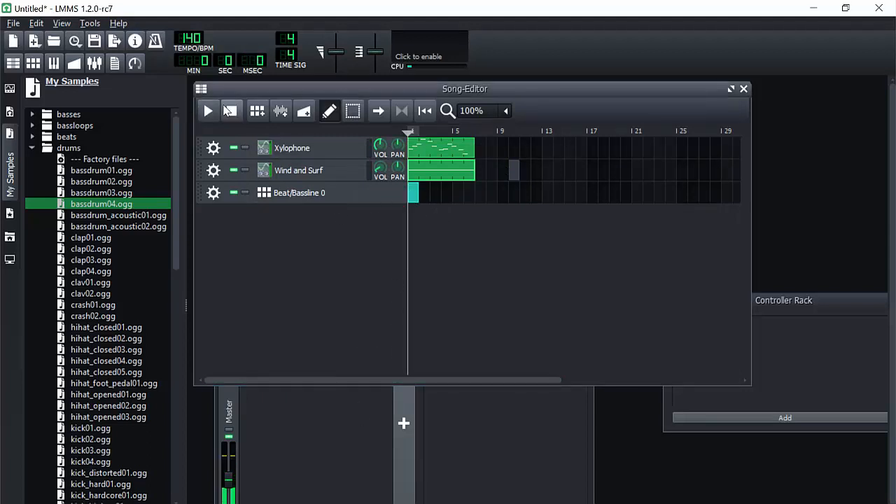
Play the song and move a kick hit to a different step
left_click(208, 111)
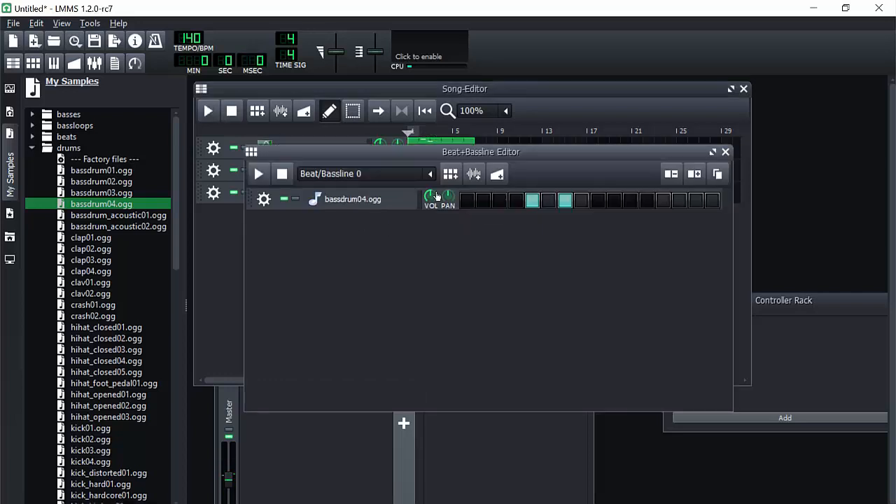
left_click(565, 201)
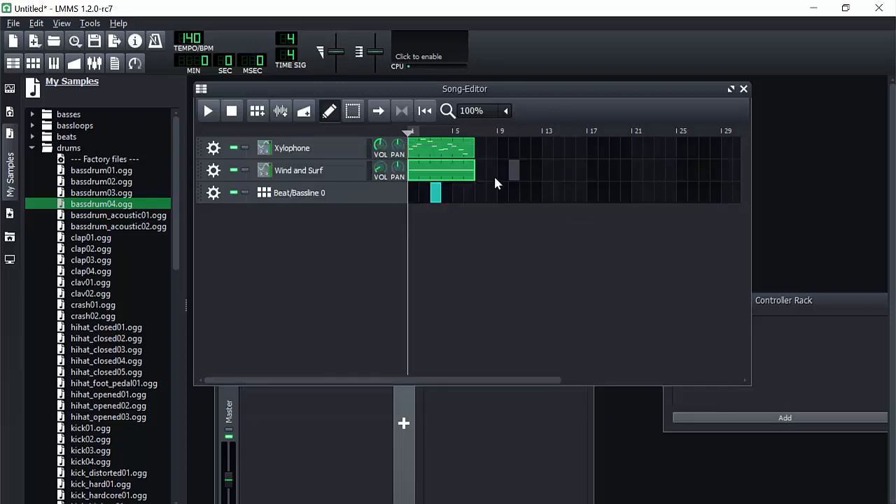
left_click(208, 111)
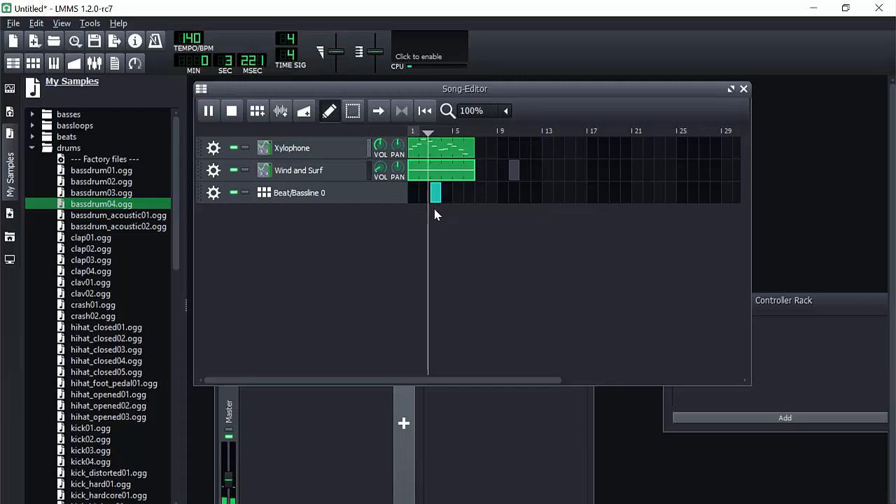
left_click(208, 110)
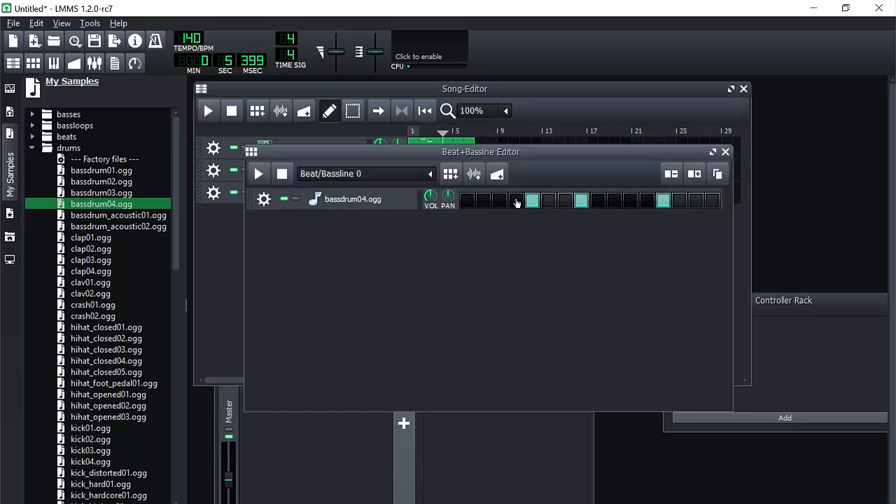
left_click(565, 200)
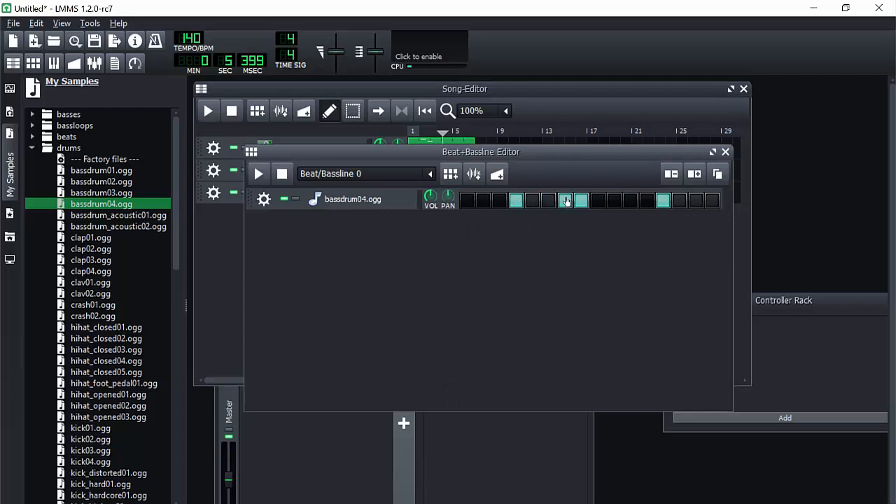
left_click(726, 151)
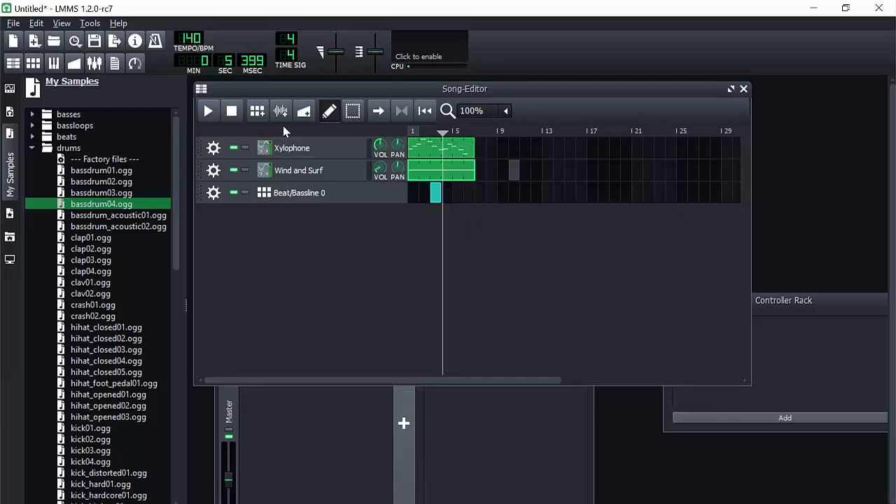
left_click(208, 110)
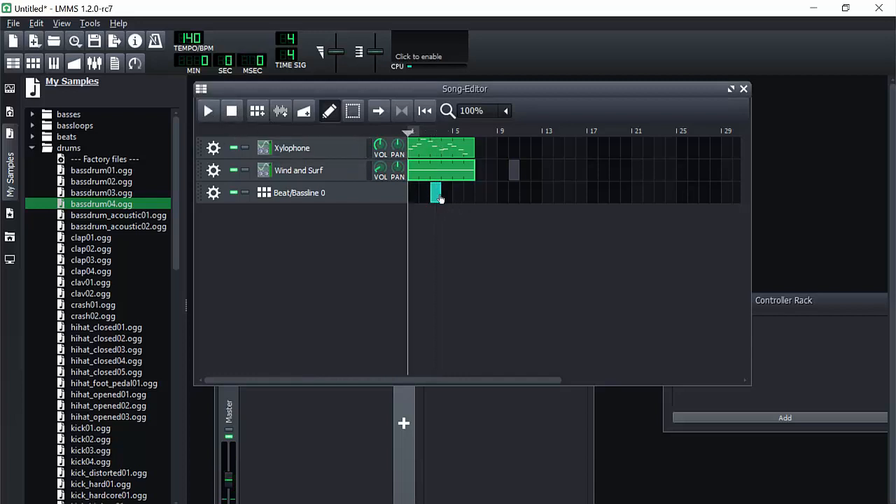
Audition the song while editing the bassdrum04.ogg beat steps 4, 6 and 10
left_click(208, 111)
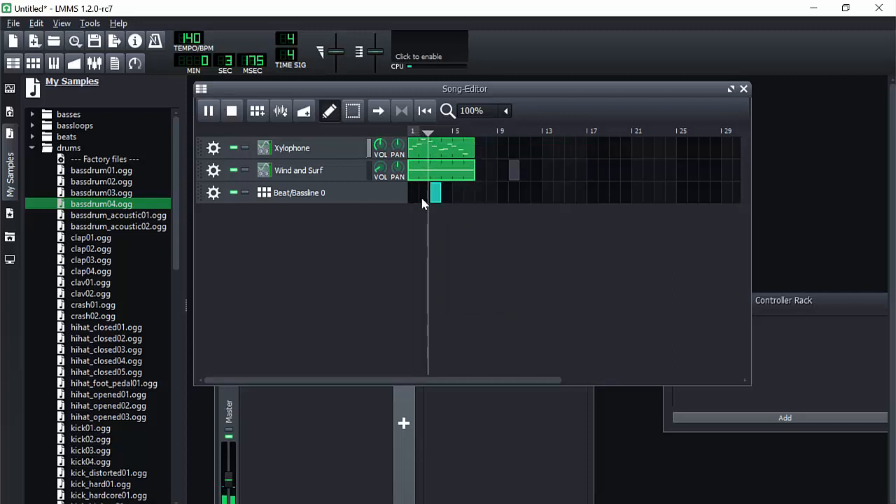
right_click(430, 192)
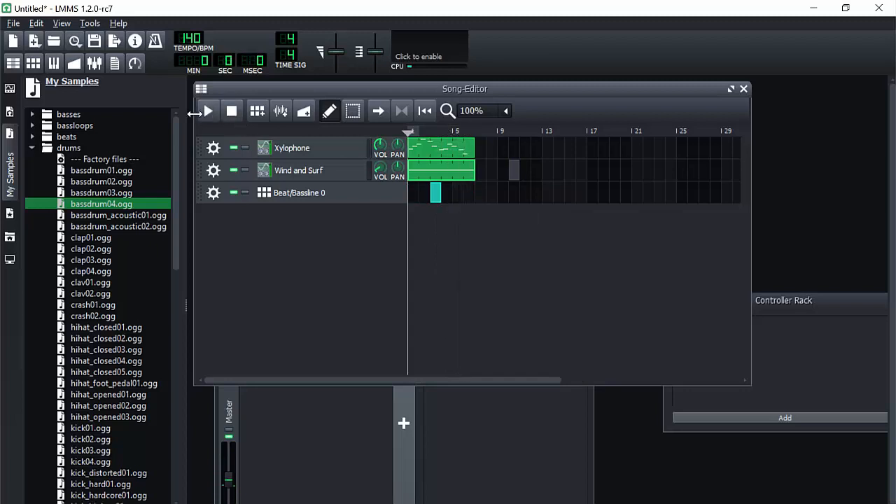
left_click(208, 111)
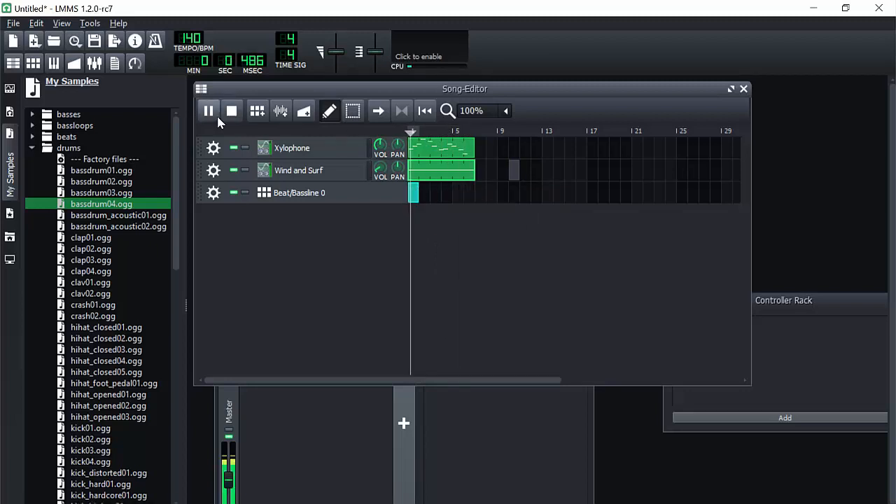
left_click(208, 111)
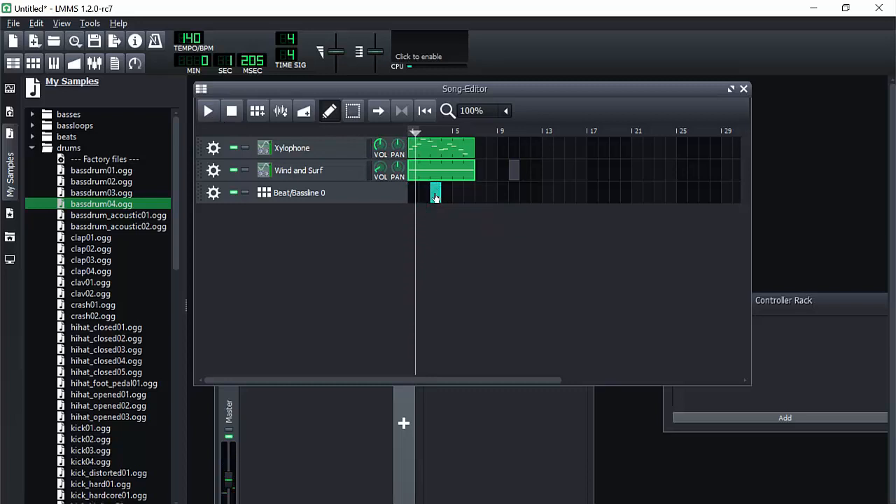
double_click(435, 192)
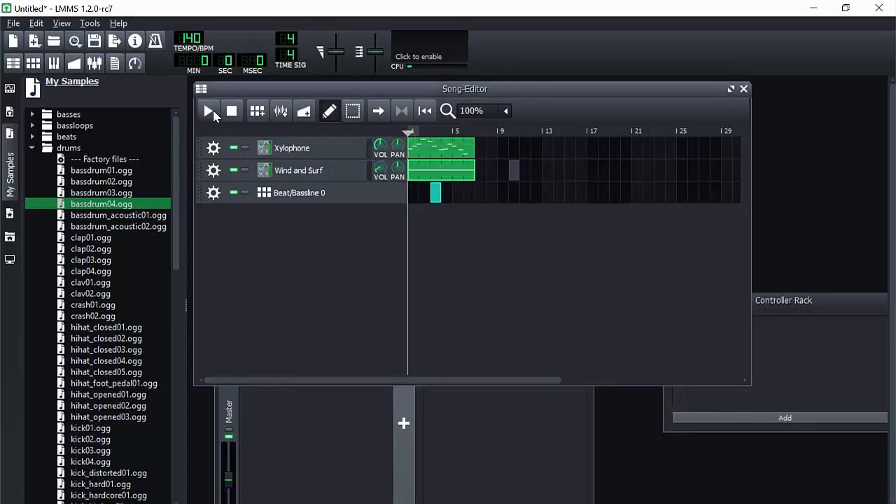
left_click(208, 111)
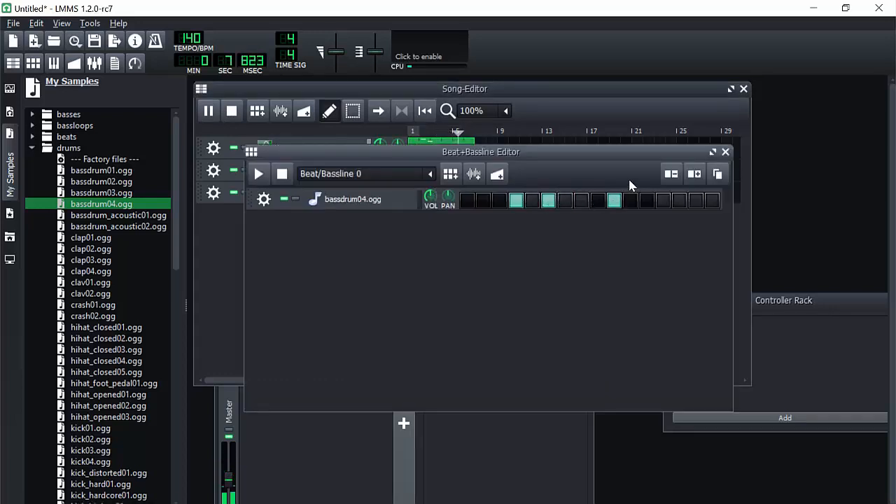
left_click(726, 152)
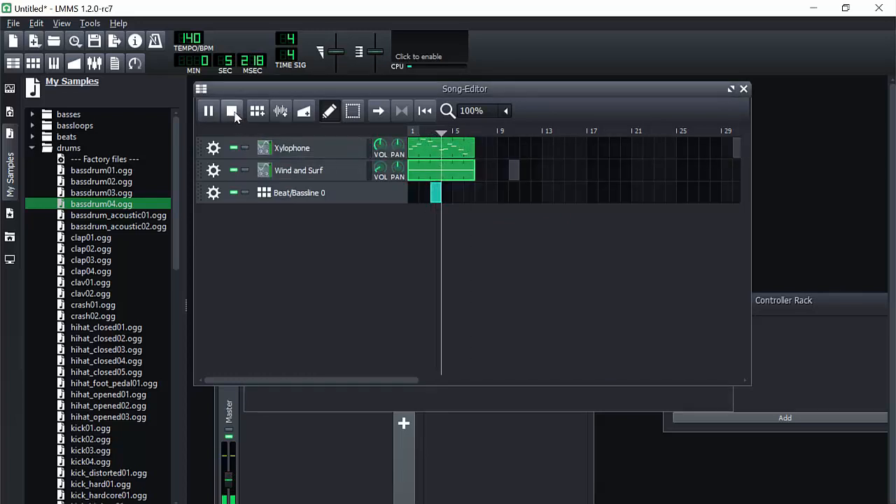
left_click(232, 111)
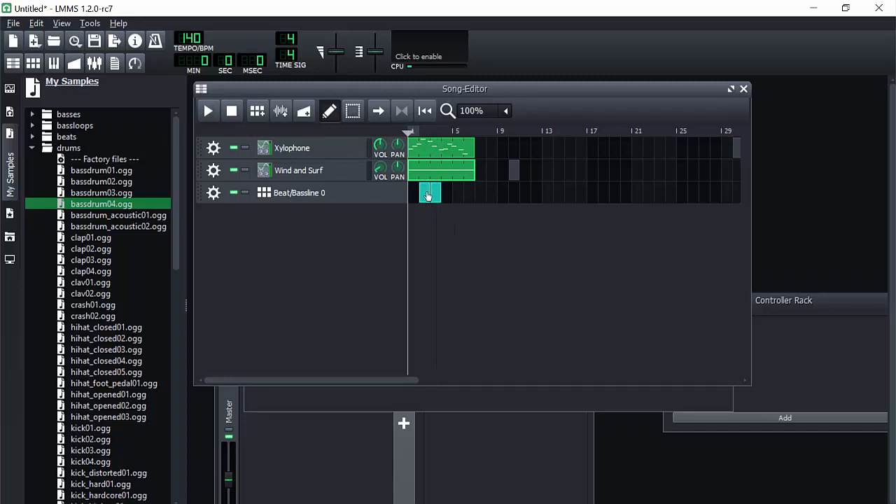
Stretch the kick block across bars 2–4 and audition the song
double_click(429, 193)
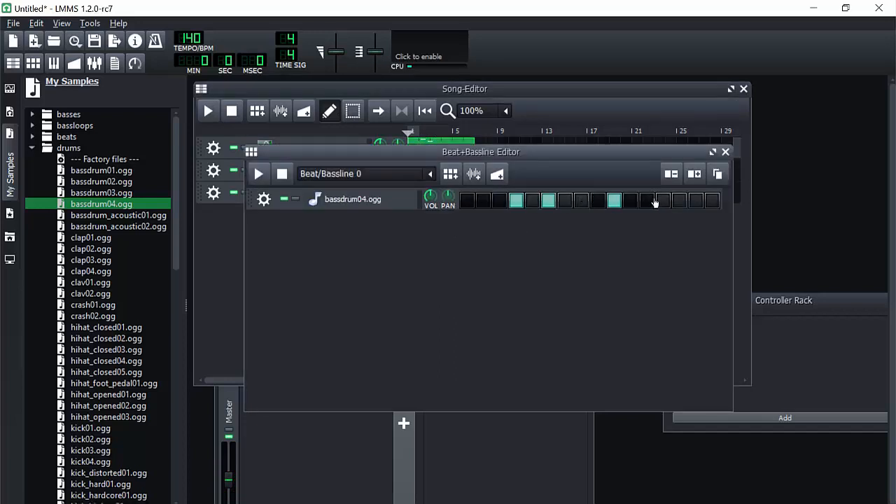
left_click(726, 152)
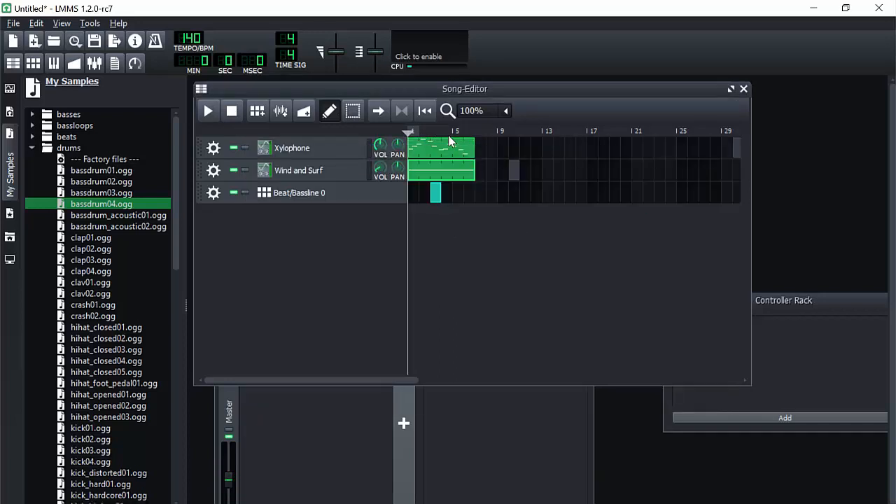
left_click(207, 111)
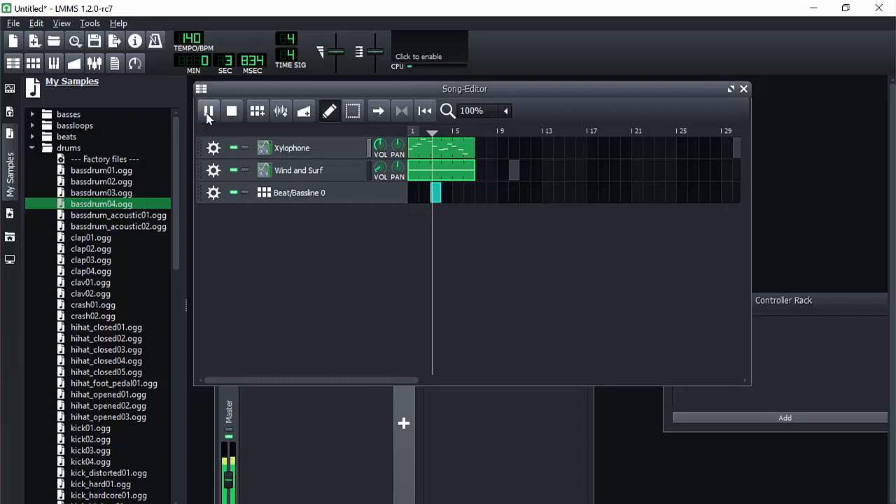
left_click(209, 111)
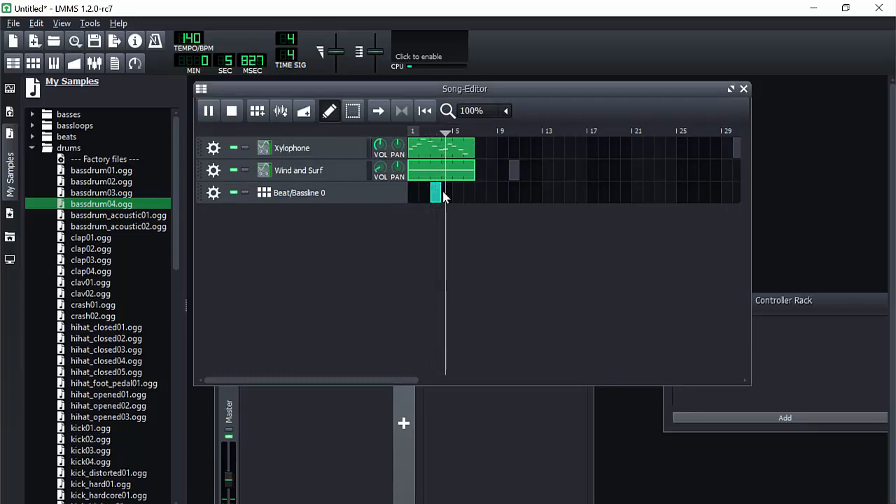
left_click(422, 132)
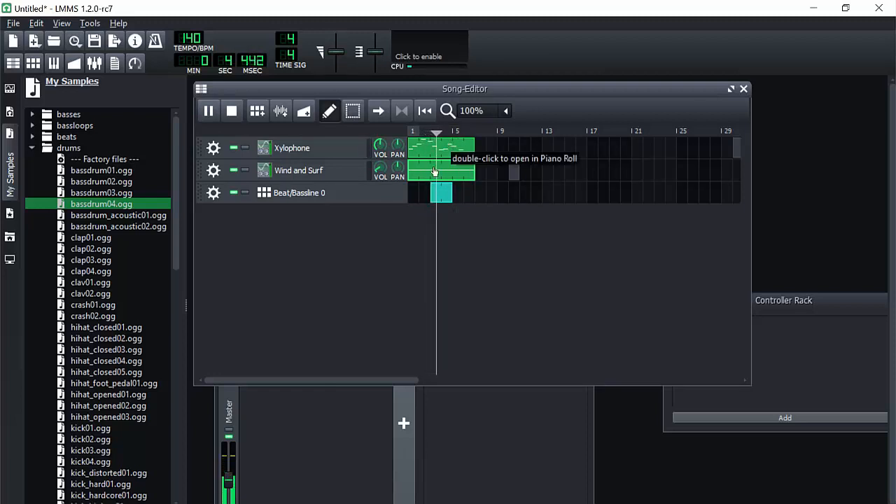
left_click(231, 111)
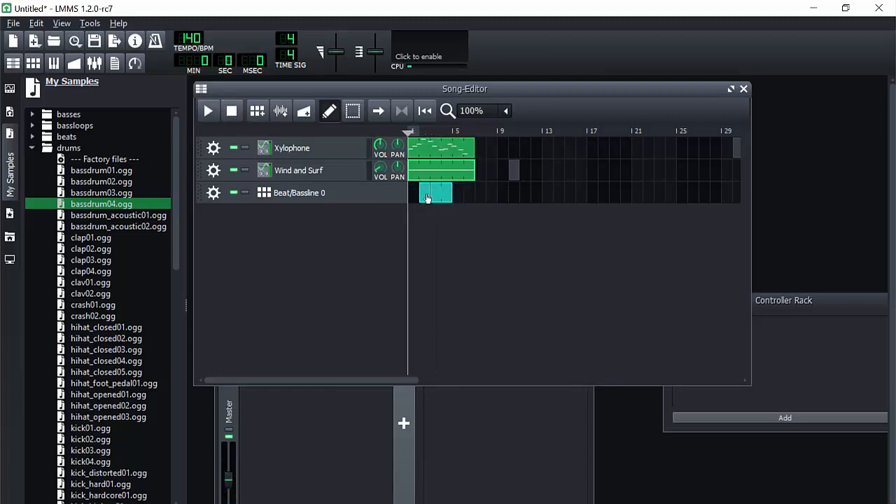
double_click(435, 192)
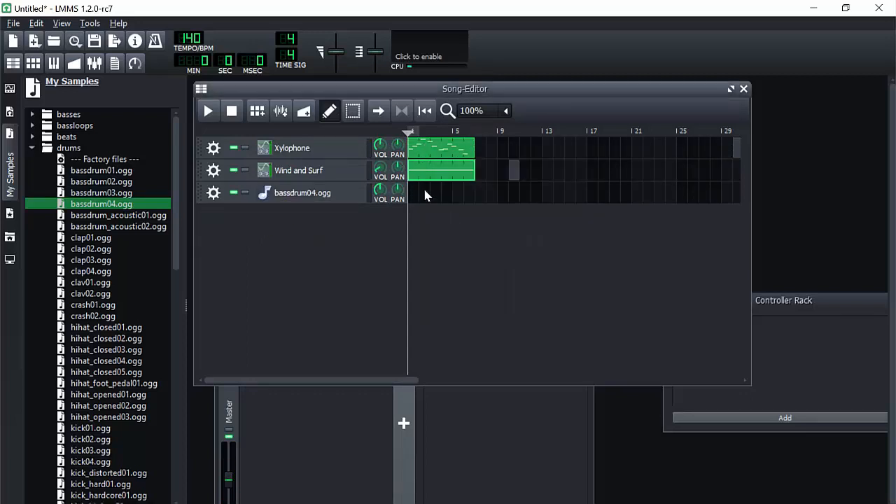
Place a Xylophone clip copy on the third track and rework the Xylophone notes
left_click(427, 192)
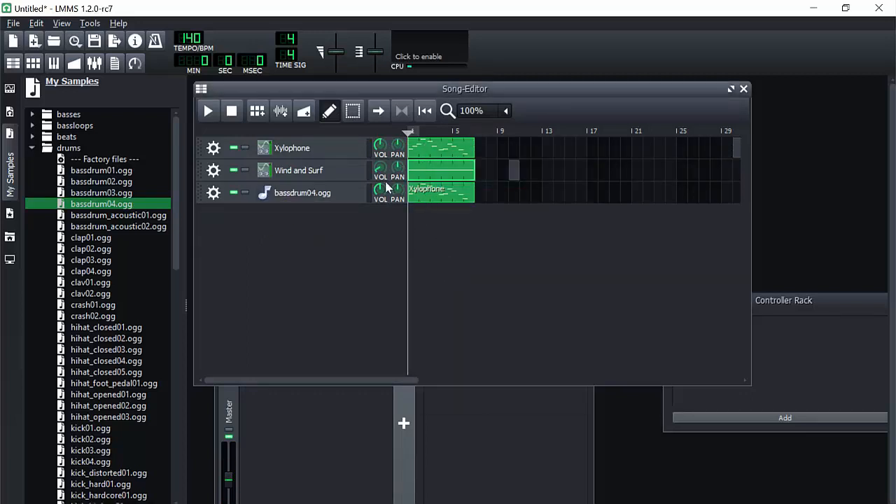
left_click(207, 111)
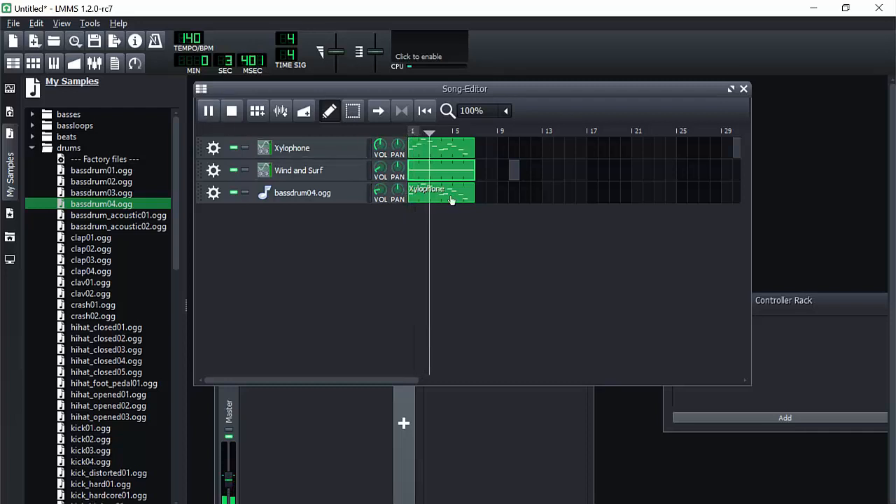
double_click(441, 147)
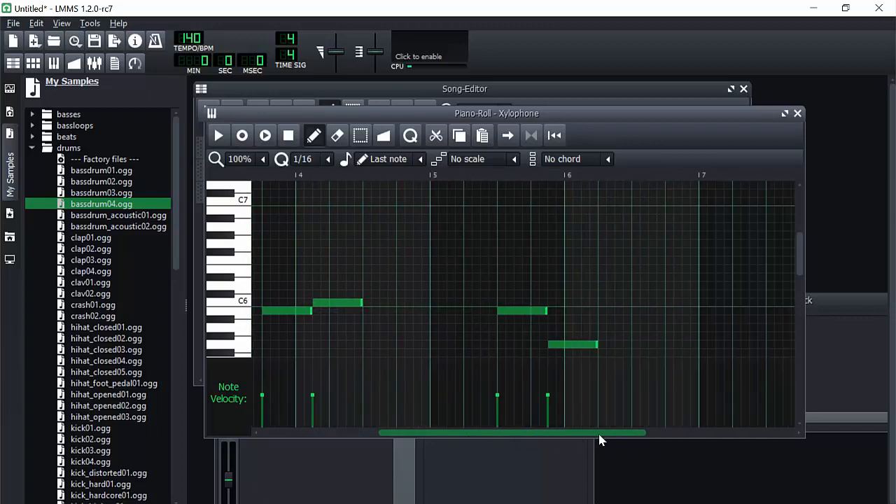
left_click(797, 113)
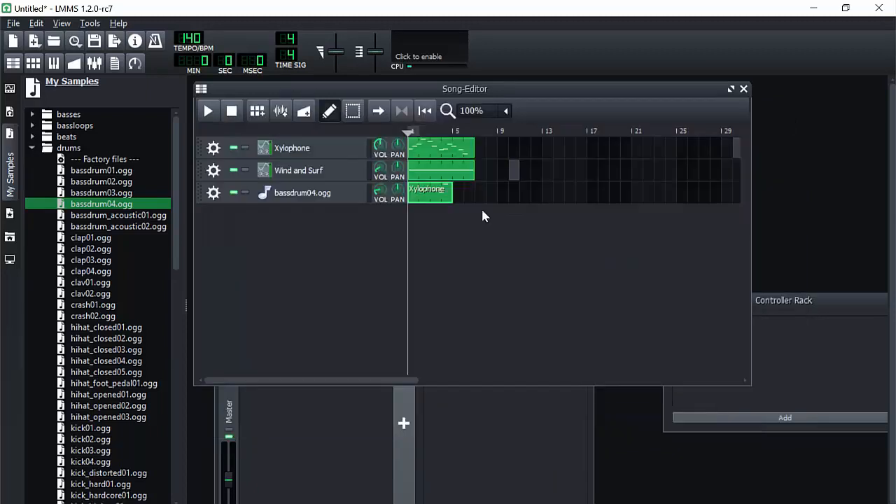
double_click(440, 148)
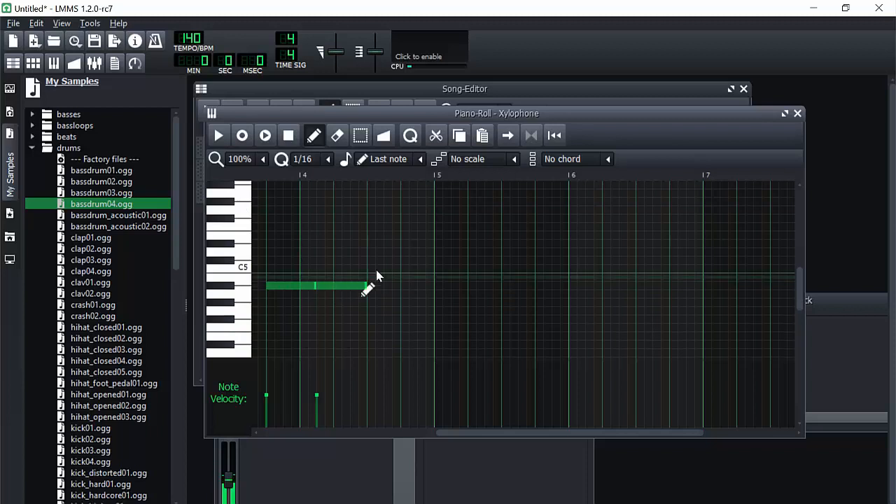
left_click(796, 112)
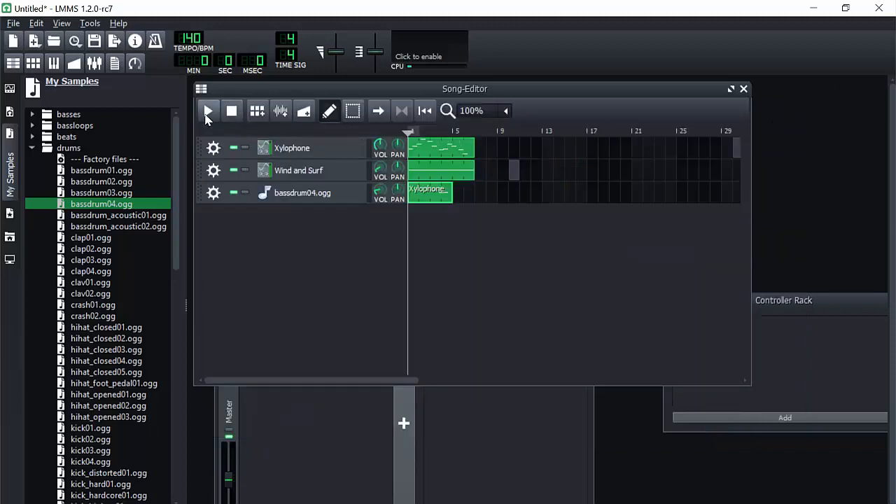
Play the song and inspect the Xylophone and bassdrum04.ogg track clips' notes
left_click(208, 111)
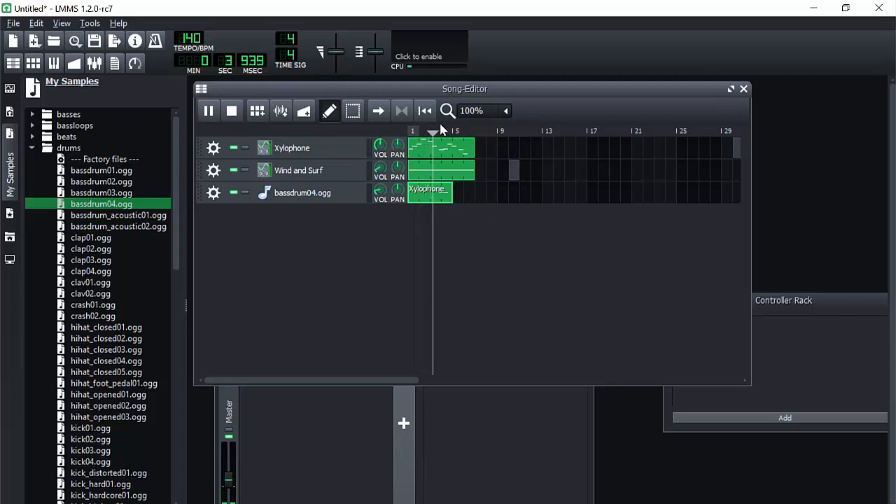
double_click(441, 148)
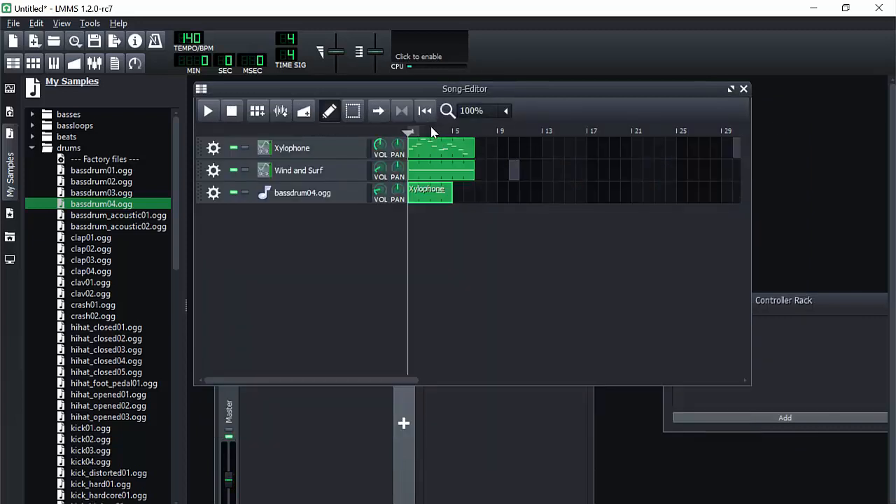
left_click(207, 110)
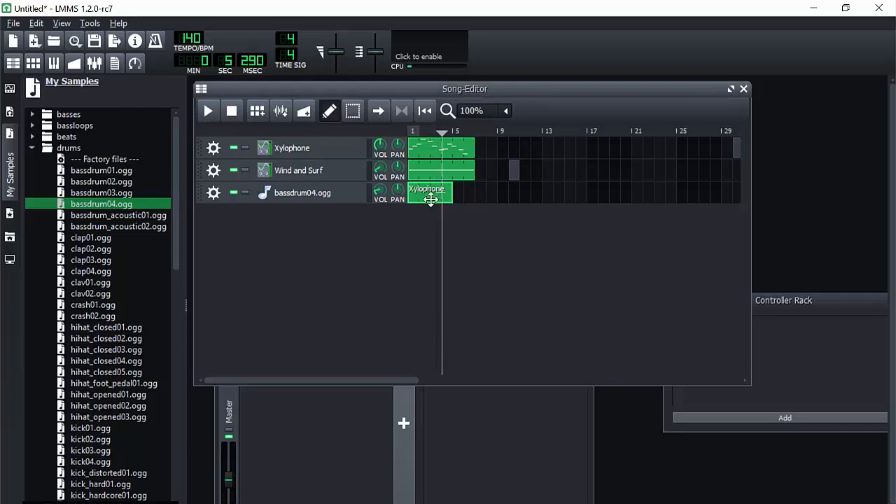
double_click(430, 193)
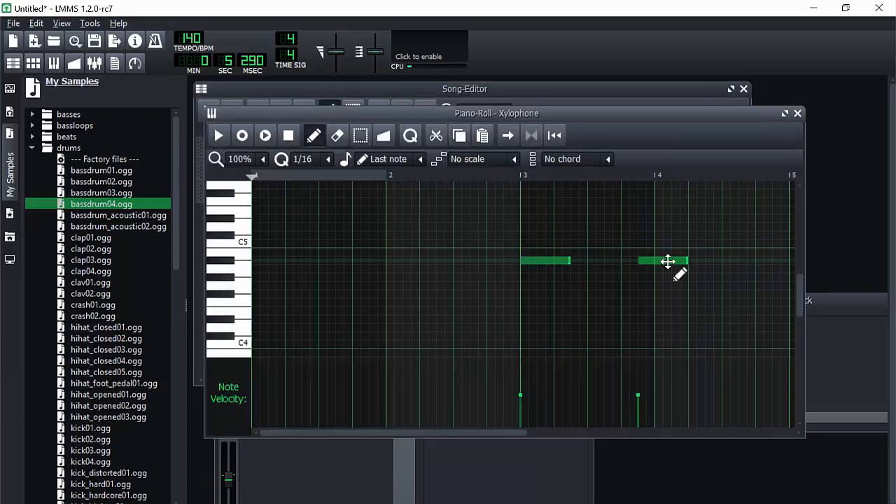
left_click(798, 113)
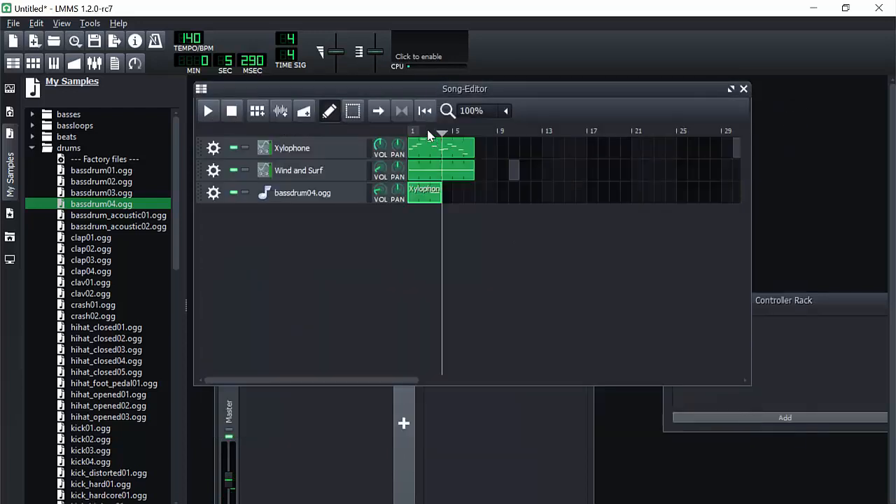
Shorten the bassdrum04.ogg track's clip to about one bar and replay the song
left_click(208, 111)
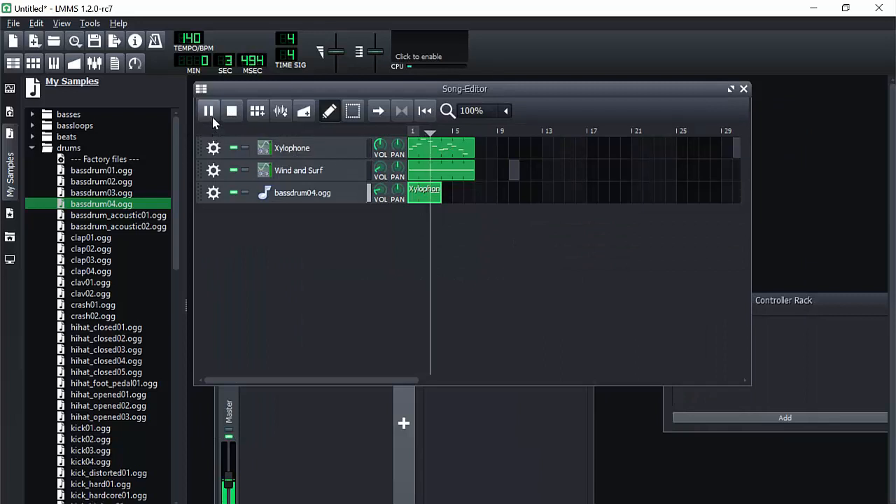
left_click(231, 110)
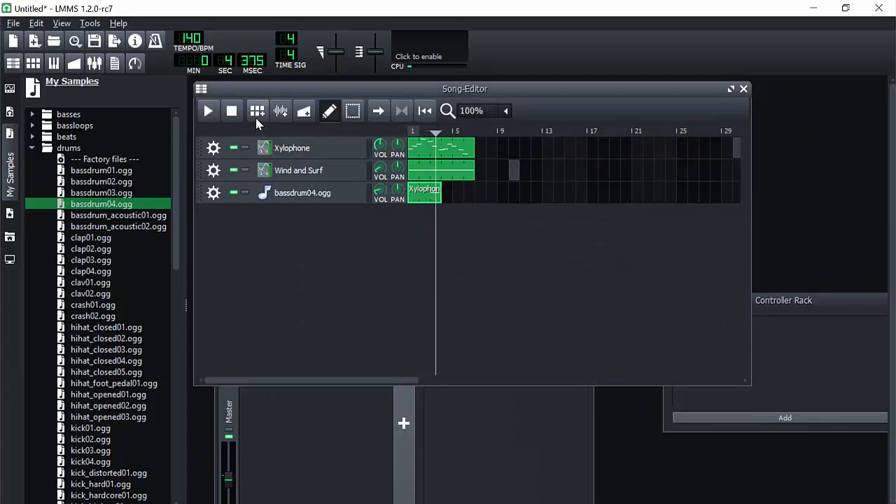
left_click(207, 111)
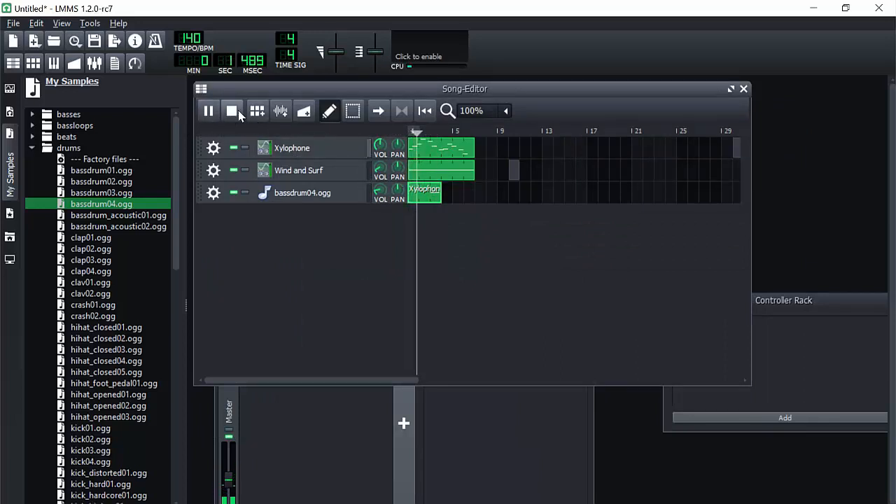
left_click(231, 111)
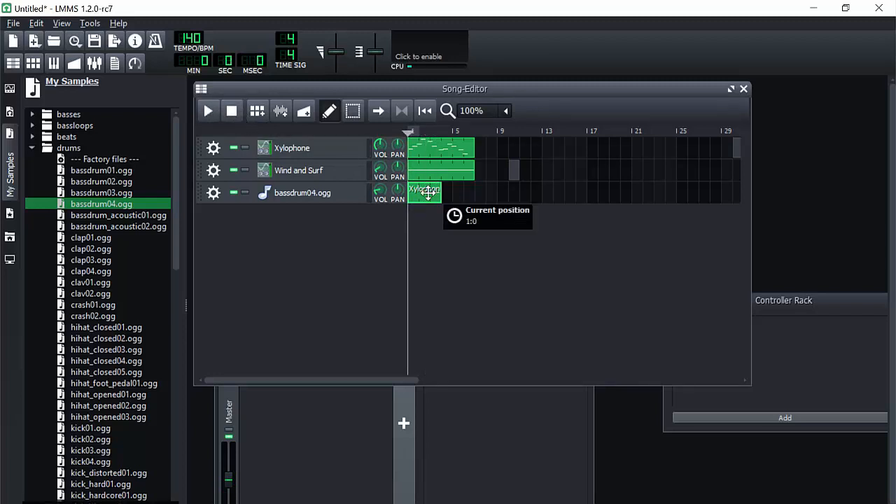
double_click(440, 148)
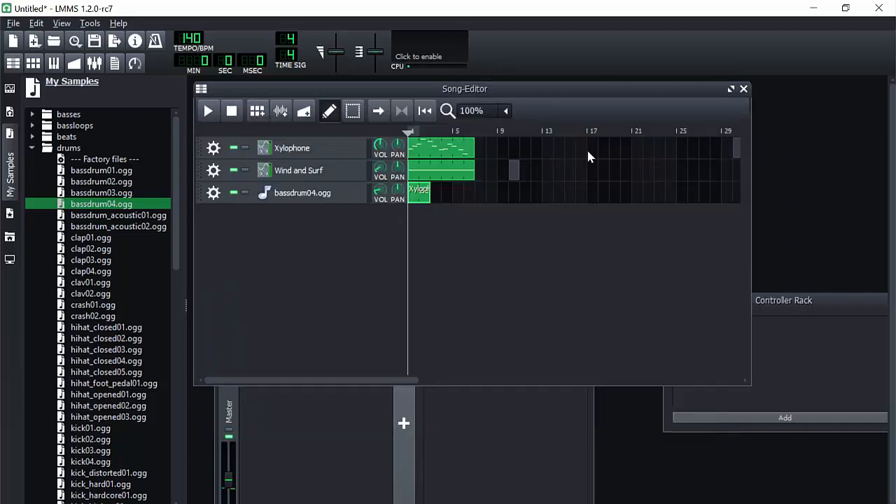
left_click(208, 111)
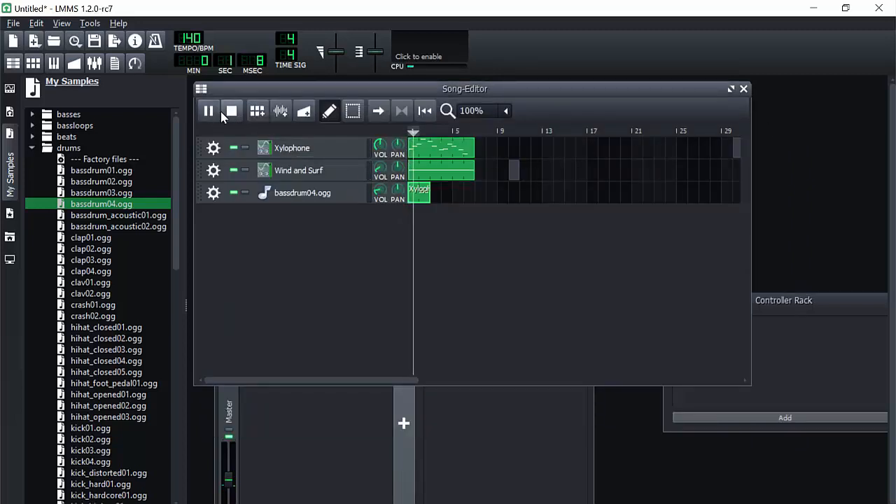
left_click(208, 111)
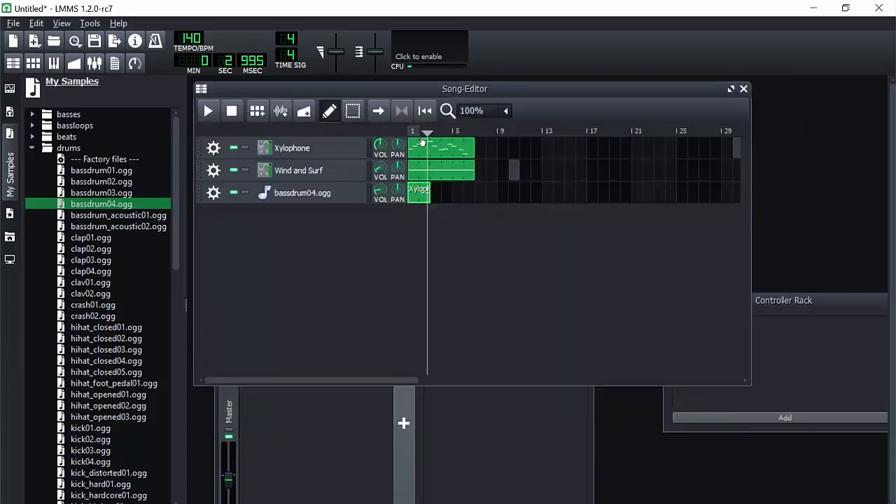
left_click(208, 111)
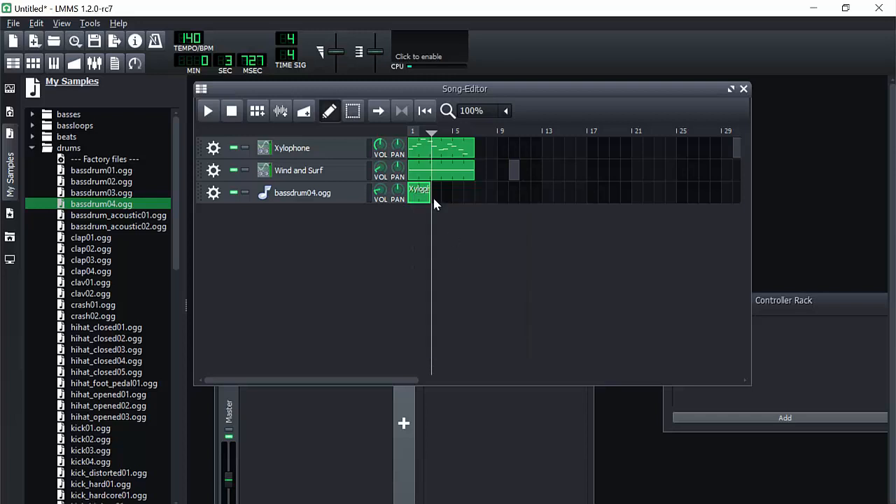
Add two more one-bar clips on the bassdrum04.ogg track up to bar 5 and audition them
left_click(207, 110)
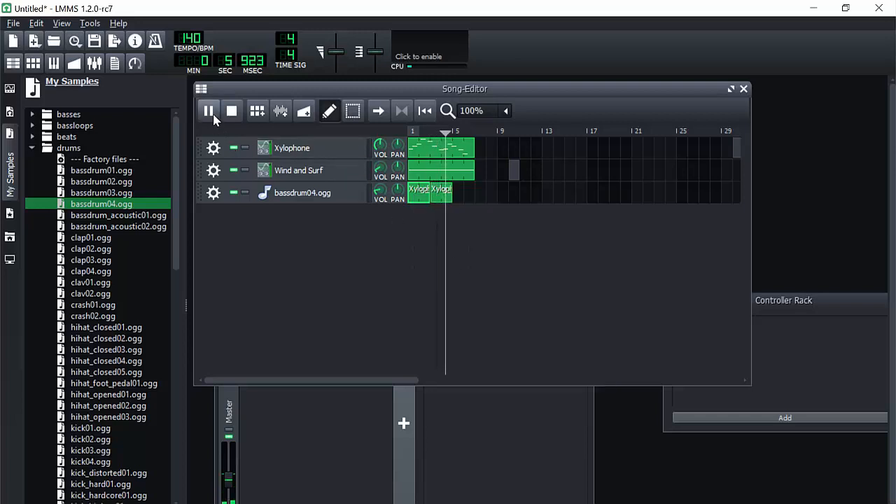
left_click(208, 111)
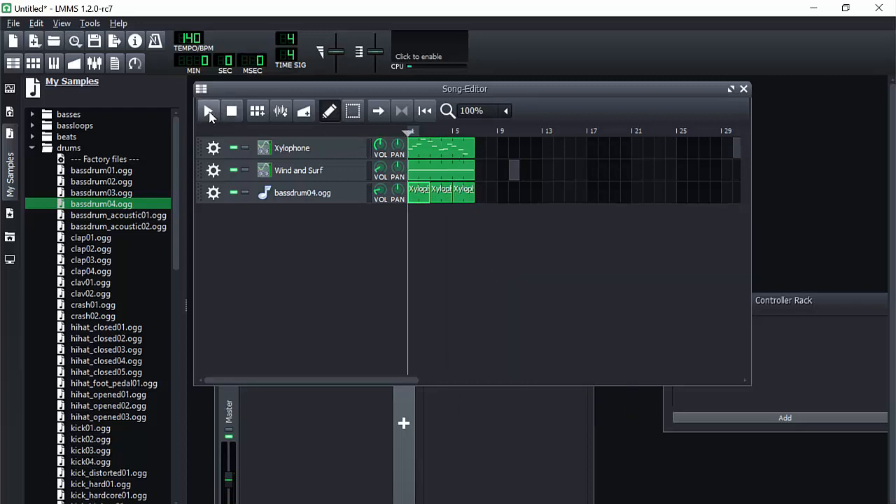
left_click(208, 111)
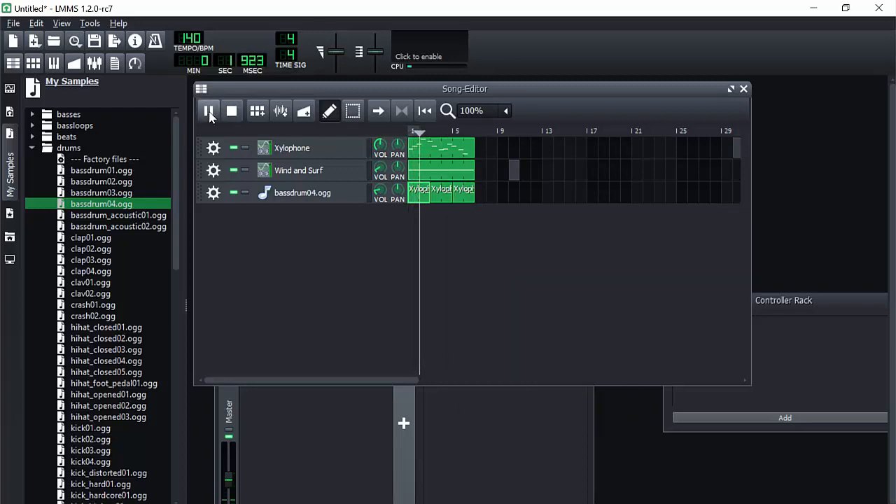
left_click(208, 111)
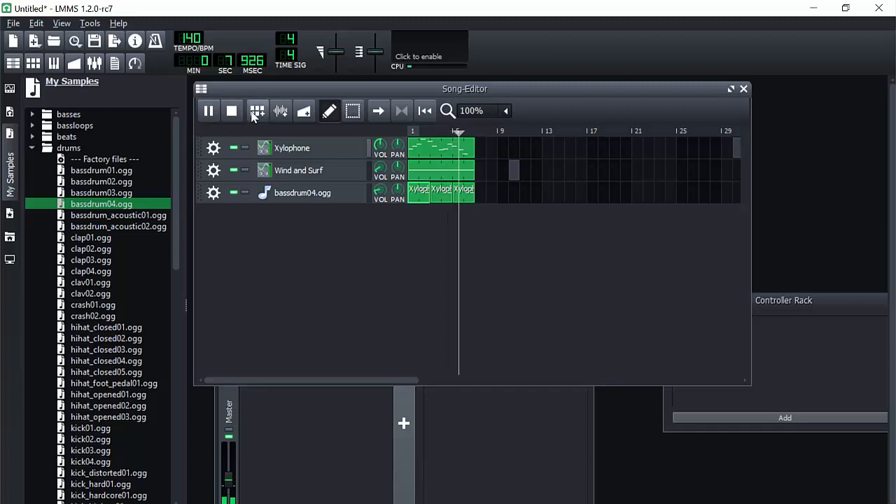
double_click(440, 148)
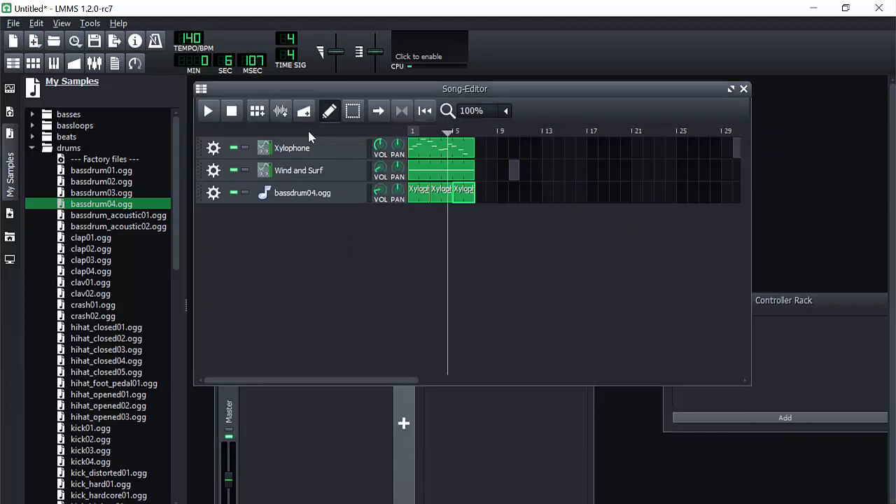
left_click(208, 110)
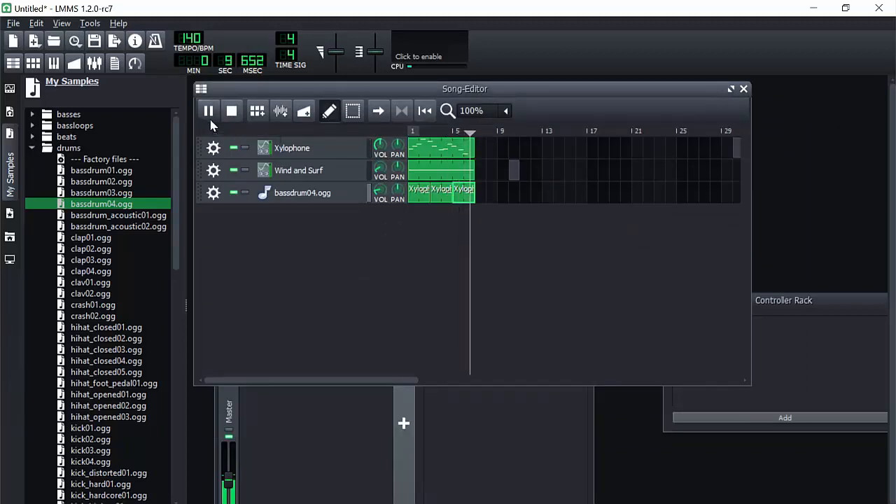
left_click(208, 111)
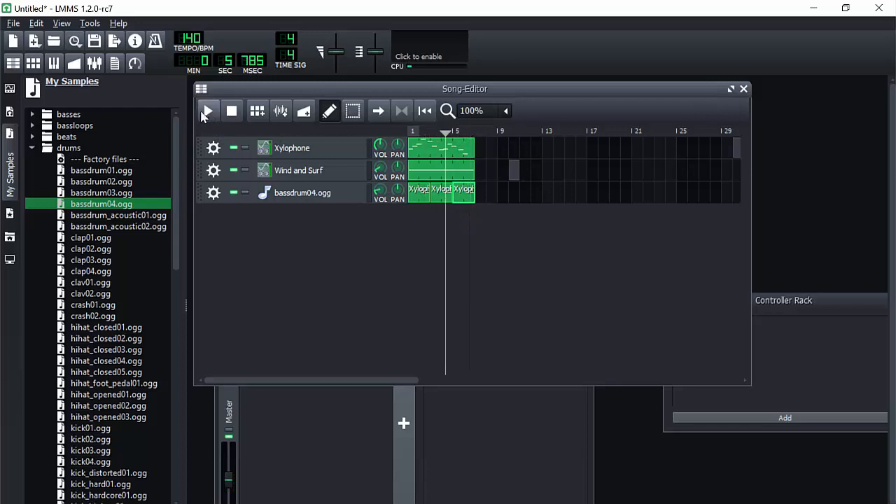
left_click(208, 111)
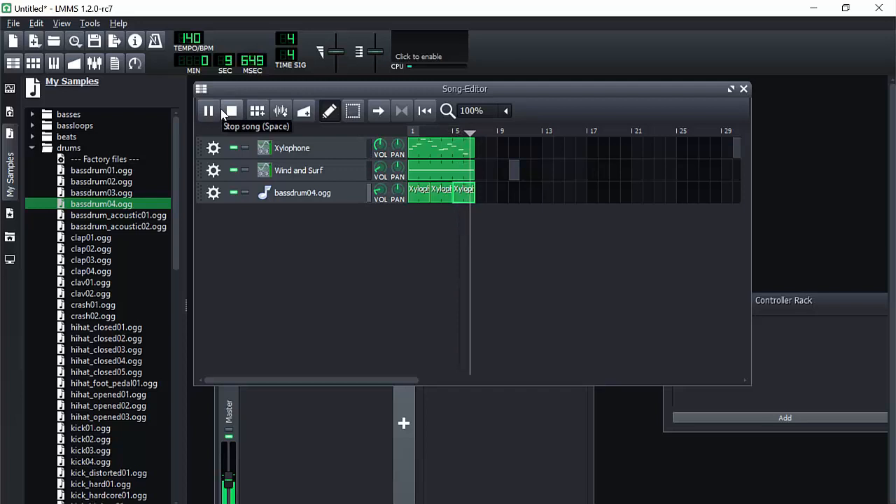
left_click(231, 110)
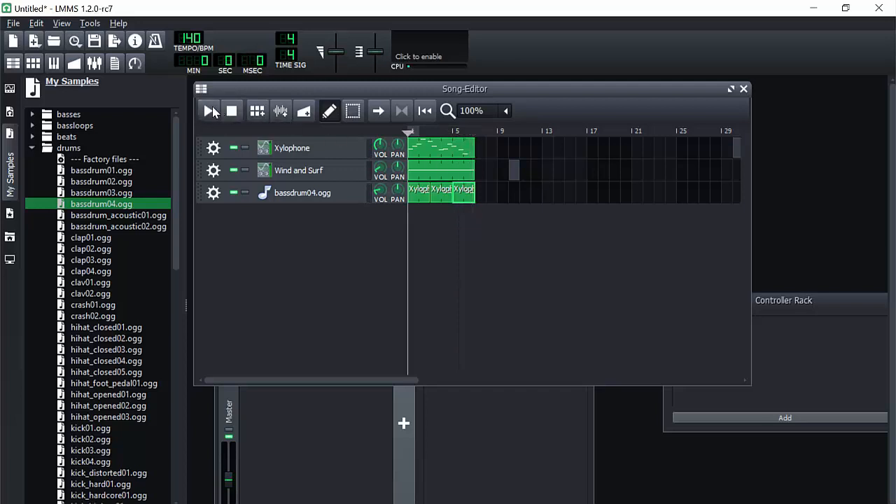
left_click(208, 111)
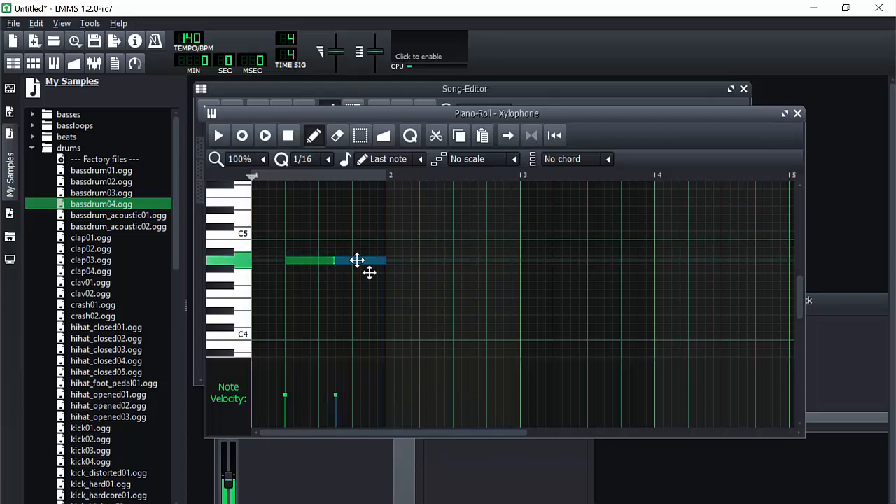
Reopen the Xylophone clip in the Piano Roll and replay the song to check the notes
left_click(797, 113)
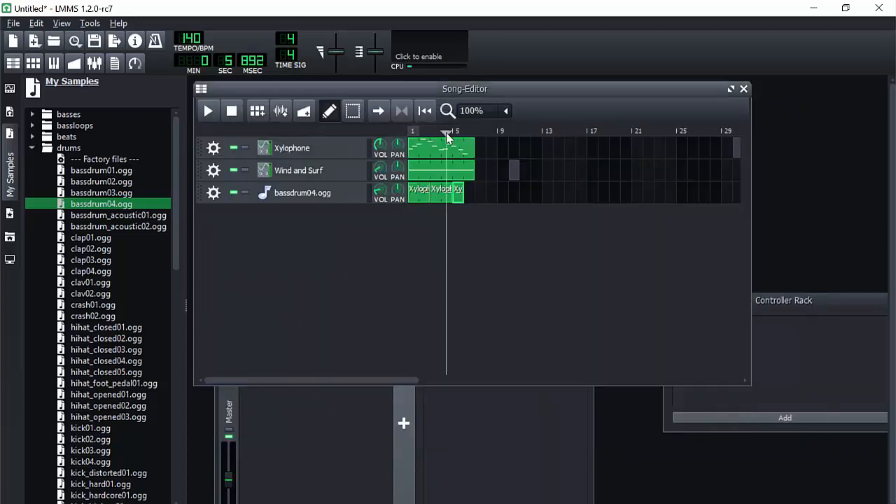
left_click(208, 110)
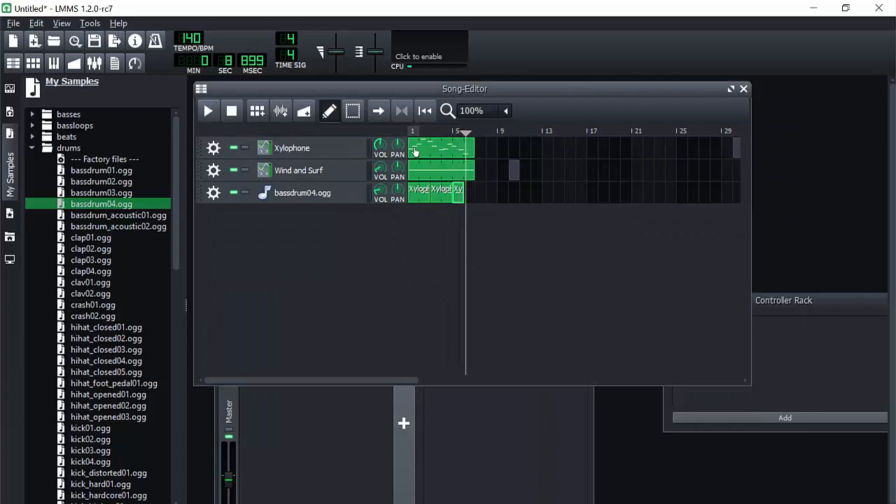
double_click(441, 148)
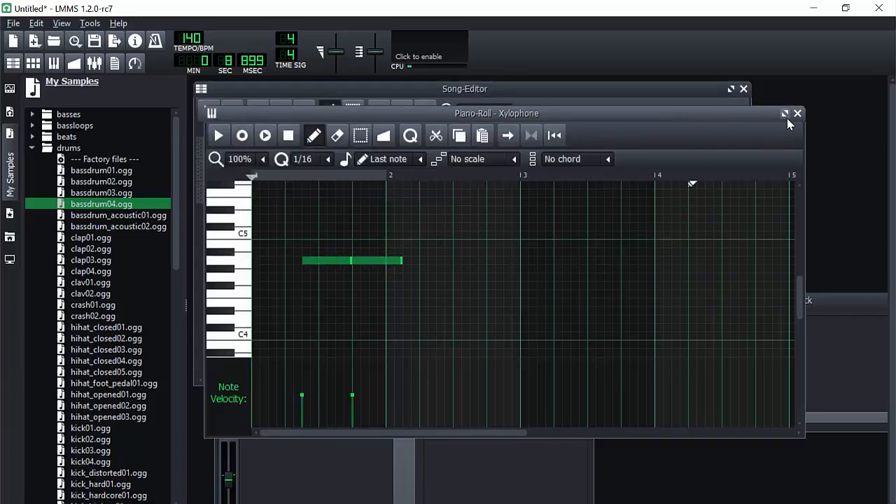
left_click(797, 113)
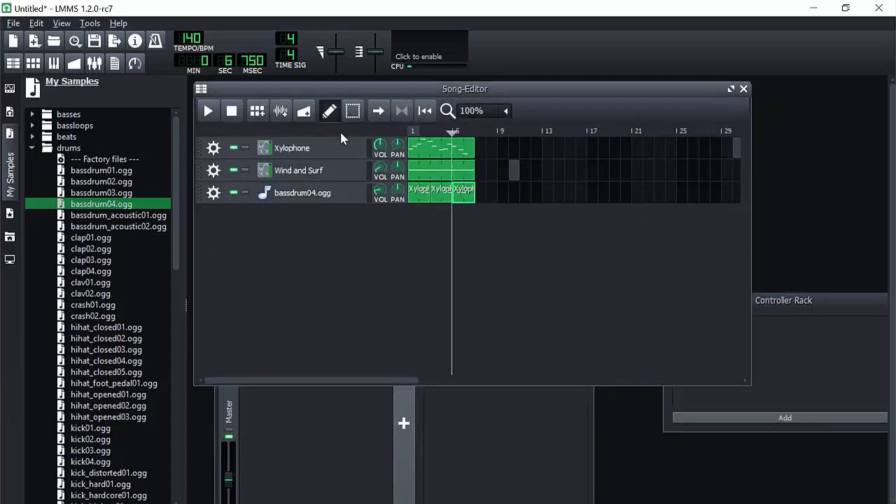
left_click(208, 110)
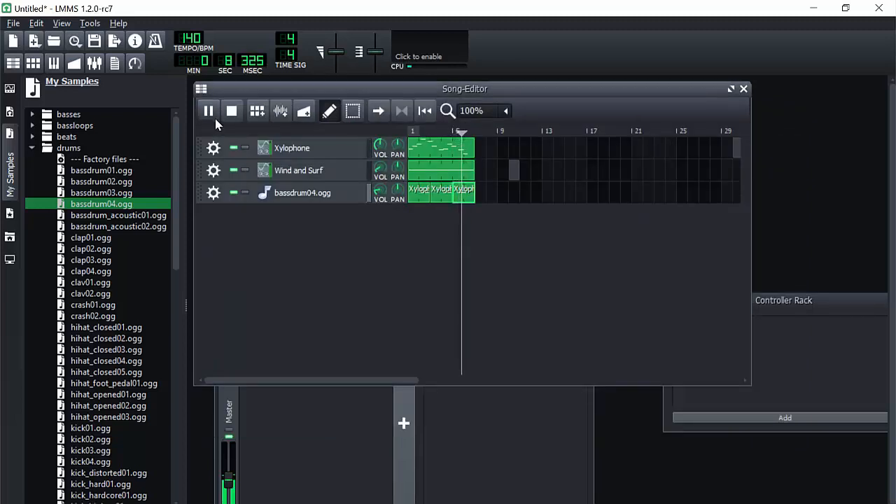
double_click(442, 148)
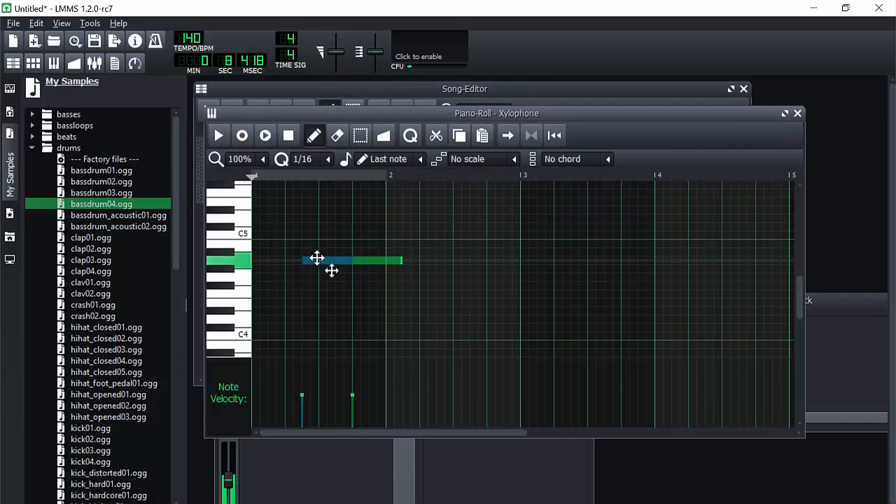
left_click(797, 112)
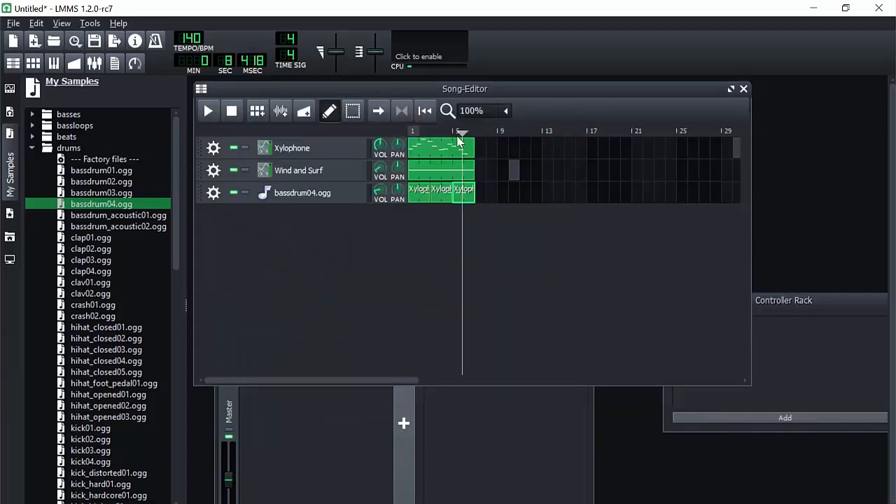
left_click(208, 111)
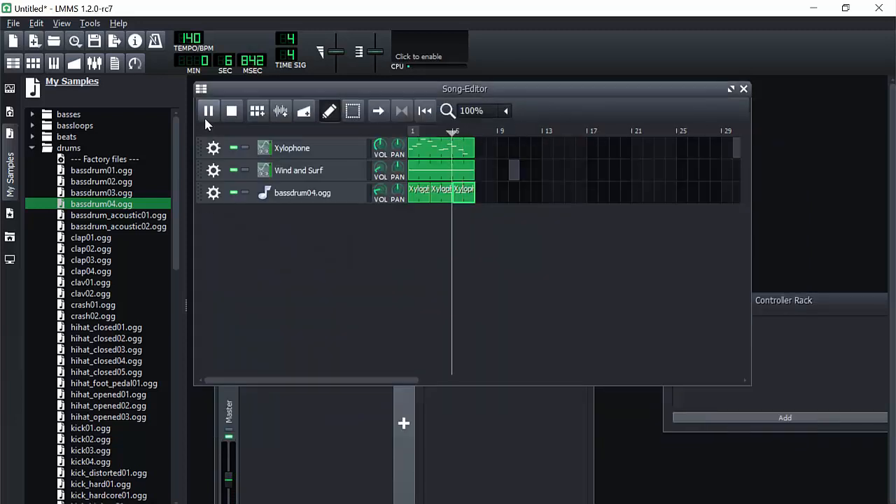
left_click(208, 111)
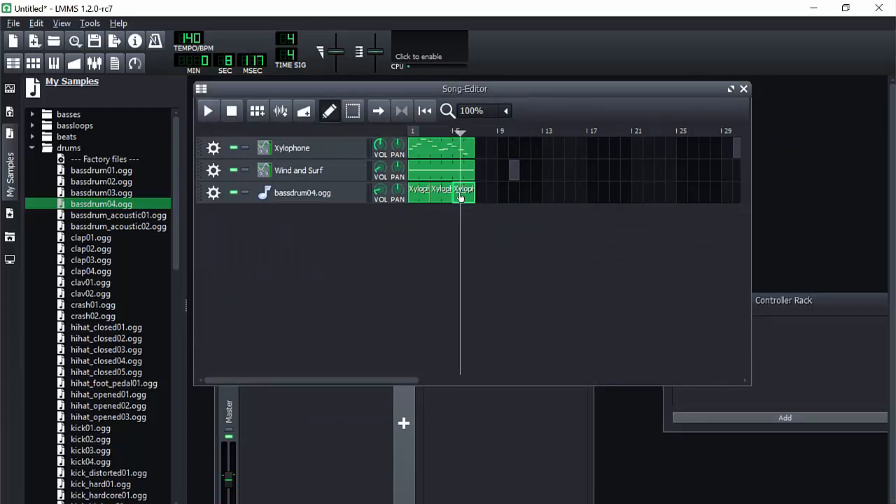
Edit the Xylophone clip's second note again, then play and pause the song
double_click(440, 148)
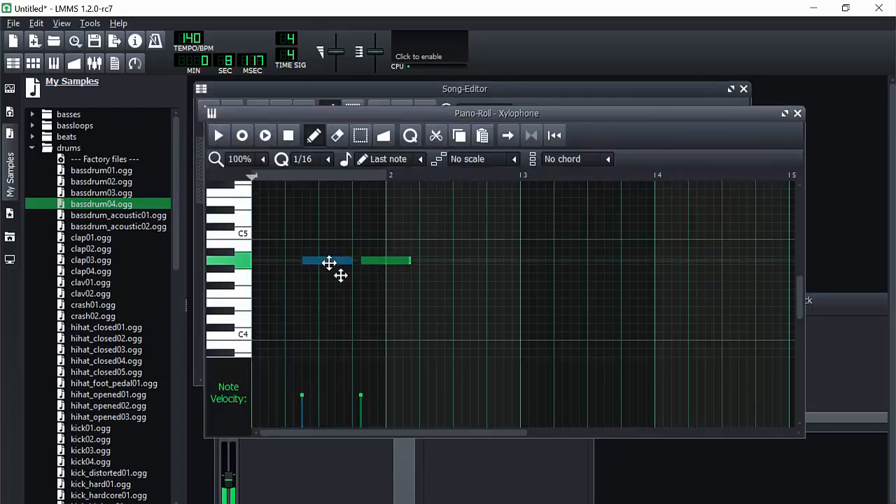
left_click(797, 113)
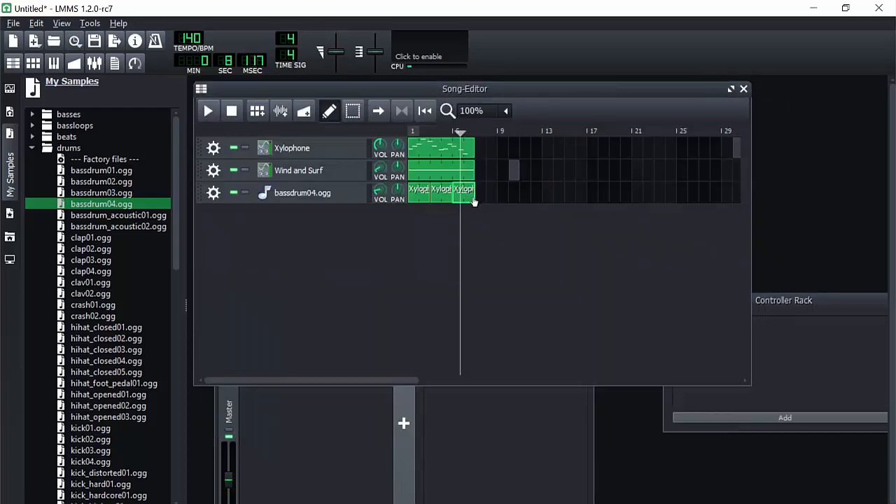
double_click(440, 148)
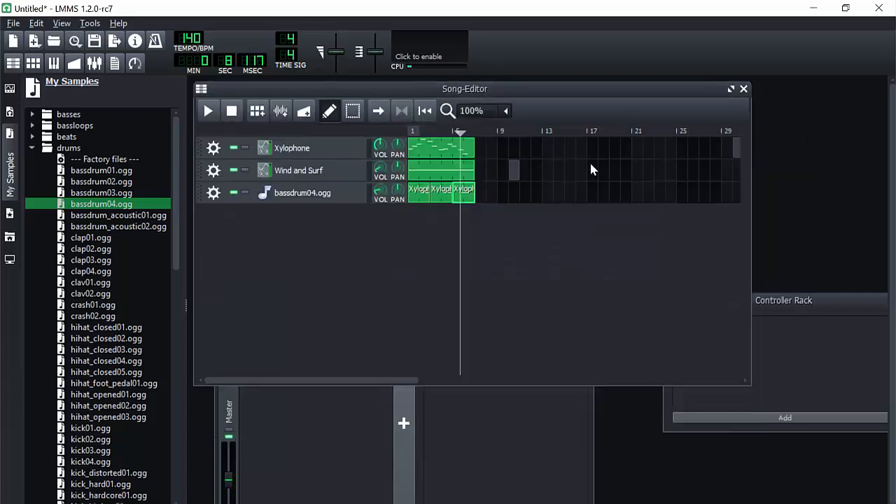
left_click(207, 110)
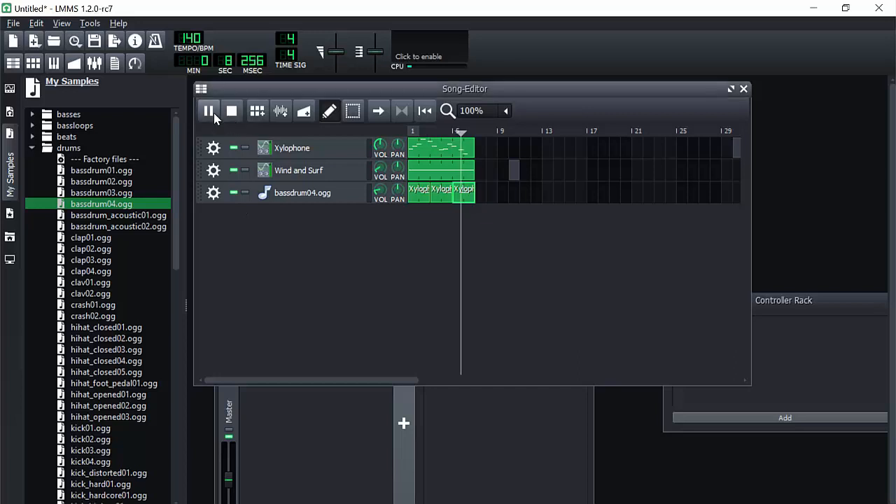
double_click(441, 148)
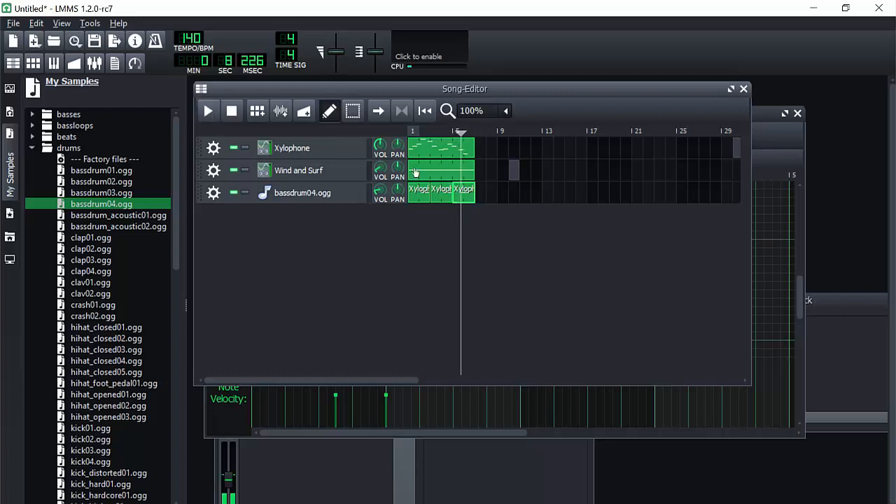
double_click(441, 147)
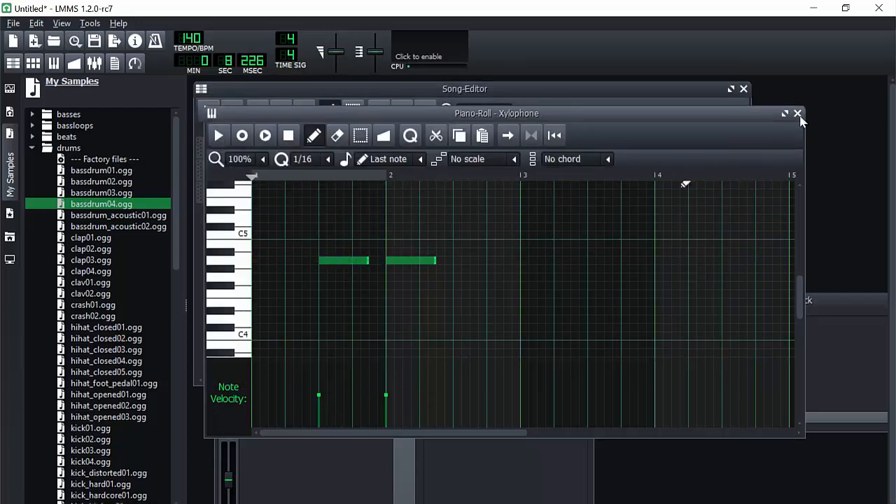
left_click(798, 113)
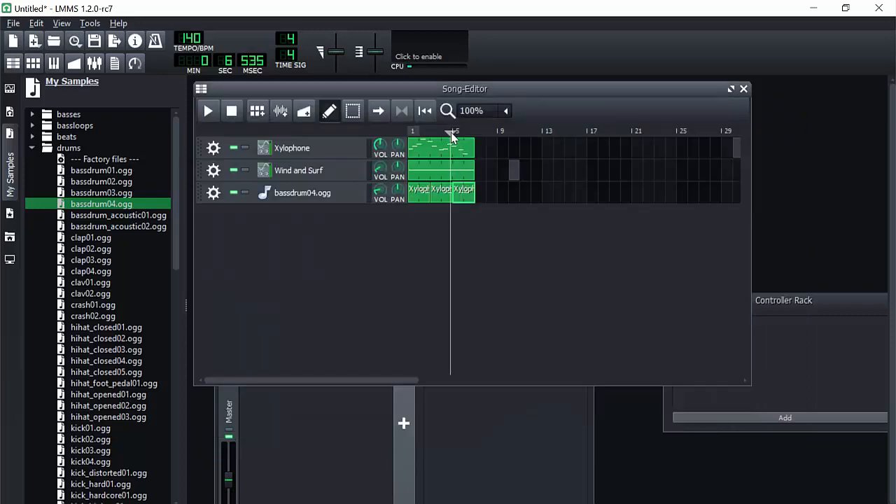
left_click(207, 110)
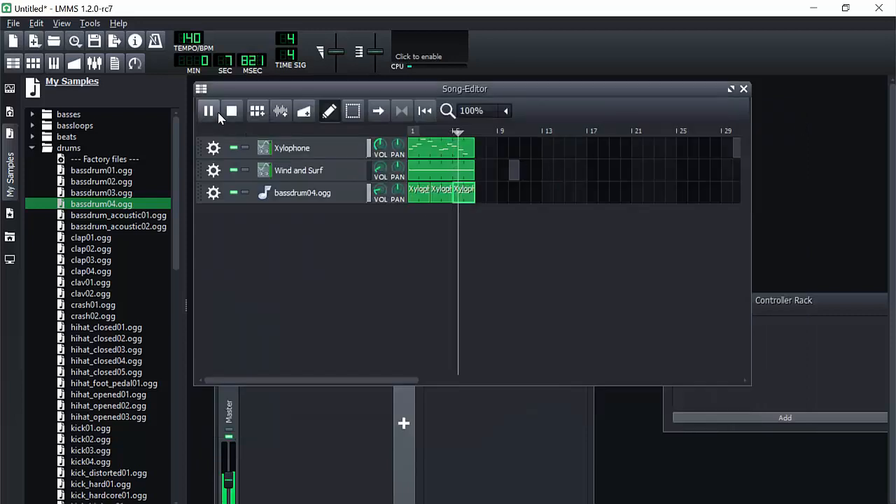
left_click(208, 111)
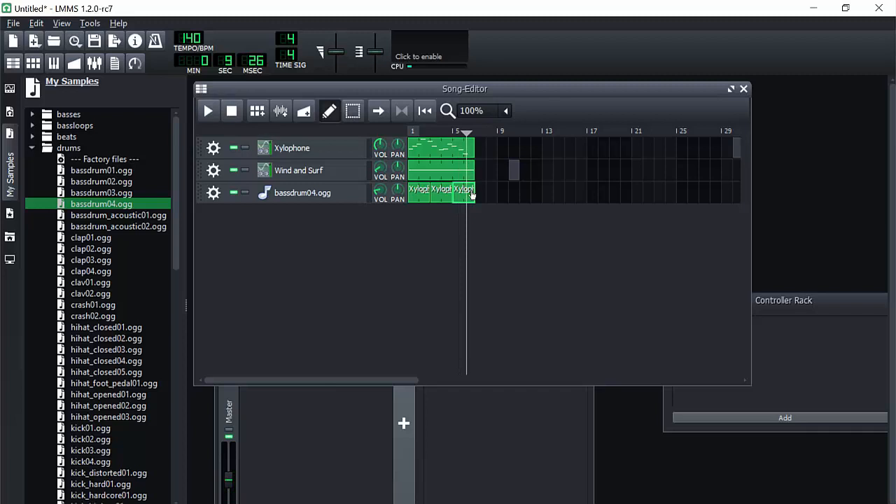
Make a final Xylophone note adjustment, replay the song, and close the Piano Roll
double_click(441, 148)
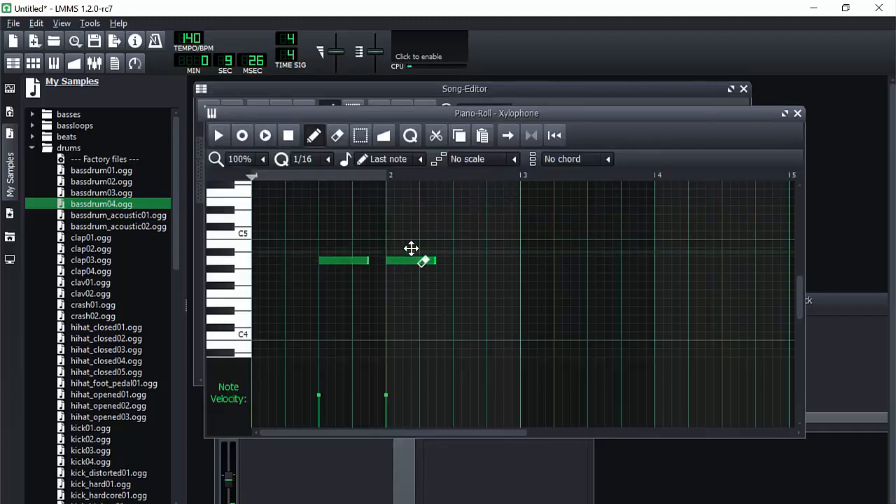
left_click(797, 113)
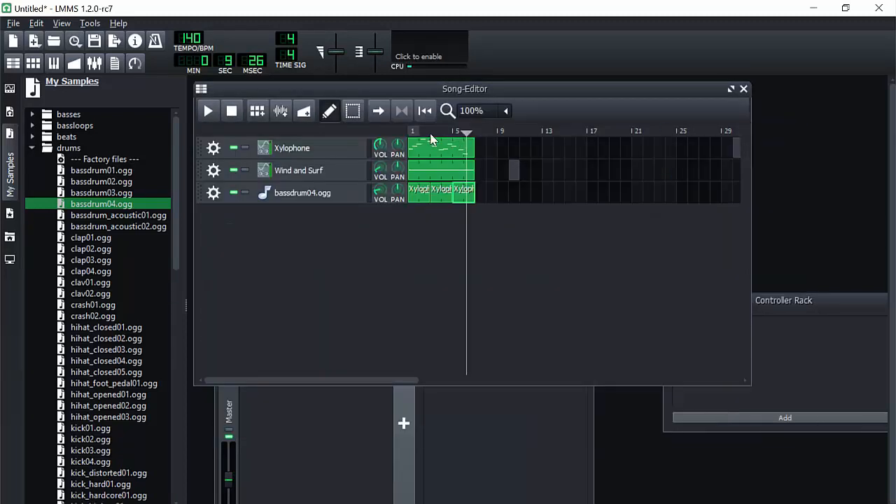
left_click(207, 110)
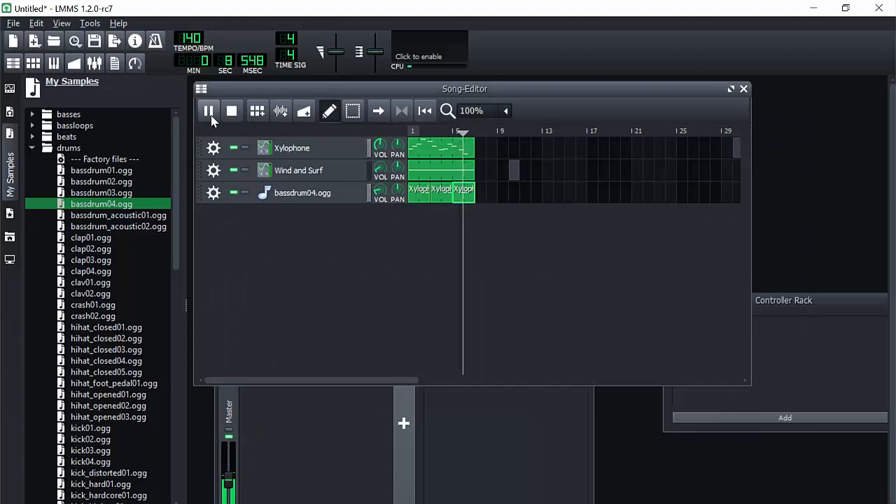
left_click(208, 110)
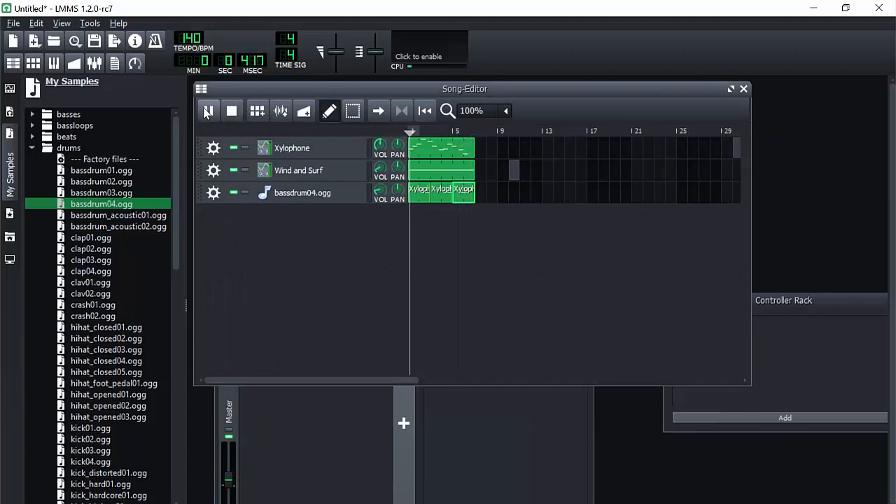
left_click(208, 111)
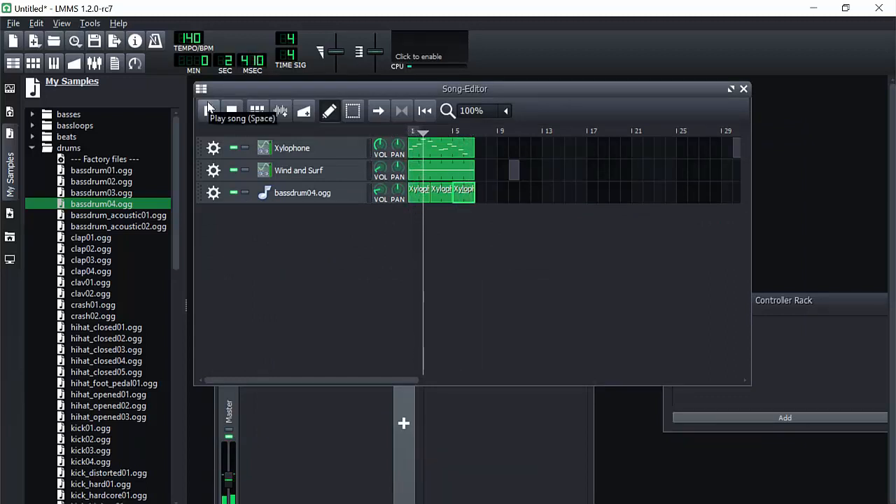
left_click(208, 110)
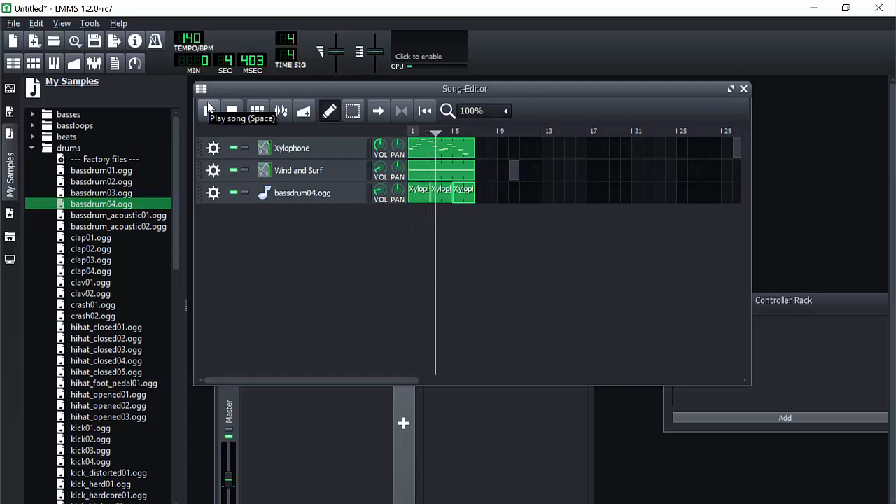
left_click(208, 110)
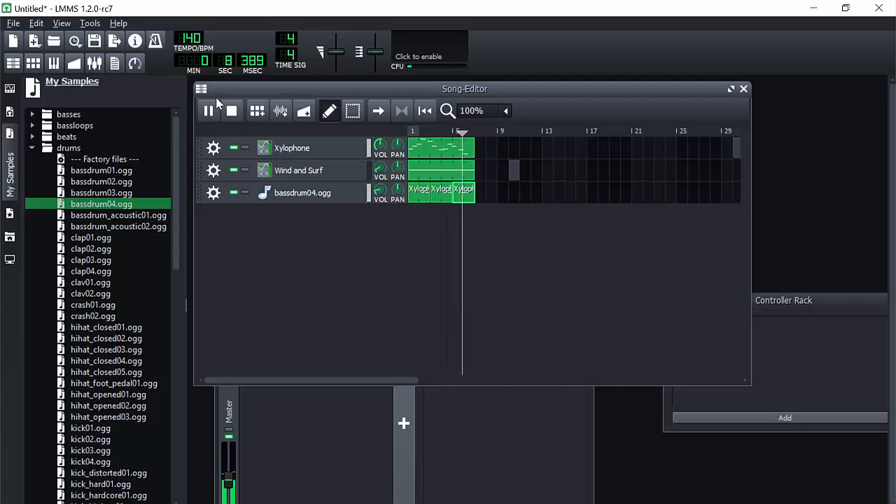
double_click(441, 148)
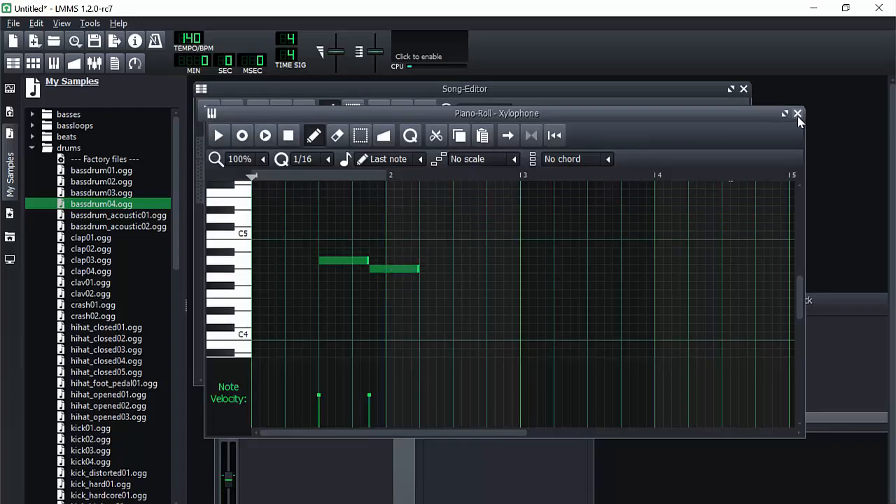
left_click(798, 113)
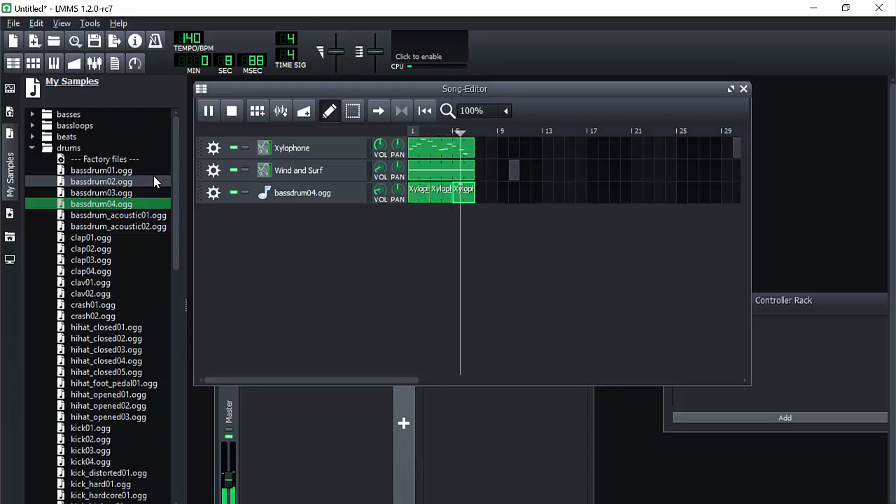
Set the song tempo to 135 BPM and restart playback from the beginning
left_click(208, 111)
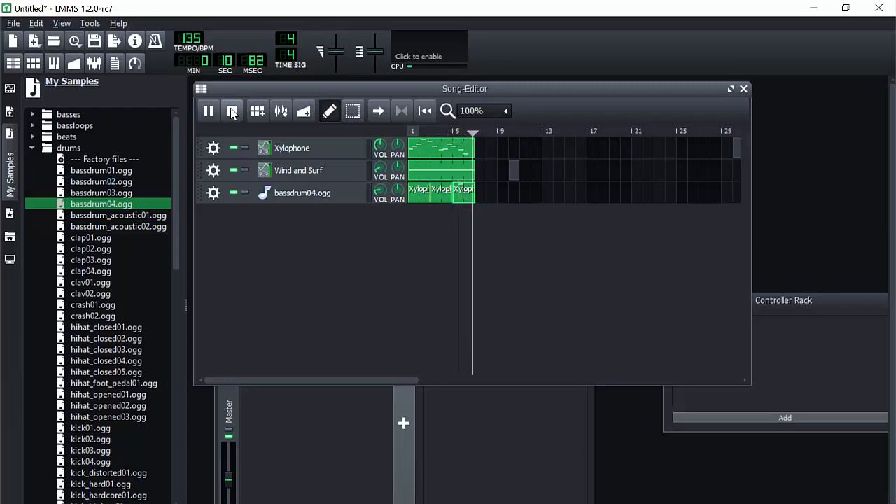
left_click(232, 111)
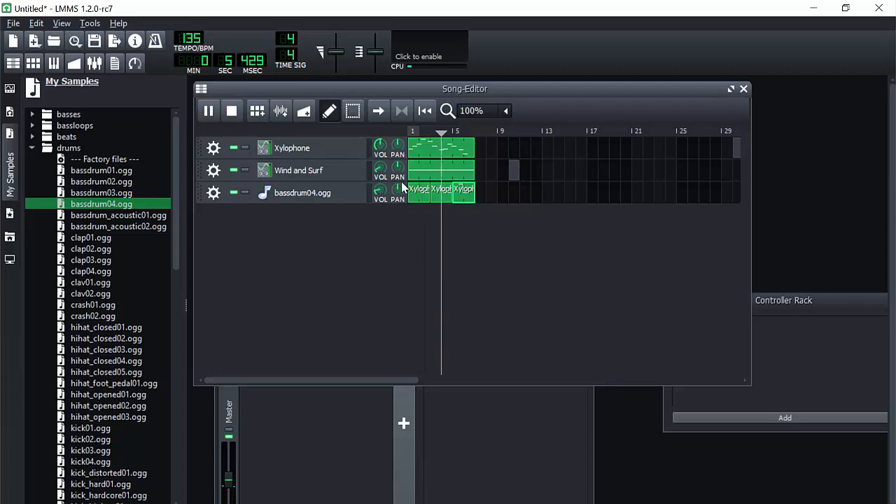
double_click(441, 148)
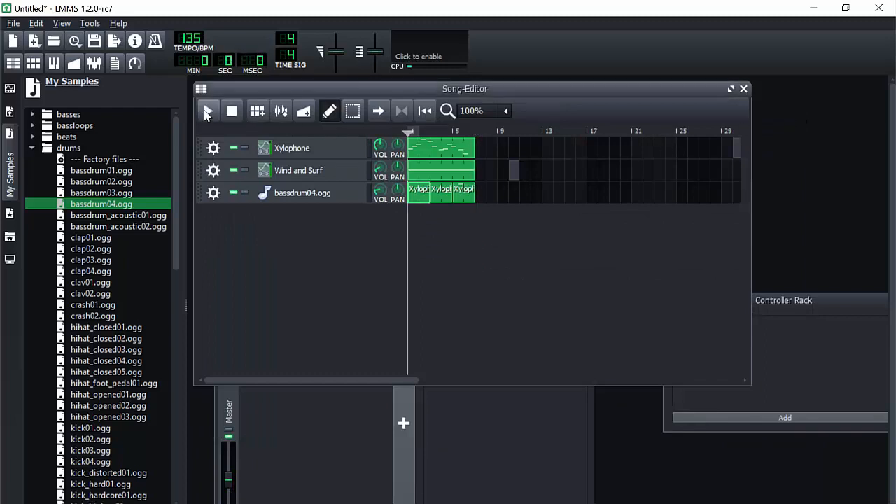
left_click(208, 110)
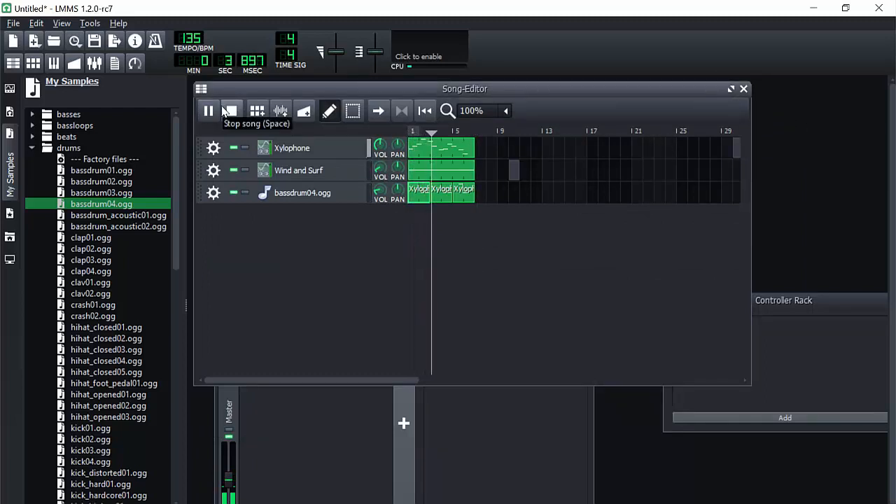
Place the Xylophone clip's two notes back to back on one pitch, then stop playback
double_click(420, 148)
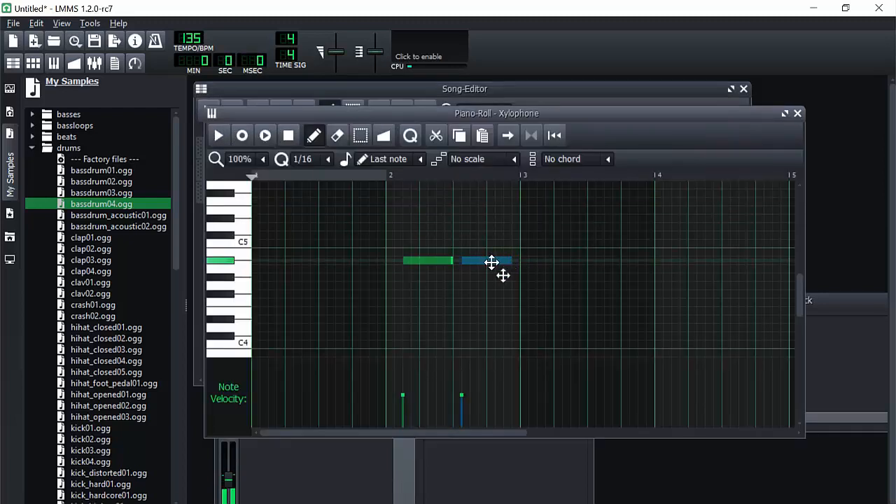
left_click(797, 112)
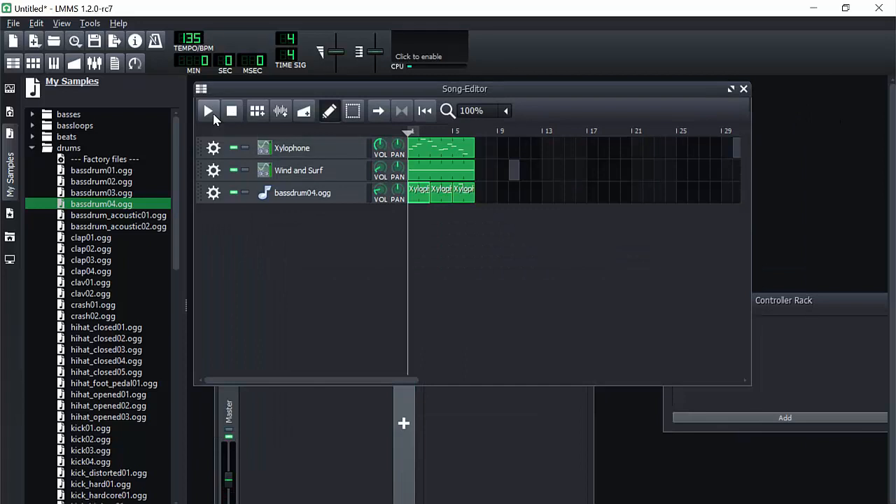
left_click(207, 111)
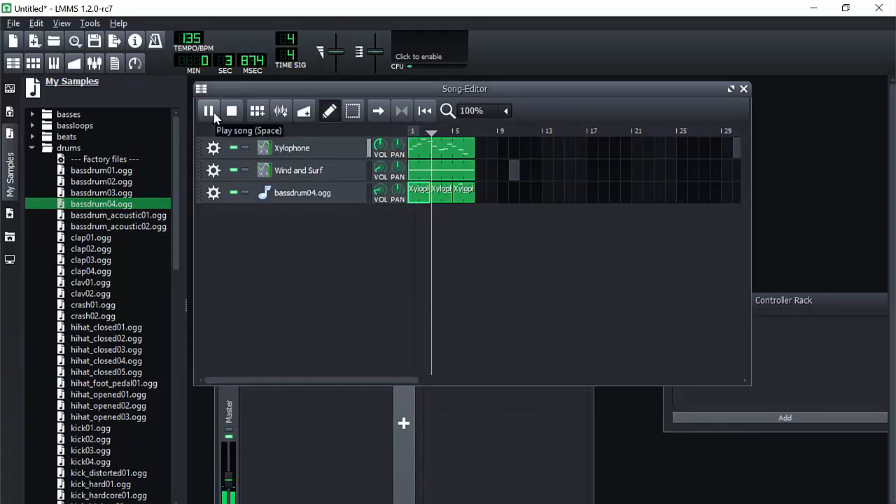
double_click(423, 147)
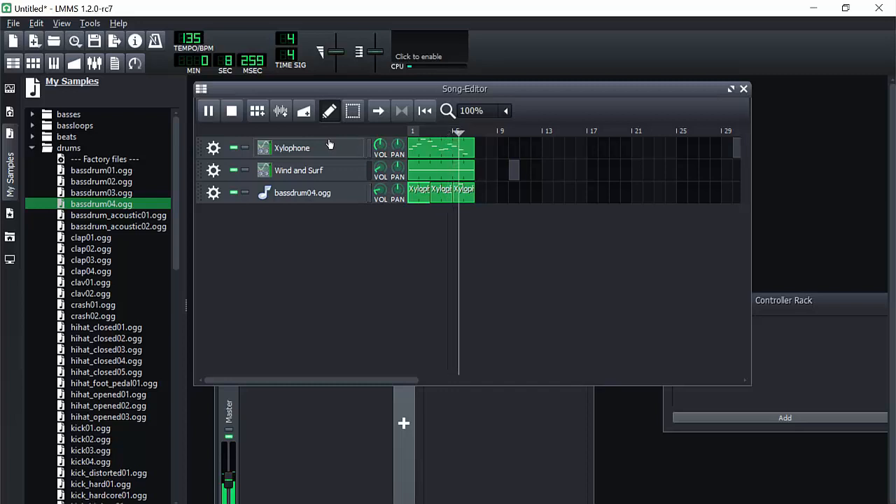
left_click(208, 110)
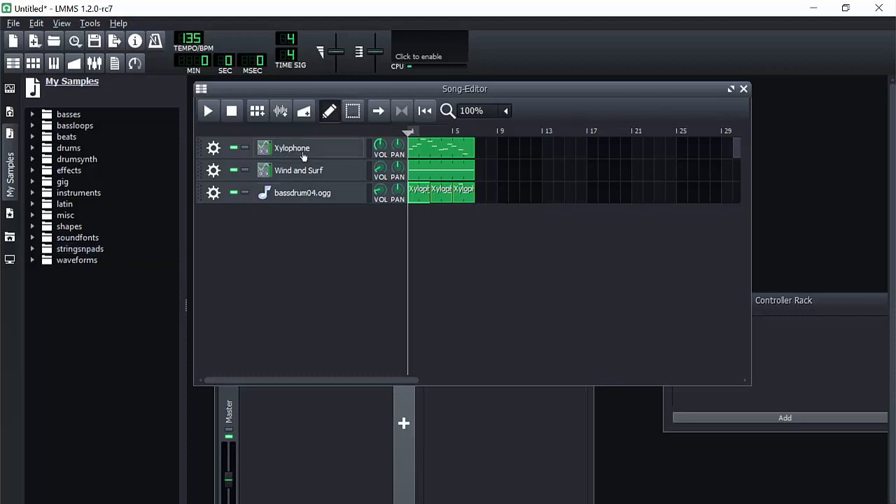
Open the Xylophone instrument window, move it to the middle, and view its empty FX chain
left_click(292, 148)
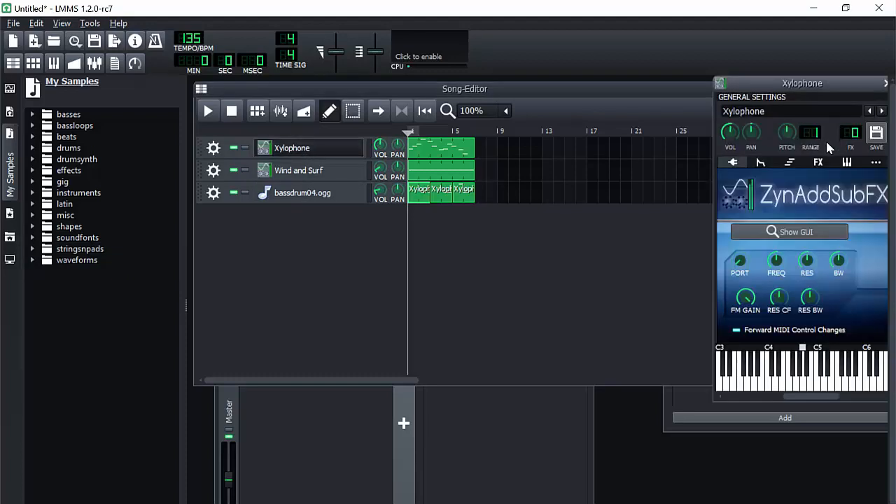
left_click_drag(802, 84, 541, 82)
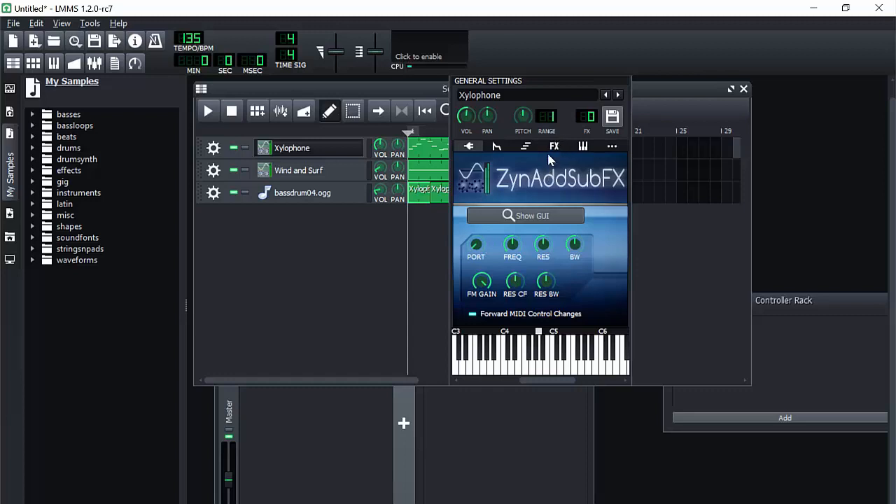
left_click(554, 146)
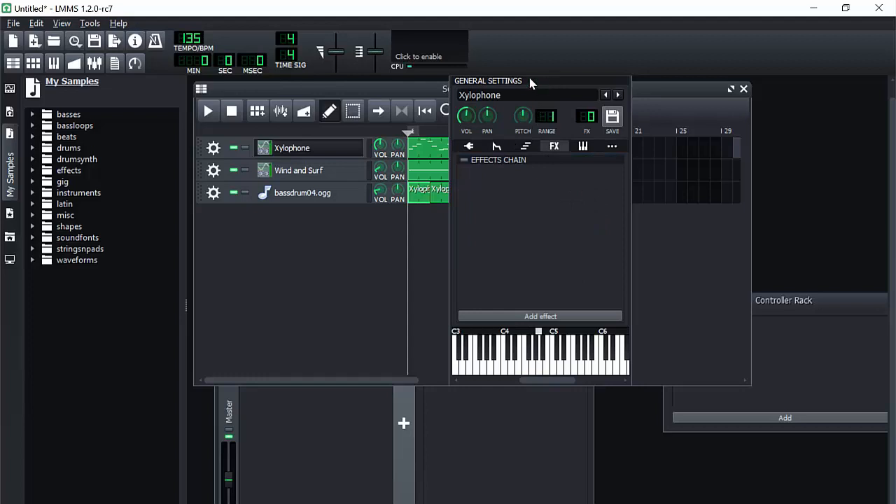
left_click(744, 89)
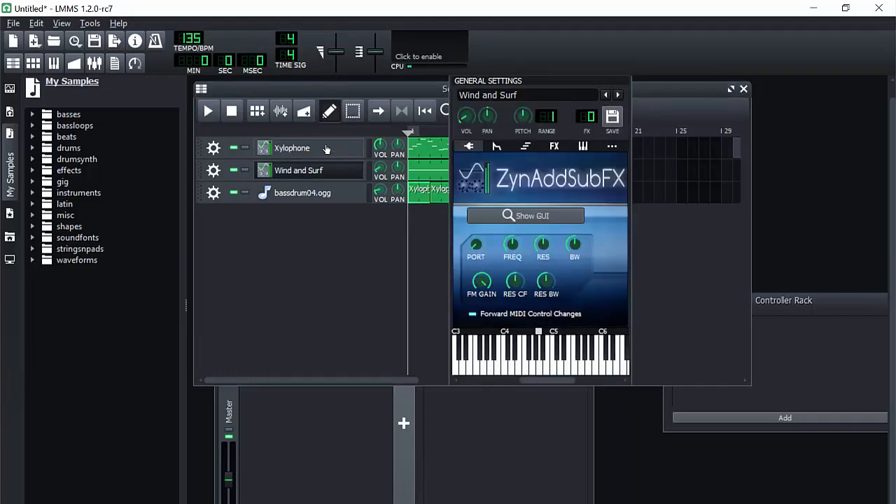
left_click(291, 148)
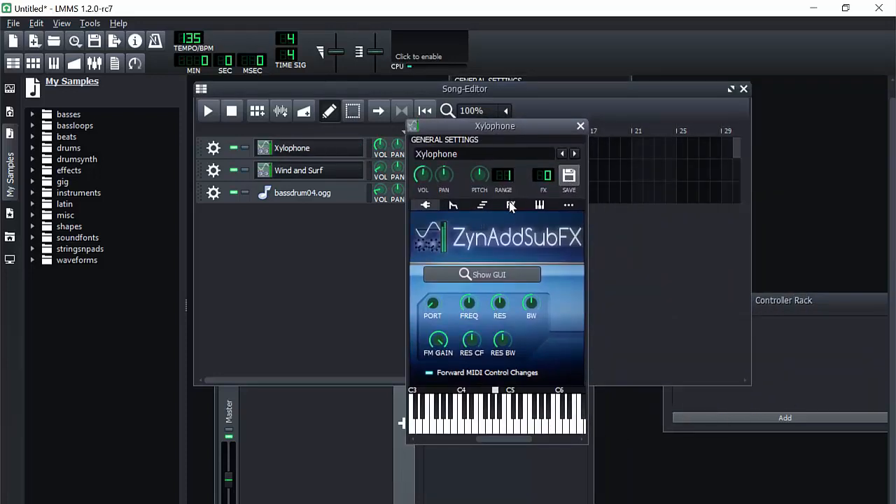
left_click(510, 204)
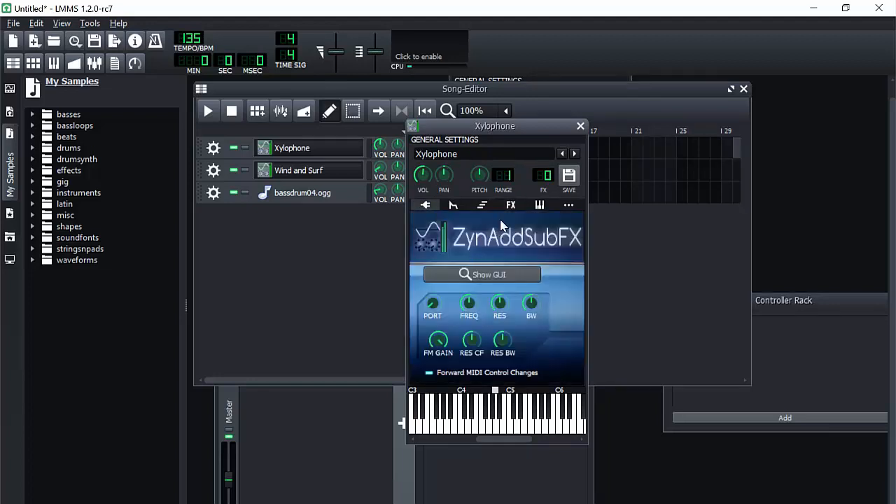
left_click(511, 205)
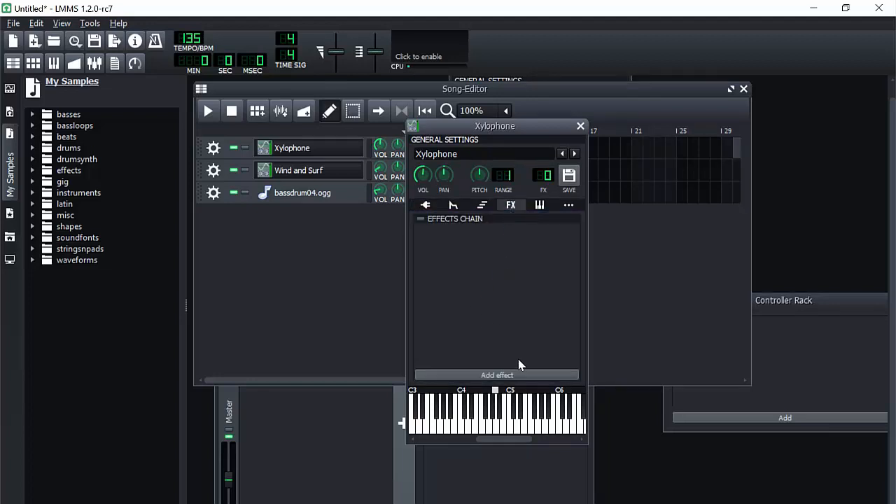
Add ReverbSC to the Xylophone effects chain by searching 'rever'
left_click(497, 374)
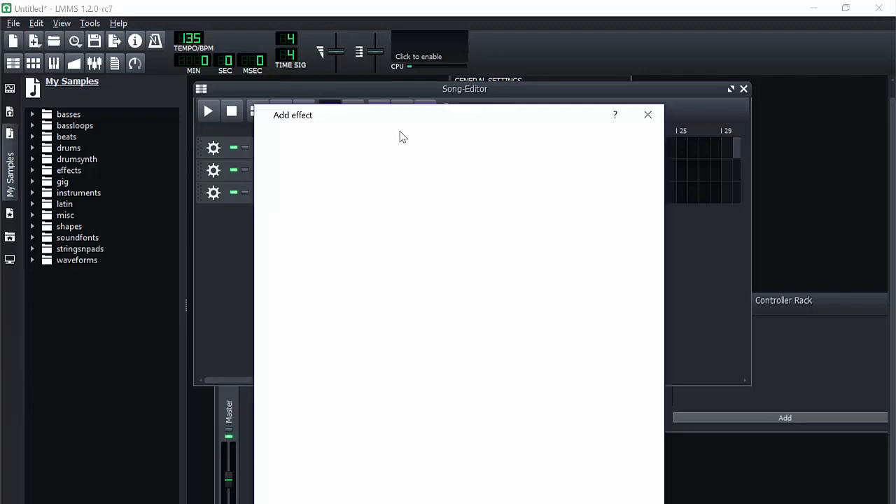
type("rever")
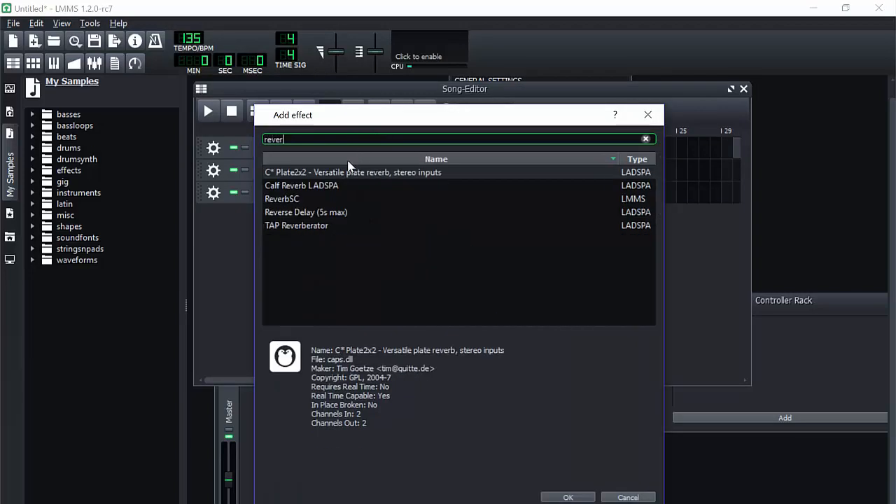
left_click(568, 497)
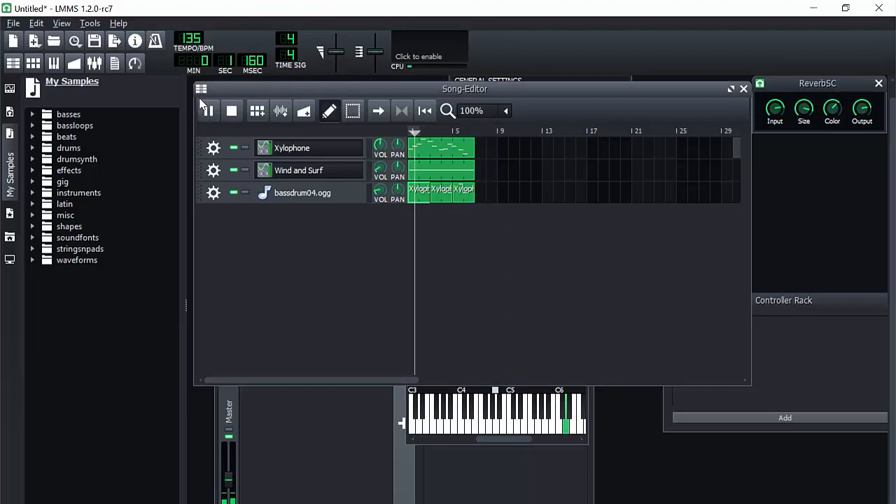
left_click(207, 110)
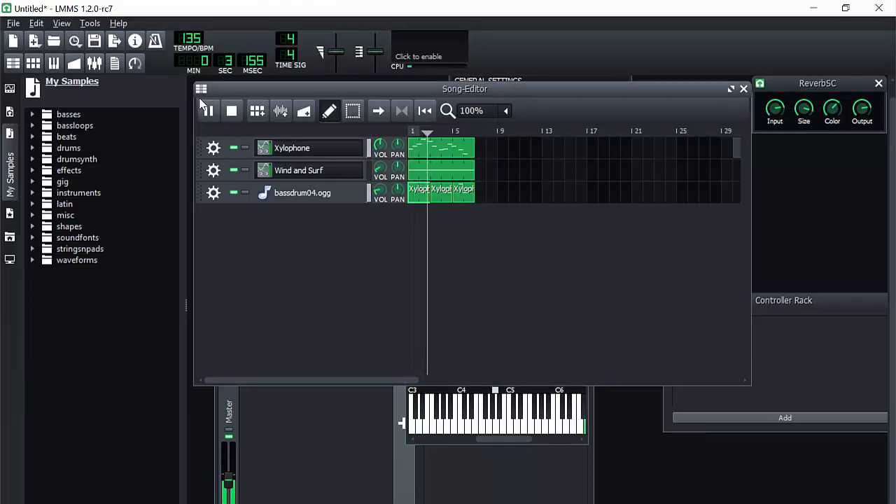
left_click(208, 110)
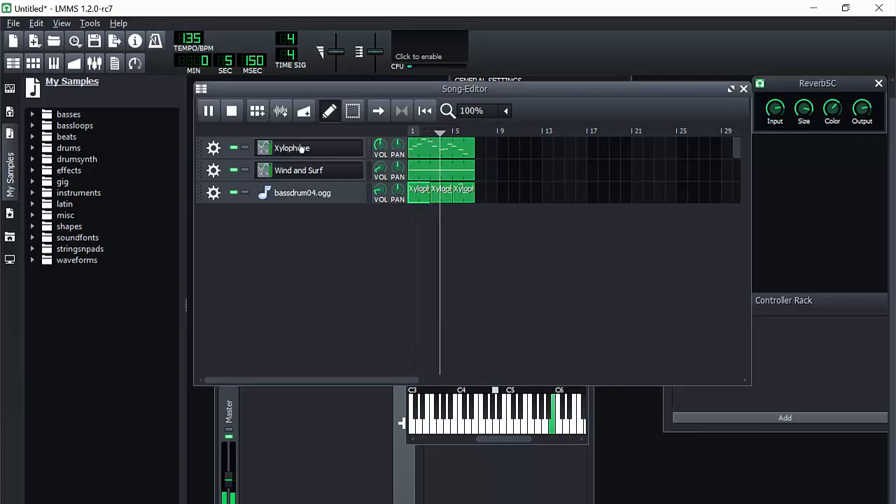
Reopen the Xylophone FX tab and turn the ReverbSC wet level to about 0.47
double_click(291, 147)
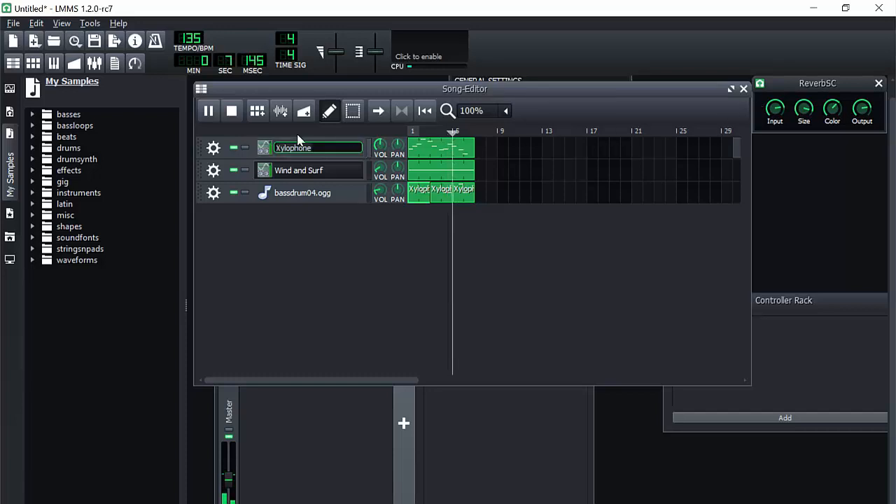
left_click(264, 148)
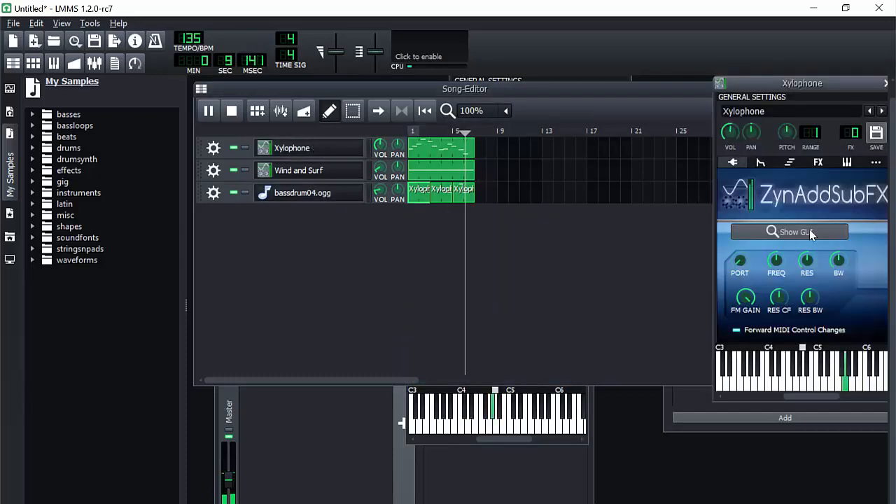
left_click(818, 162)
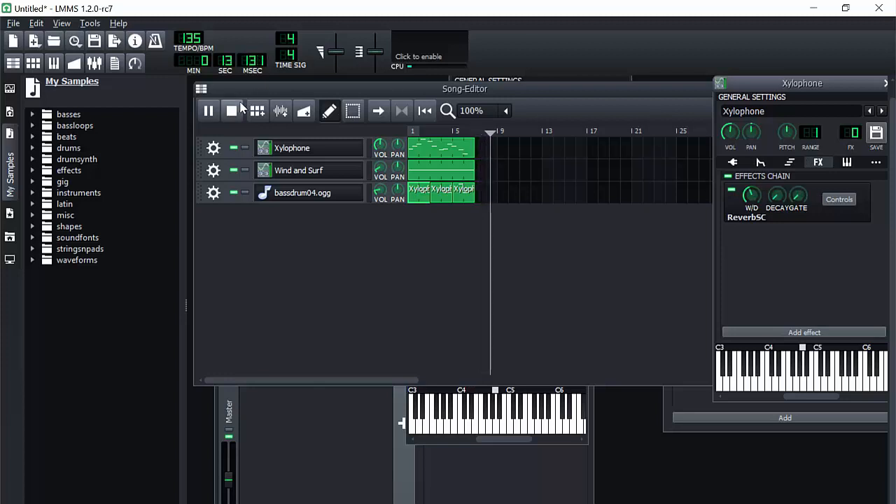
left_click(208, 110)
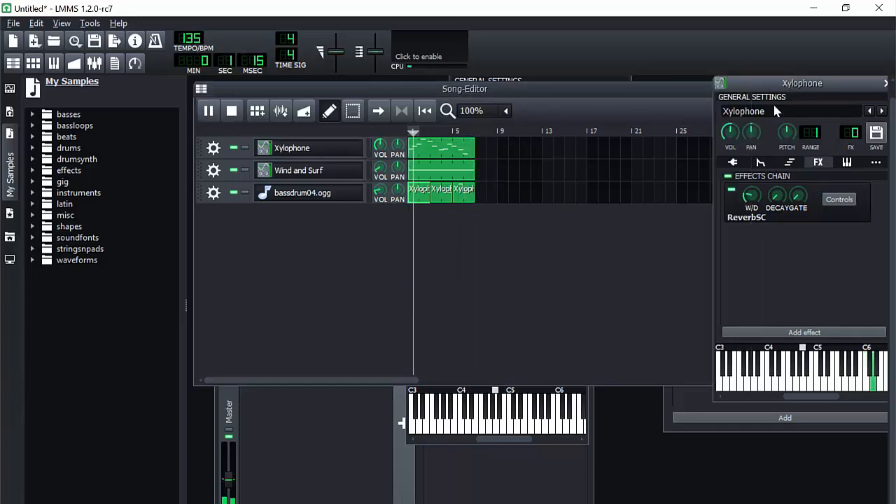
left_click_drag(751, 195, 752, 203)
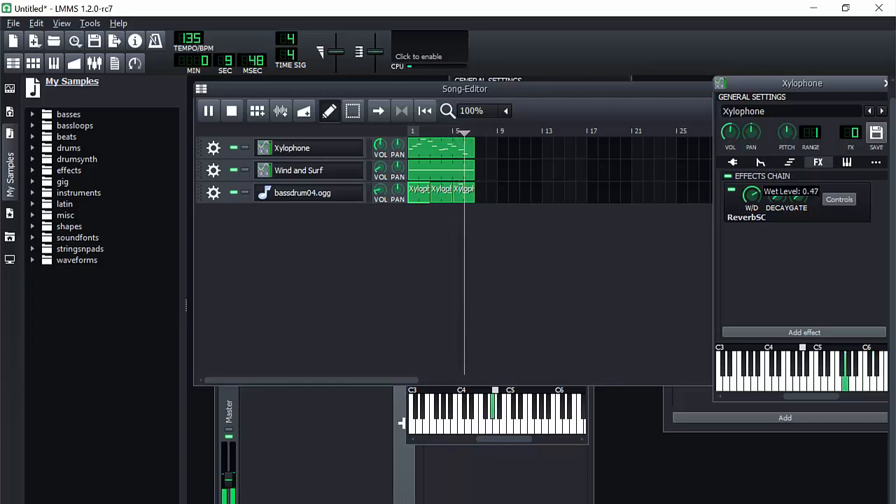
left_click_drag(753, 195, 753, 210)
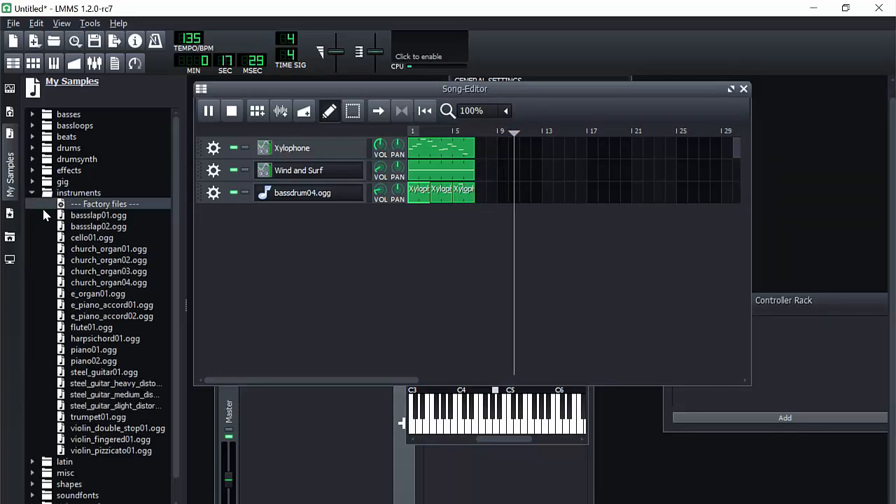
Load the ZynAddSubFX 0002-Vibraphone preset onto new tracks and check its FX chain
left_click(32, 193)
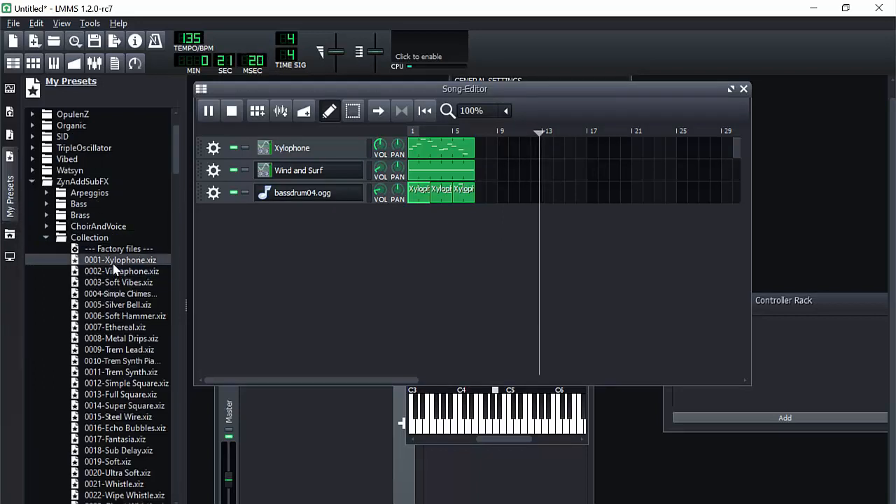
left_click(122, 271)
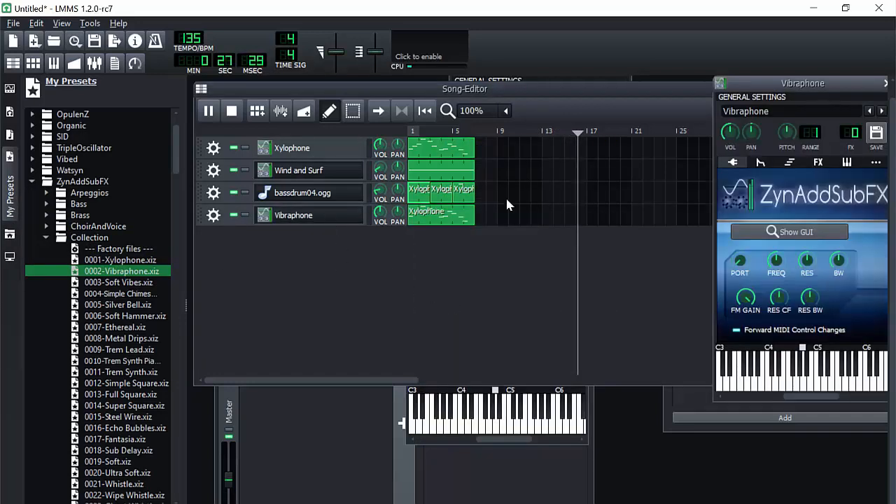
left_click(818, 162)
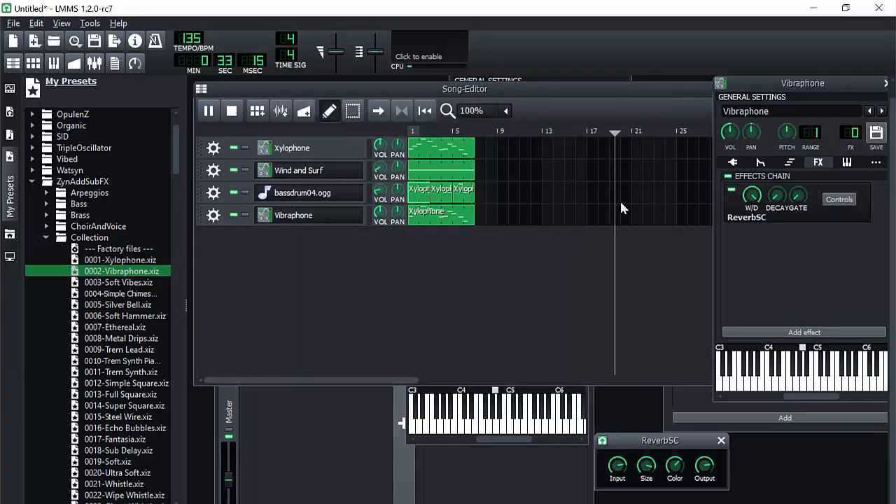
left_click(208, 111)
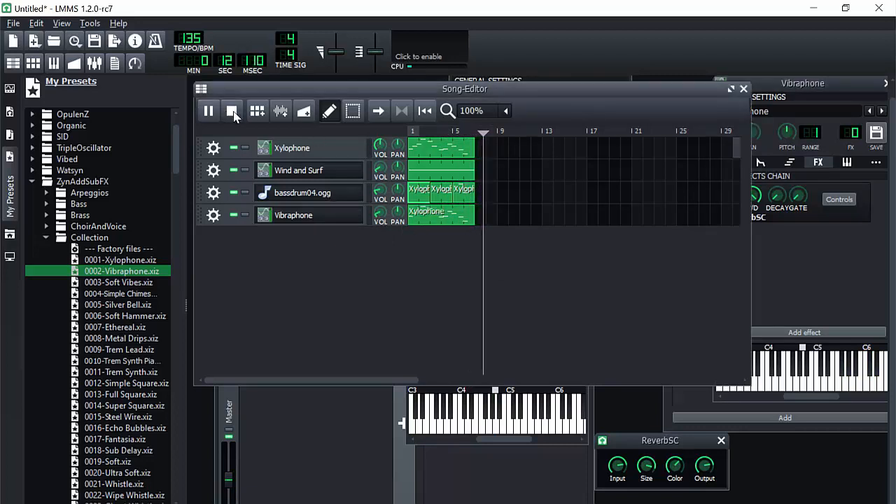
left_click(233, 111)
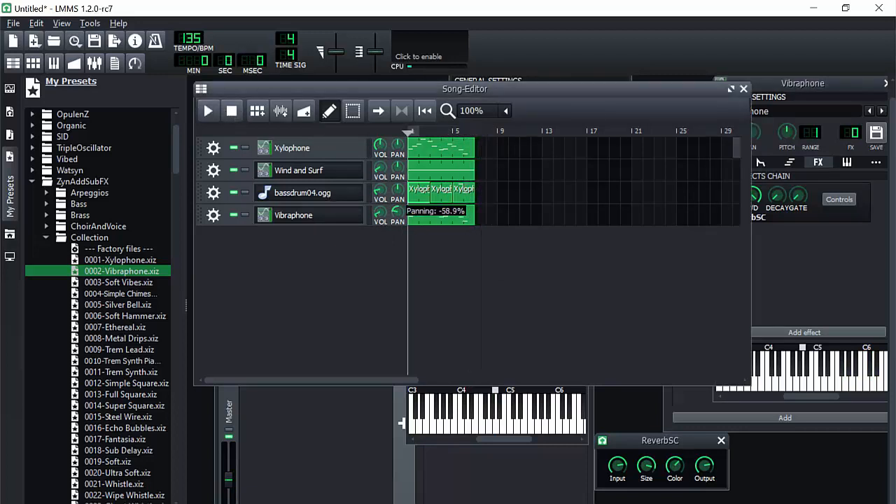
left_click(208, 111)
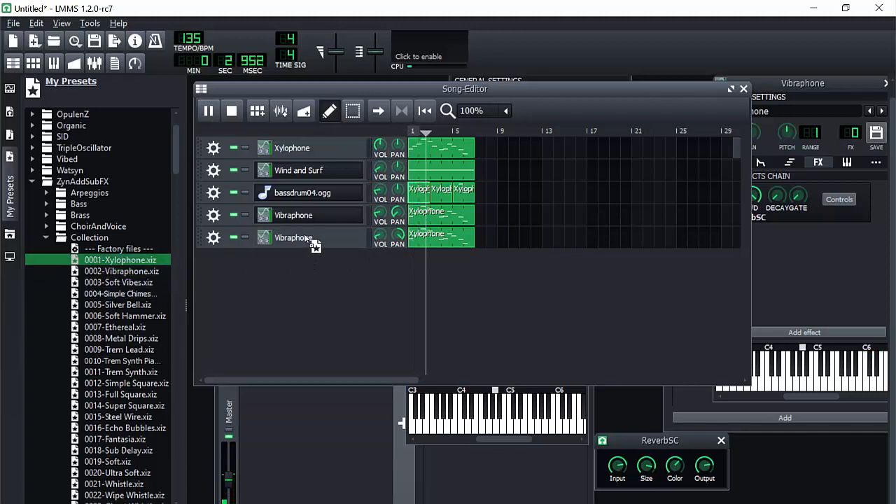
Replace both Vibraphone tracks with the 0001-Xylophone preset and check its ReverbSC chain
left_click(292, 148)
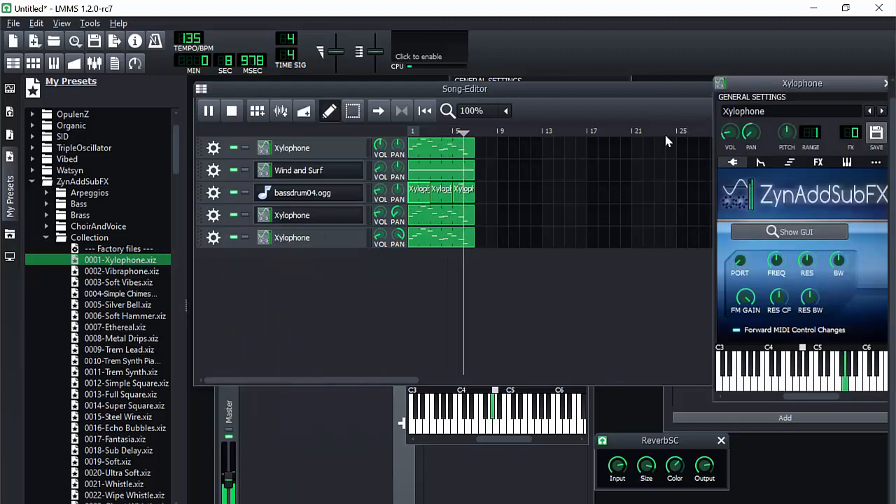
left_click(818, 162)
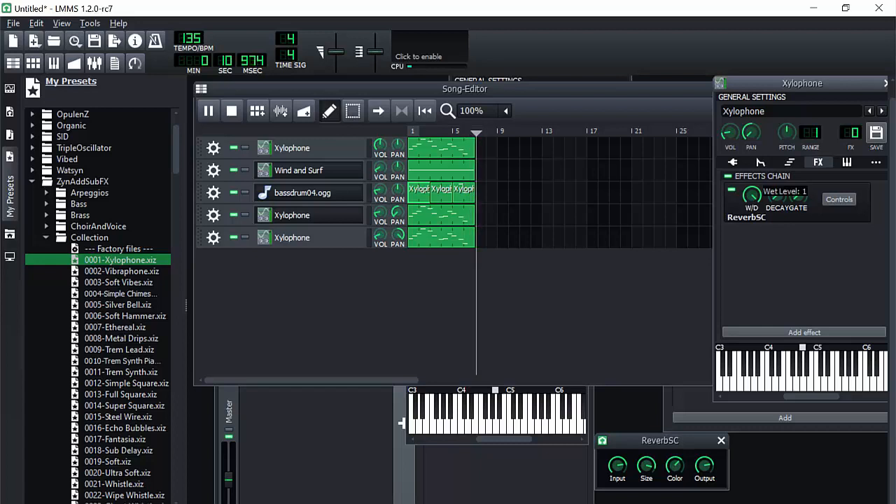
left_click(208, 111)
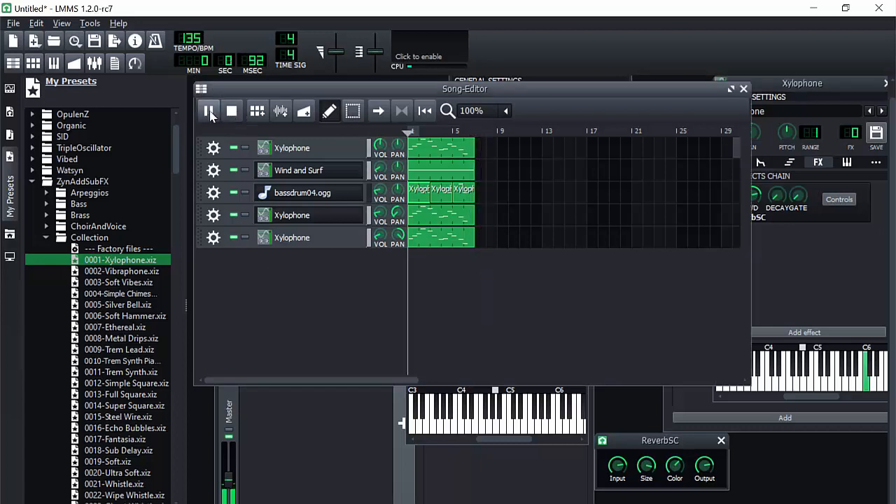
left_click(208, 111)
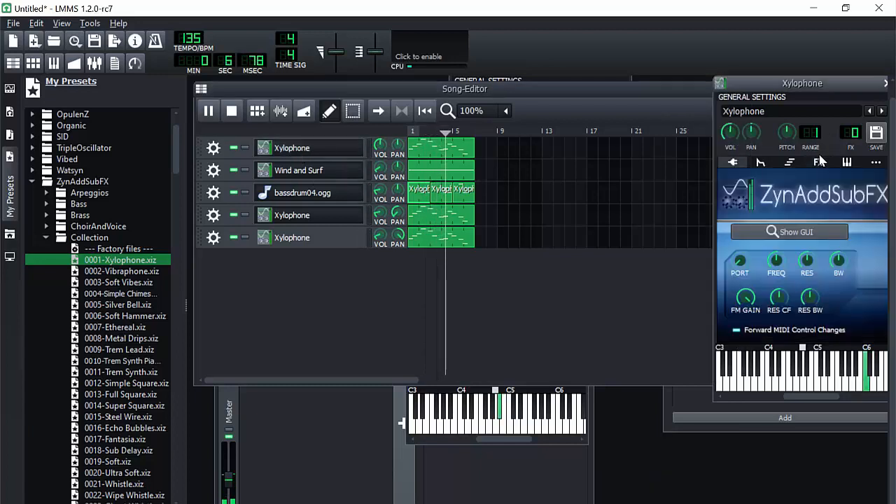
left_click(819, 162)
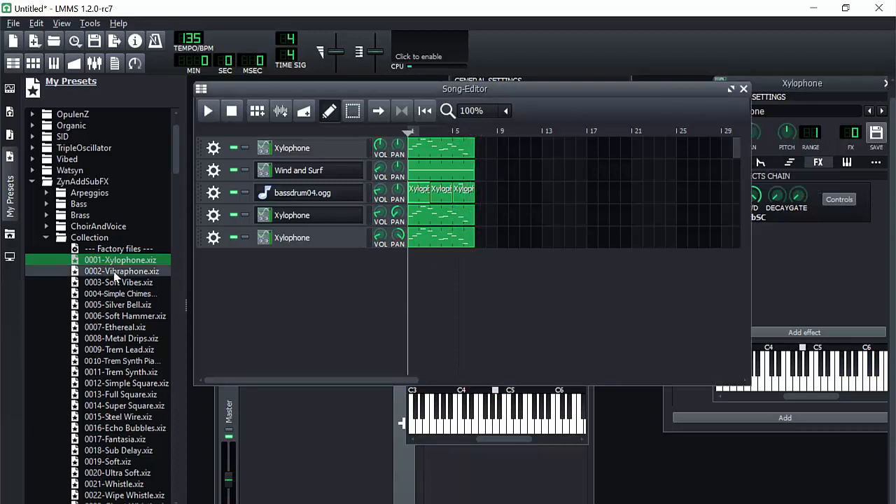
Switch both lower tracks to the Silver Bell preset
left_click(117, 305)
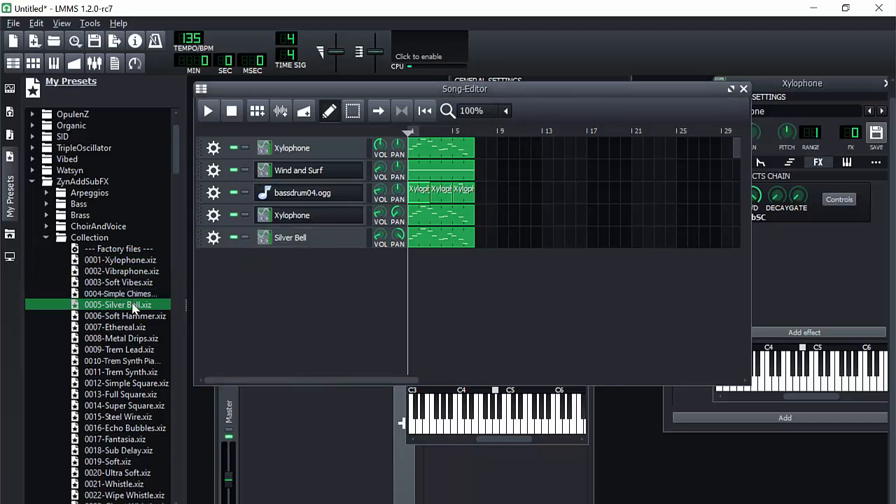
left_click(207, 111)
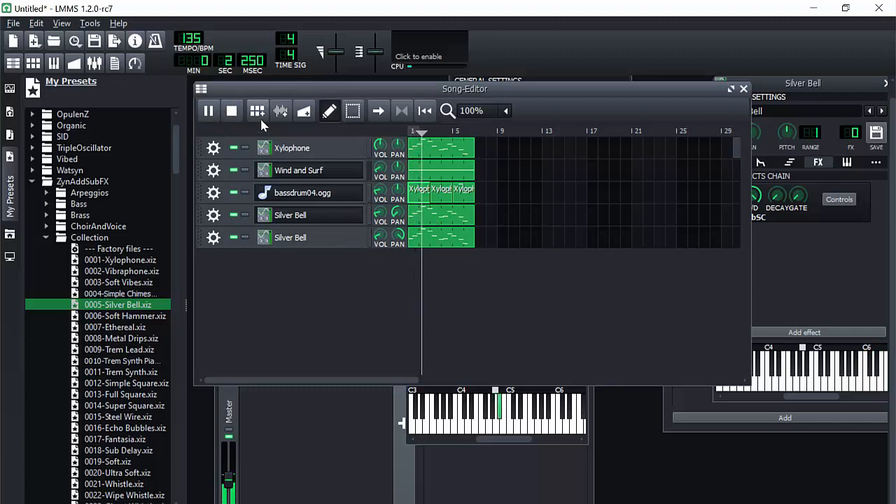
left_click(208, 111)
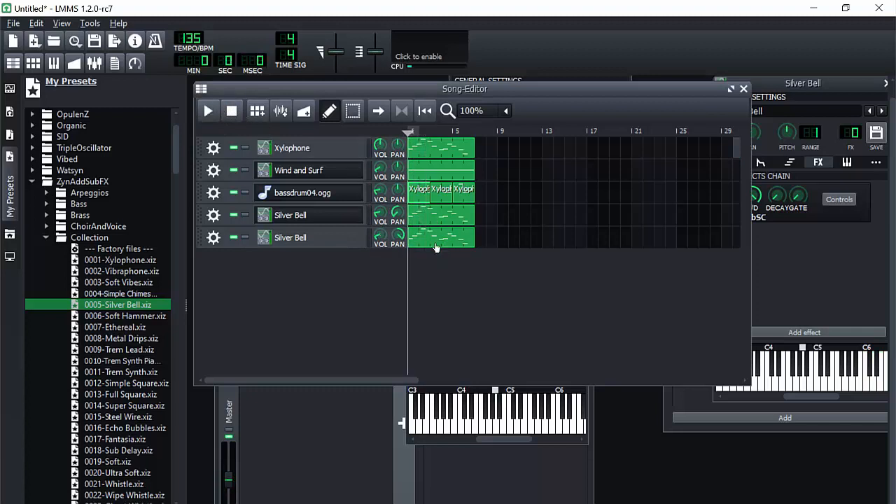
Shorten the Silver Bell clips to end at bar 5 and play the song
double_click(441, 237)
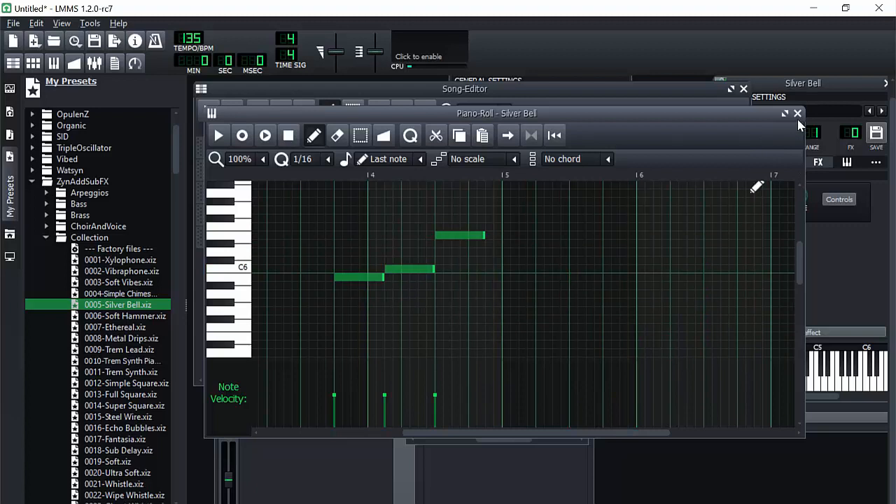
right_click(435, 220)
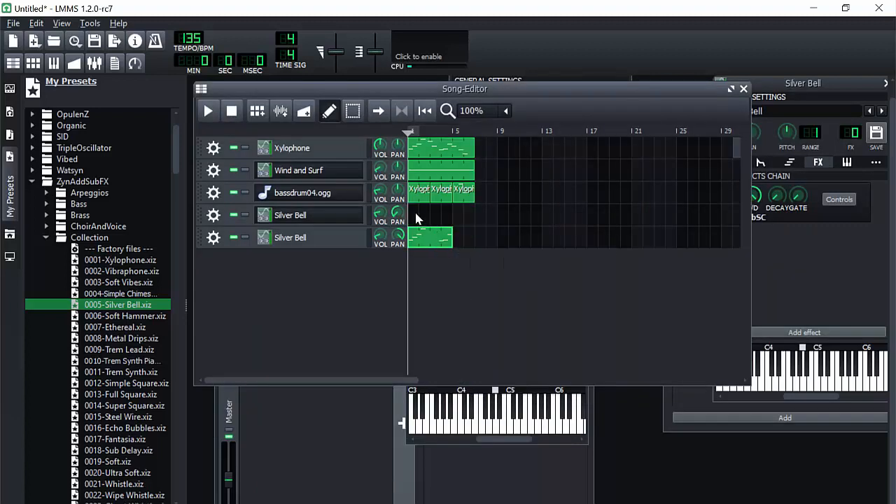
left_click(207, 110)
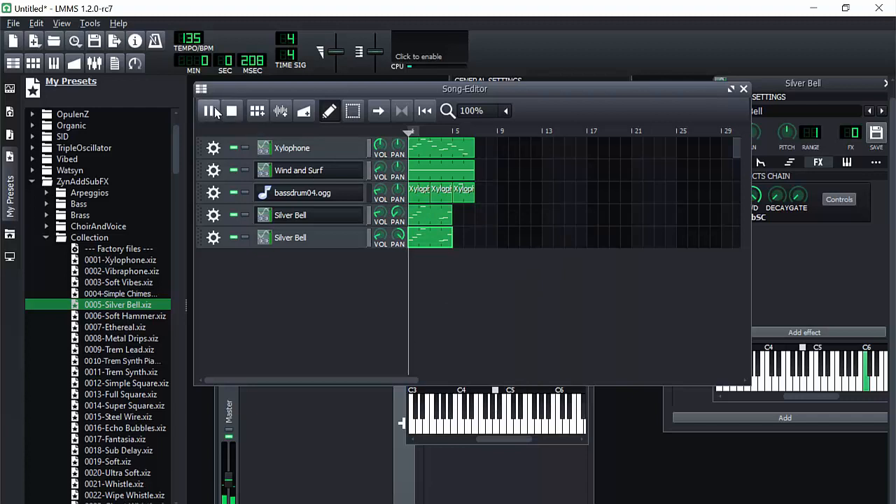
left_click(208, 111)
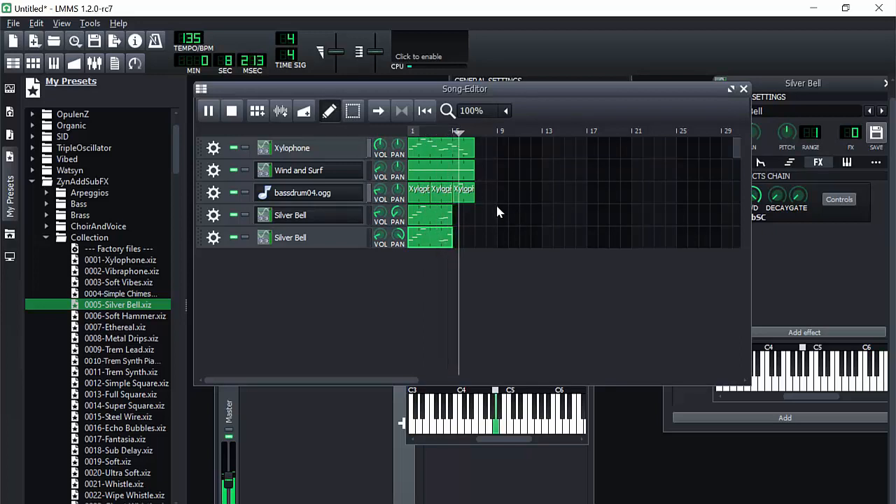
left_click(208, 111)
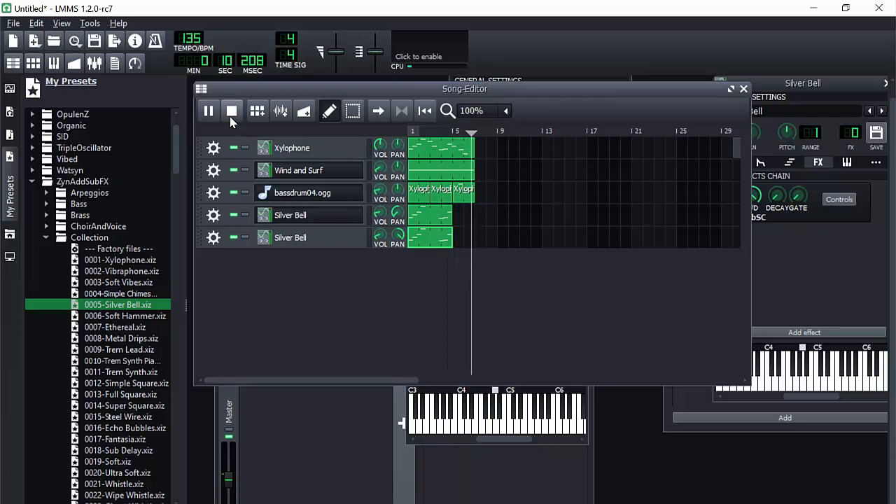
Stop playback at the song start and collapse the ZynAddSubFX preset folders
left_click(232, 111)
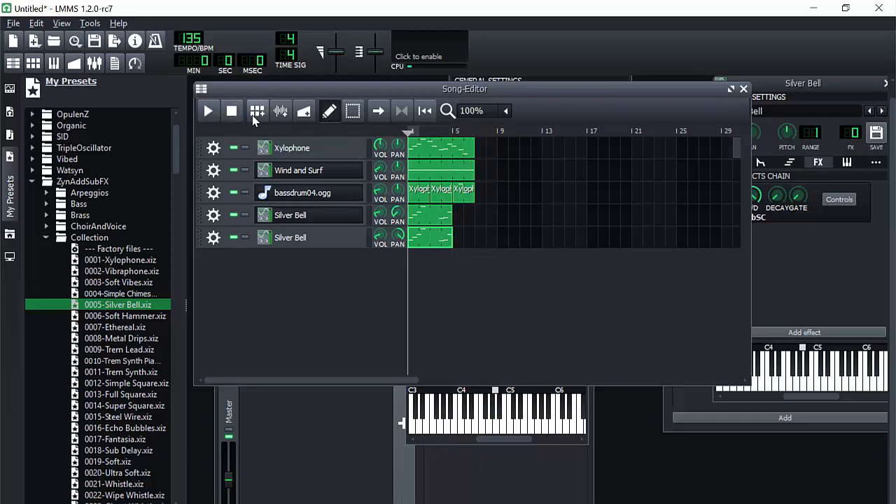
mouse_move(303, 110)
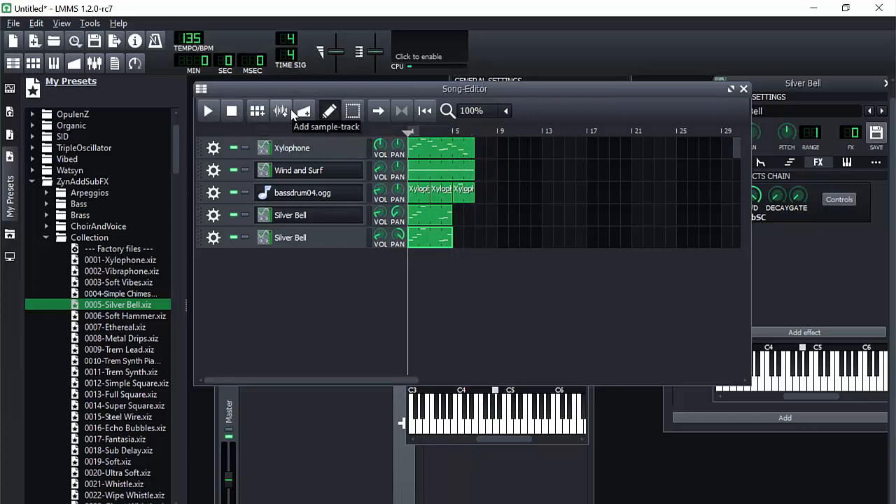
mouse_move(116, 316)
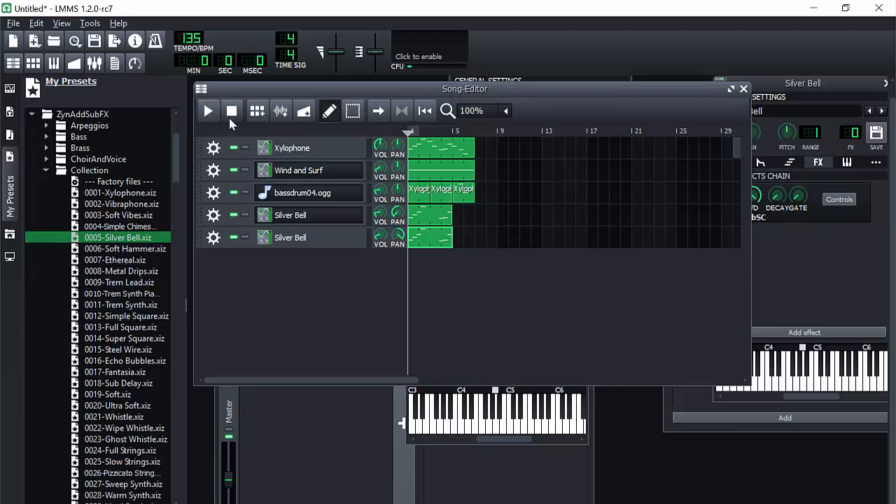
mouse_move(221, 119)
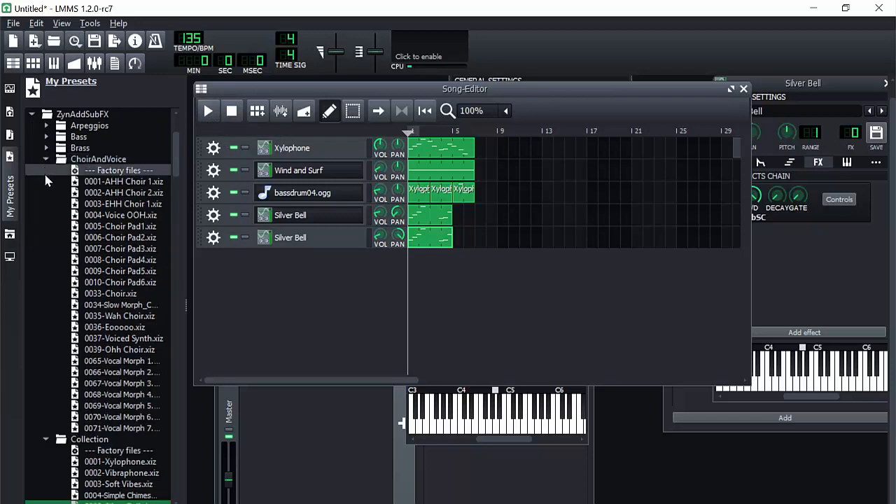
left_click(46, 113)
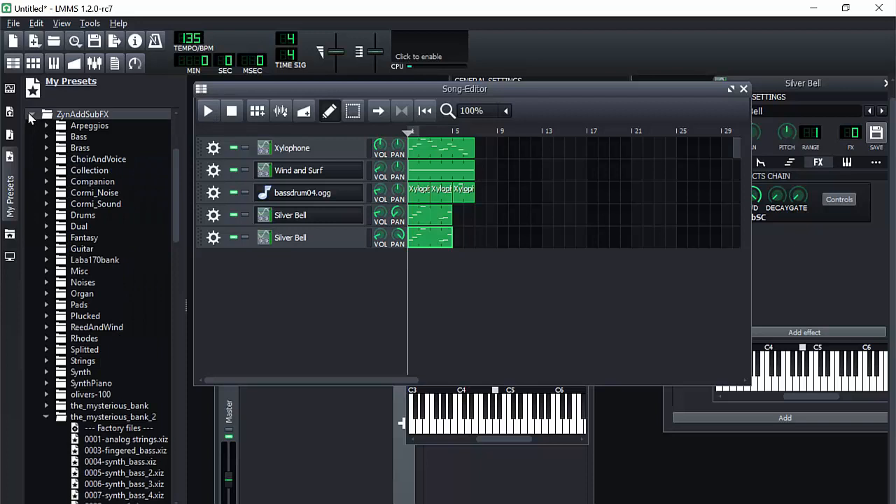
left_click(32, 114)
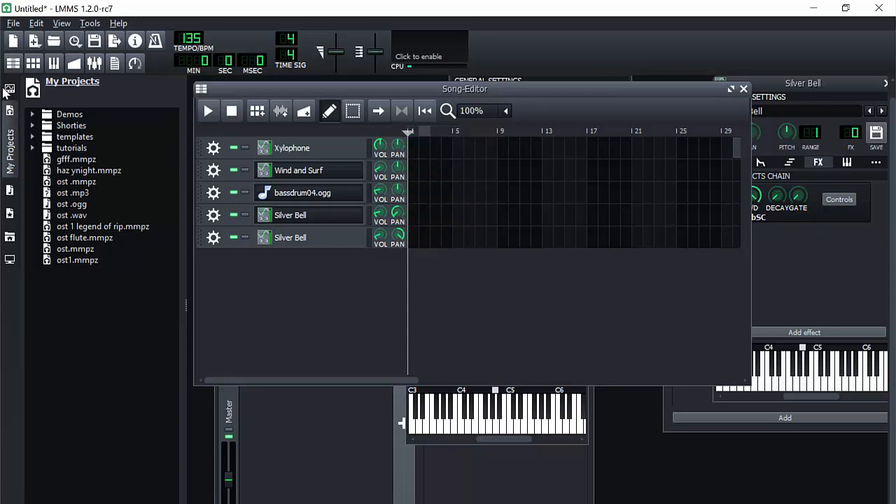
Add an AudioFileProcessor track from the instrument plugins and open its sample browser
left_click(10, 91)
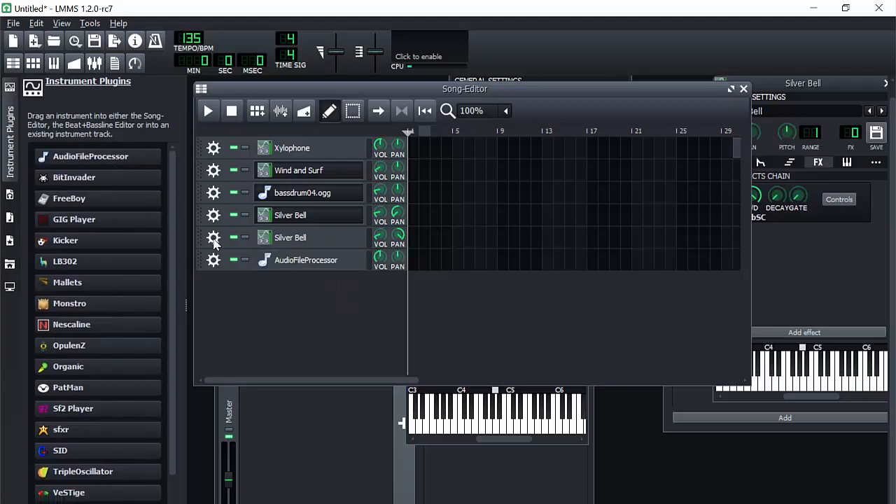
left_click(305, 260)
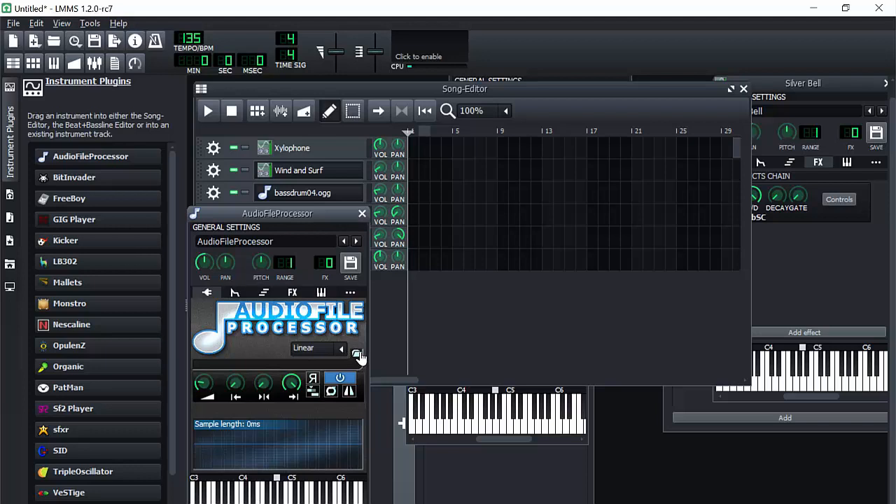
left_click(357, 354)
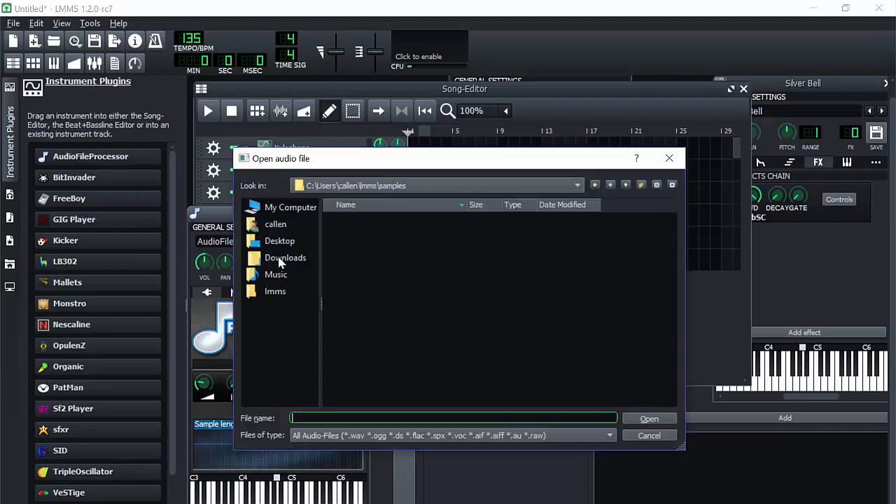
mouse_move(349, 261)
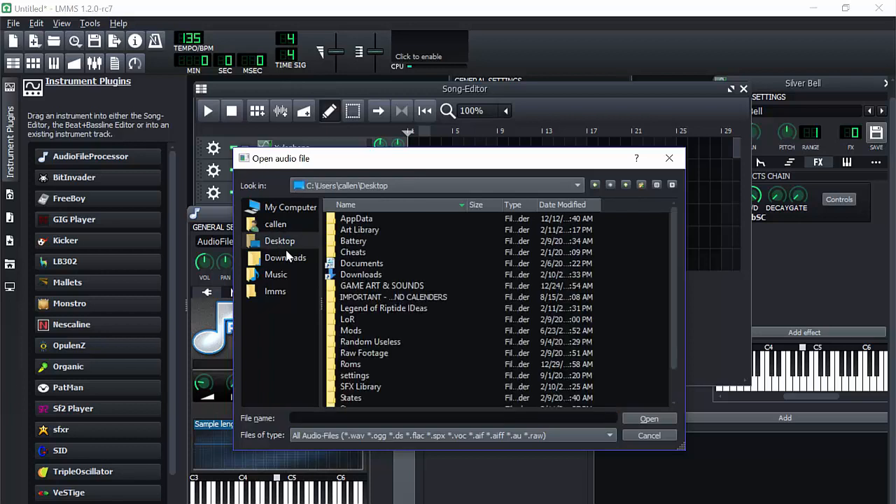
left_click(648, 435)
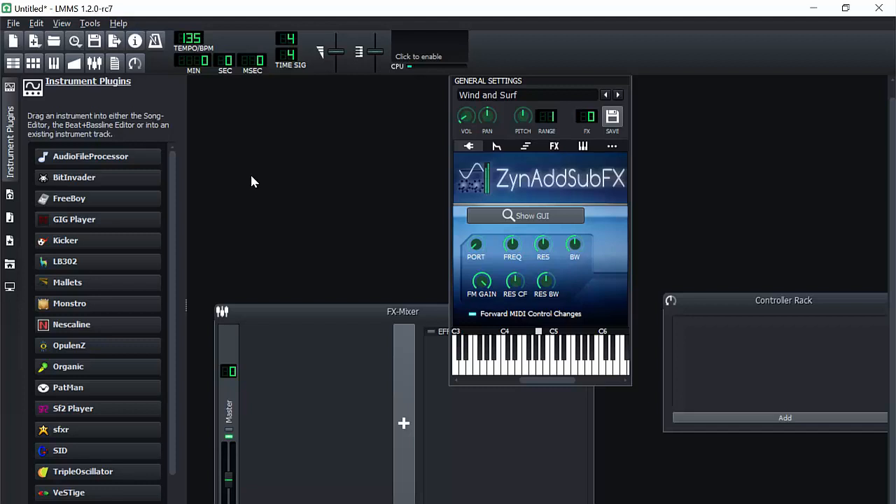
mouse_move(28, 248)
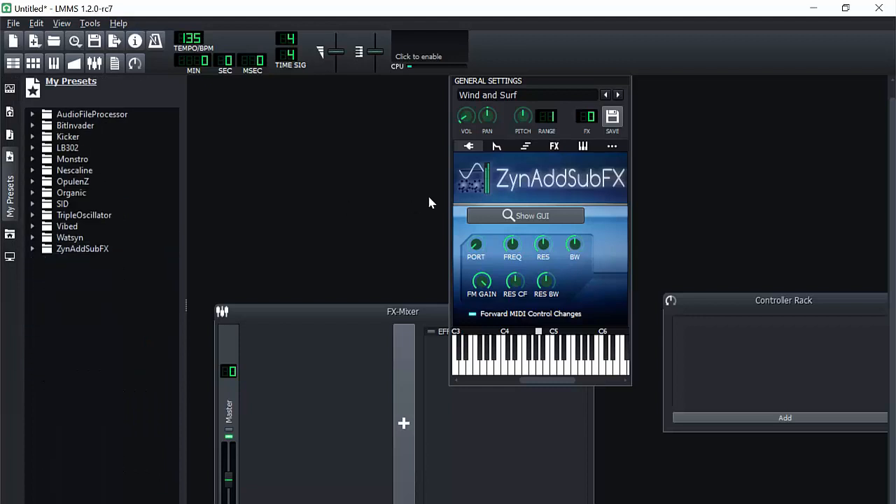
mouse_move(456, 108)
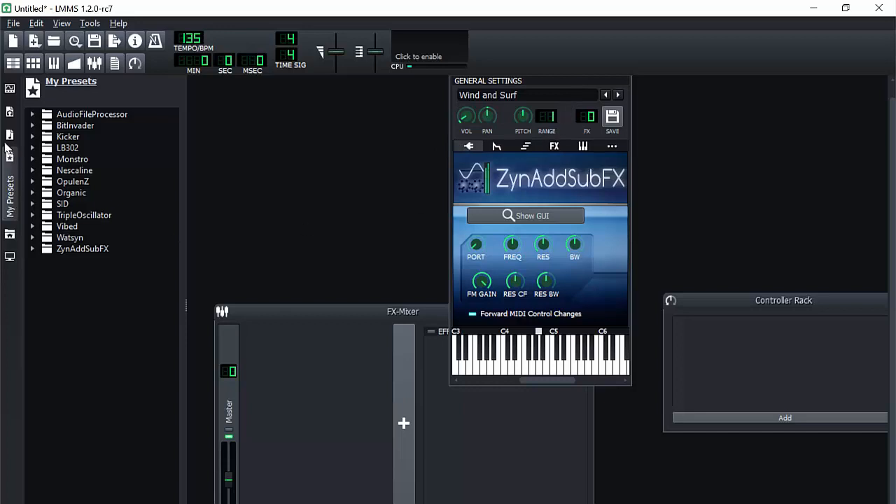
mouse_move(12, 26)
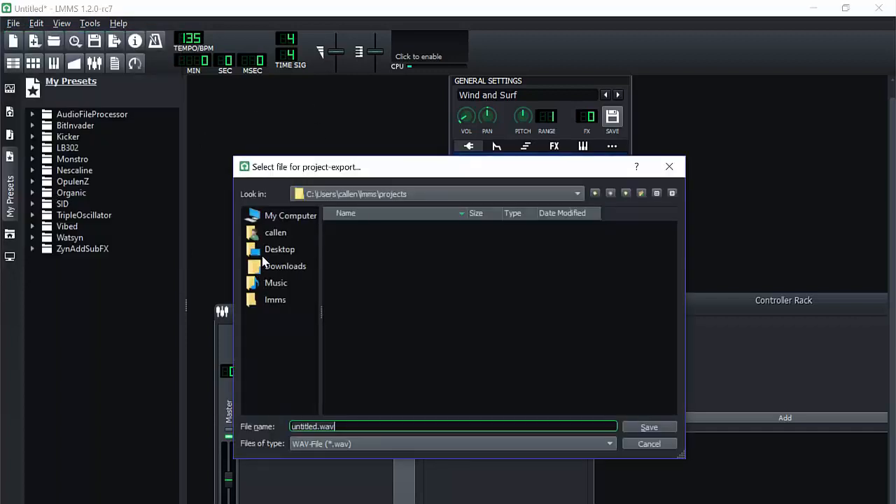
mouse_move(397, 417)
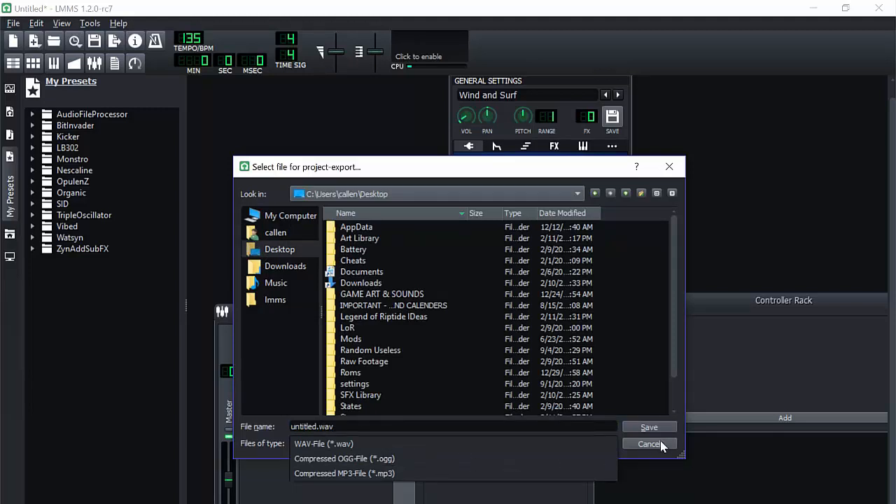
Cancel the project export dialog without exporting
left_click(648, 444)
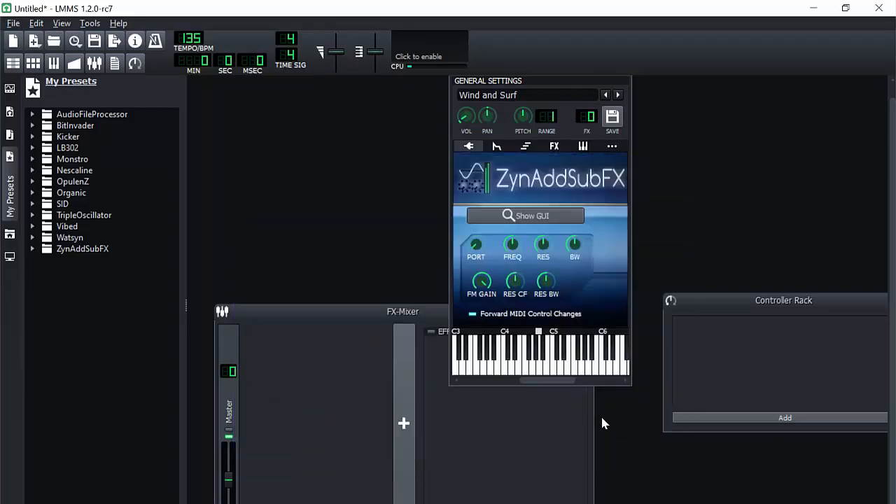
mouse_move(350, 149)
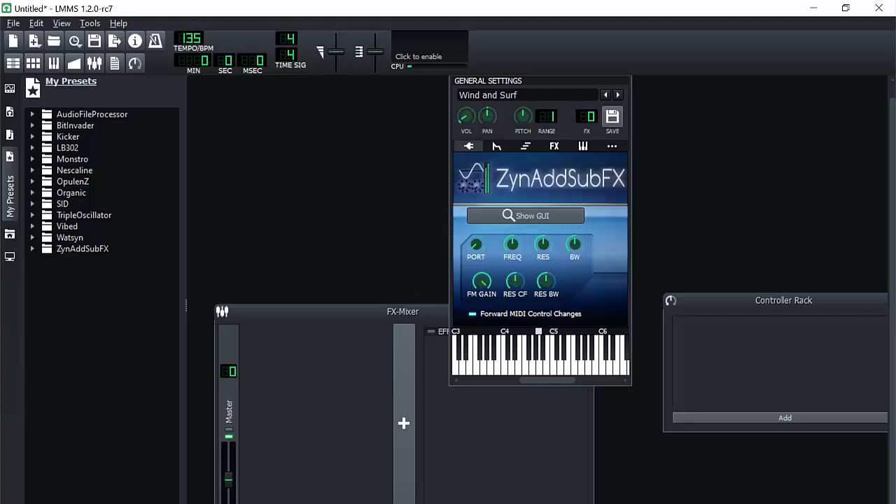
mouse_move(624, 442)
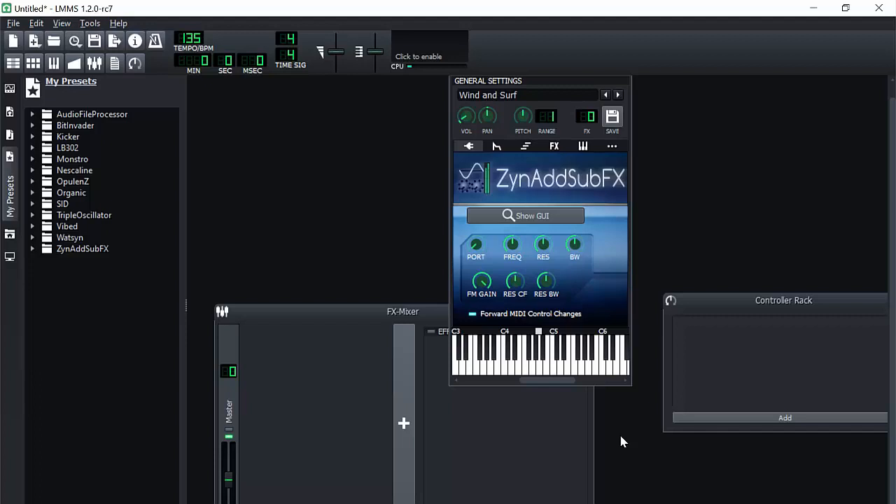
mouse_move(599, 468)
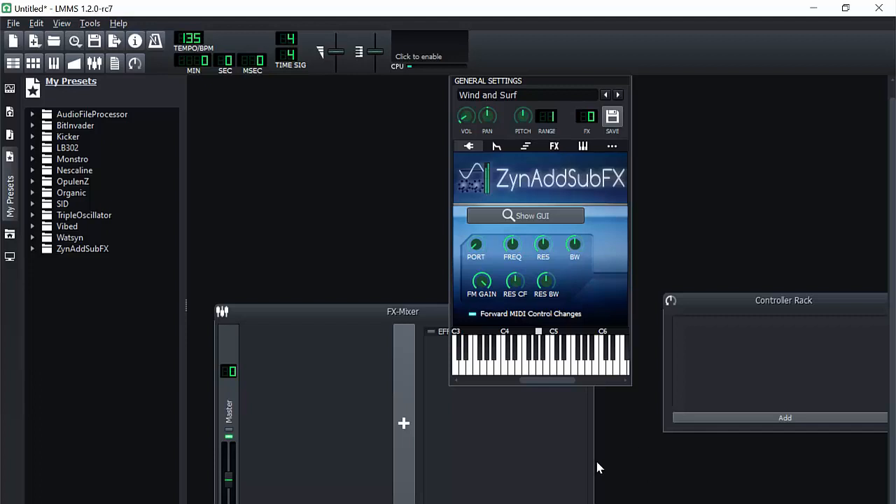
mouse_move(594, 498)
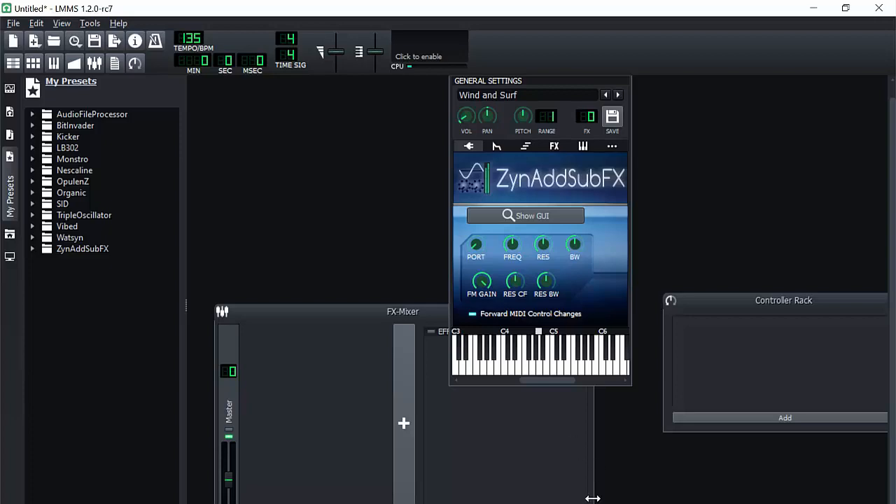
mouse_move(597, 499)
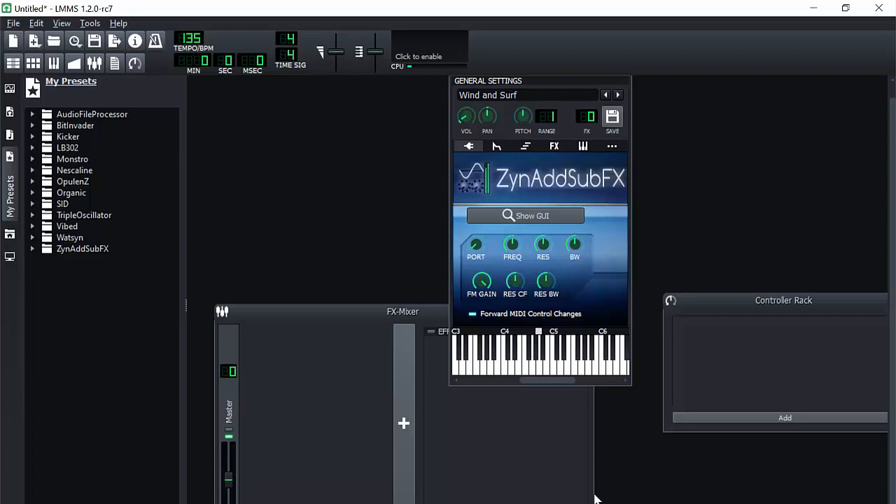